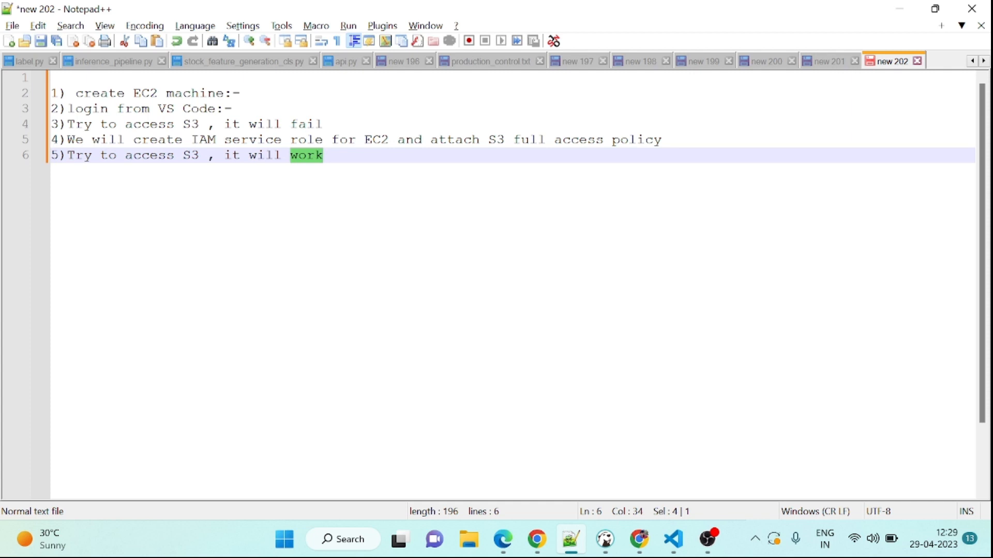
mouse_move(249, 267)
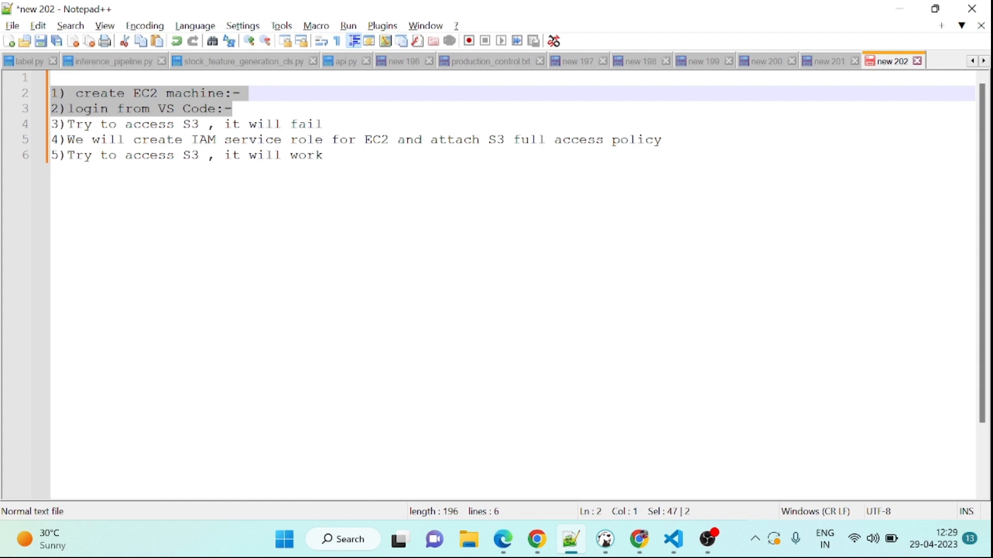
mouse_move(174, 111)
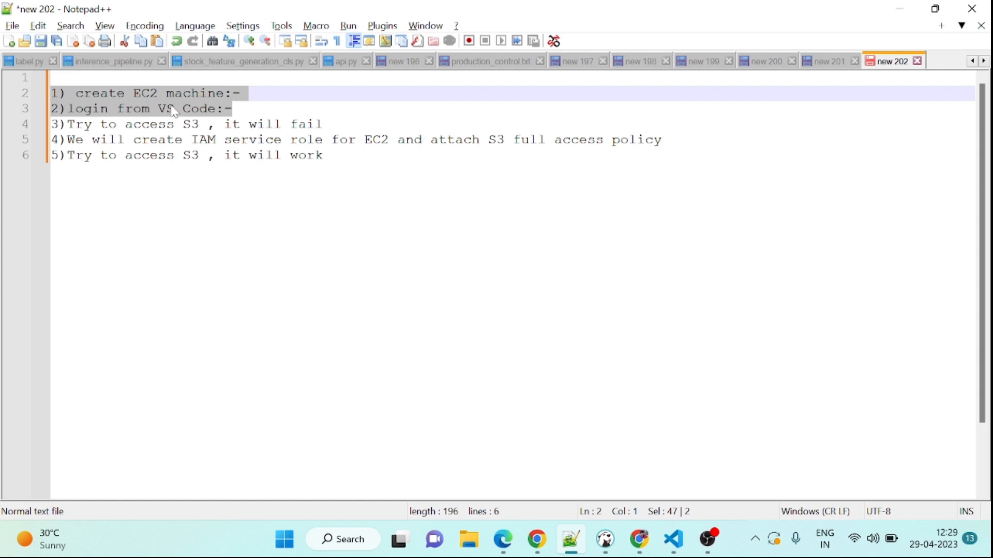
mouse_move(151, 107)
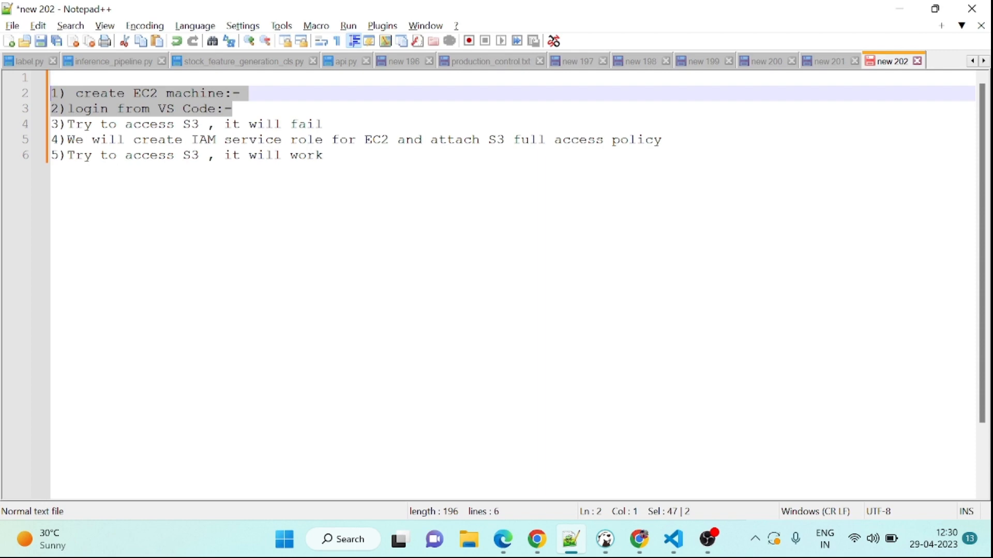
mouse_move(483, 525)
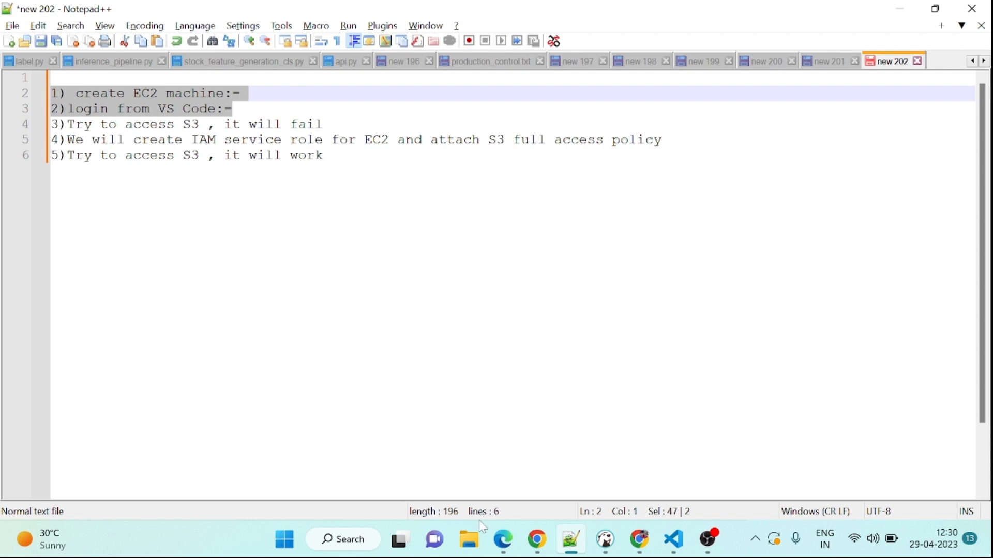
Step: Open the EC2 service from Recently visited and start Launch instance
click(502, 540)
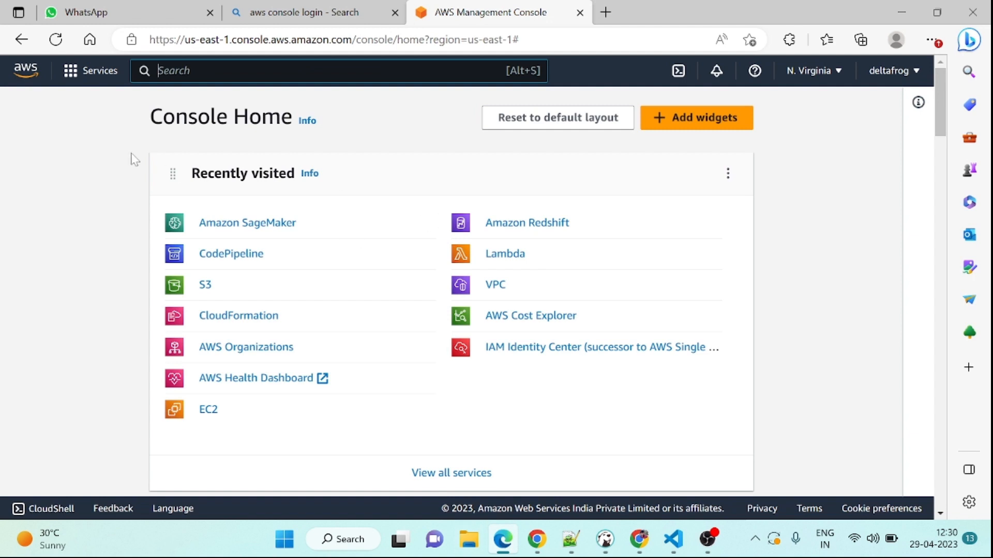
mouse_move(421, 194)
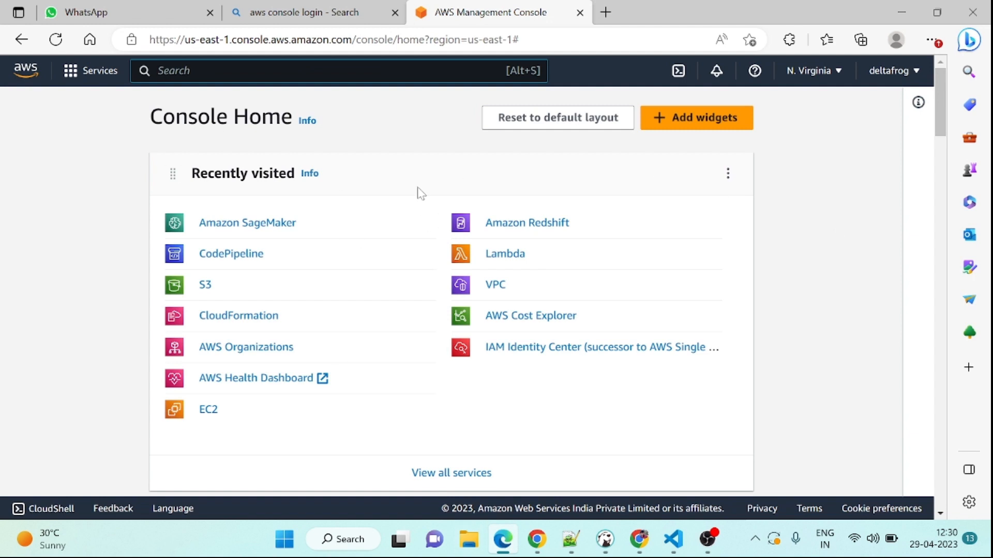
mouse_move(203, 286)
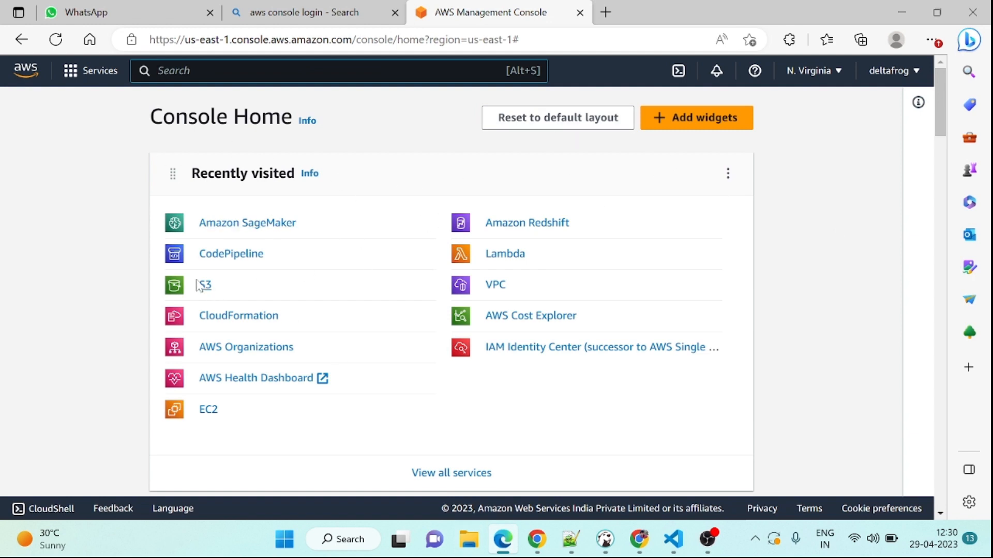
mouse_move(212, 424)
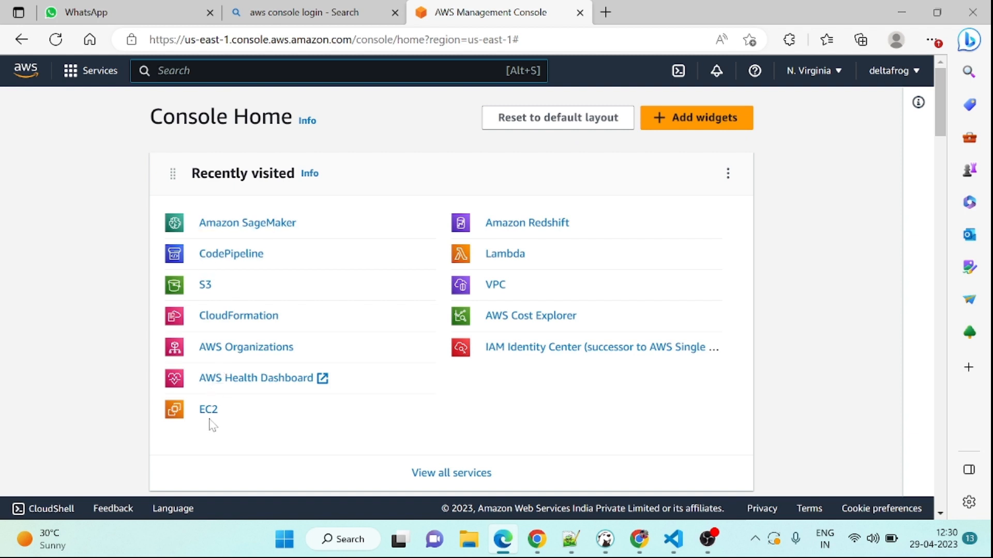
click(208, 410)
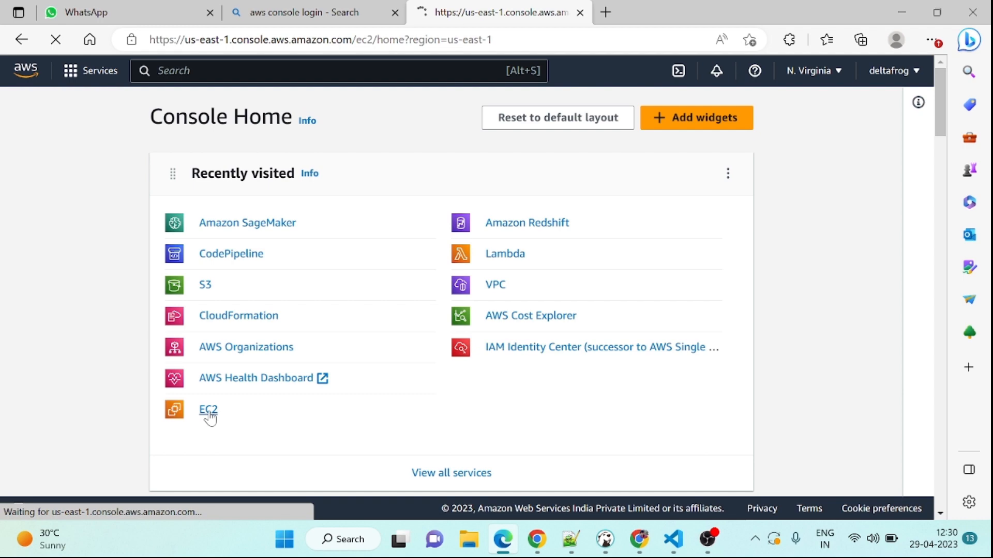
click(208, 409)
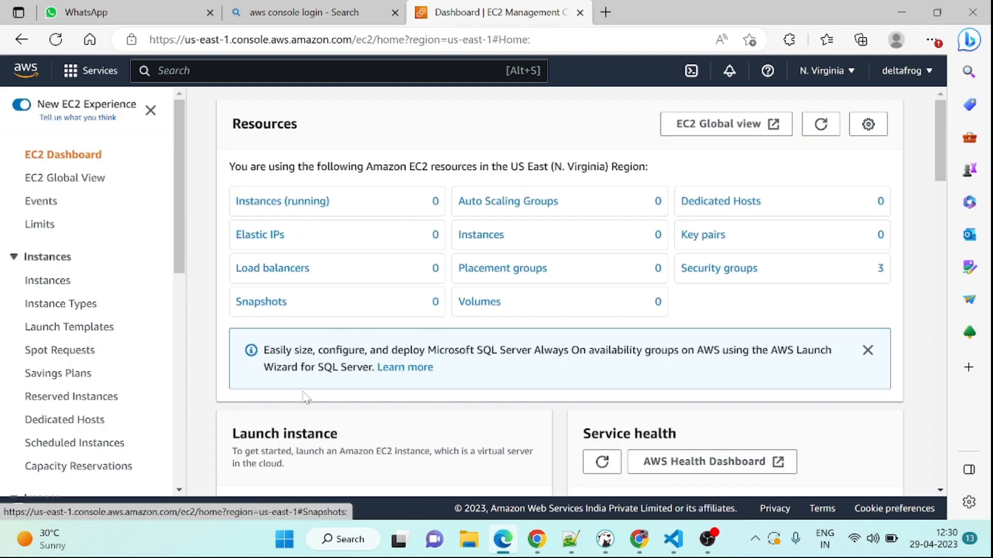
scroll(down, 3)
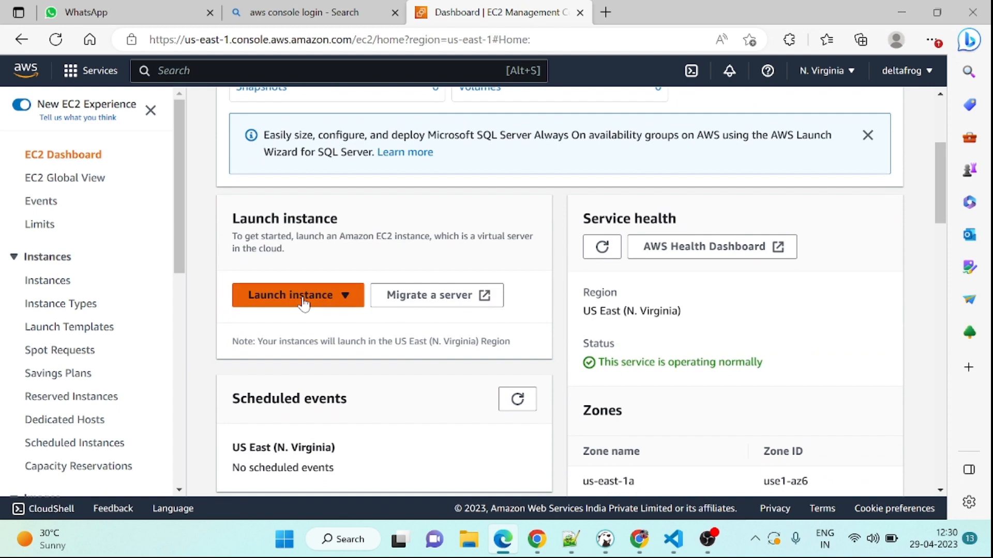
click(291, 295)
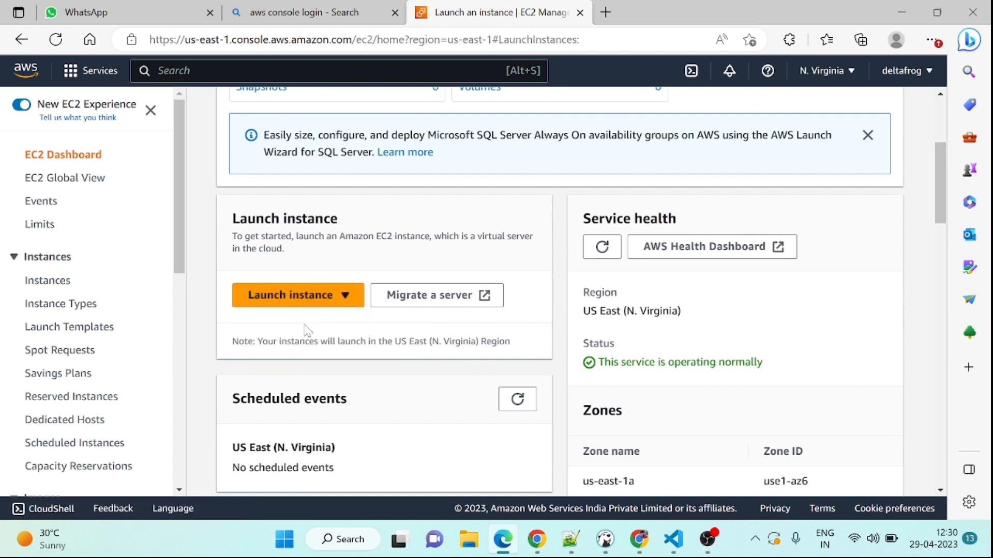
scroll(down, 3)
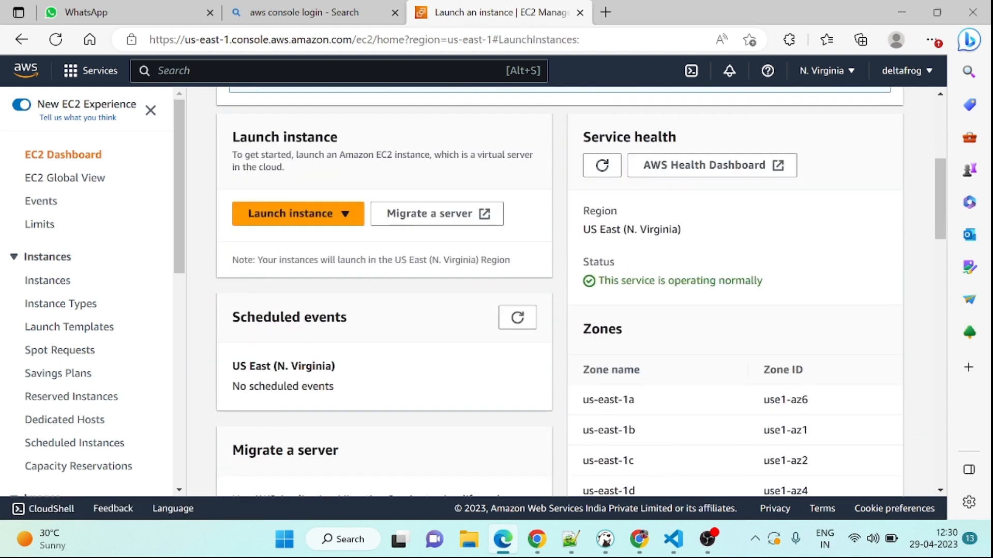
Step: Name the new instance test-ec2
click(291, 213)
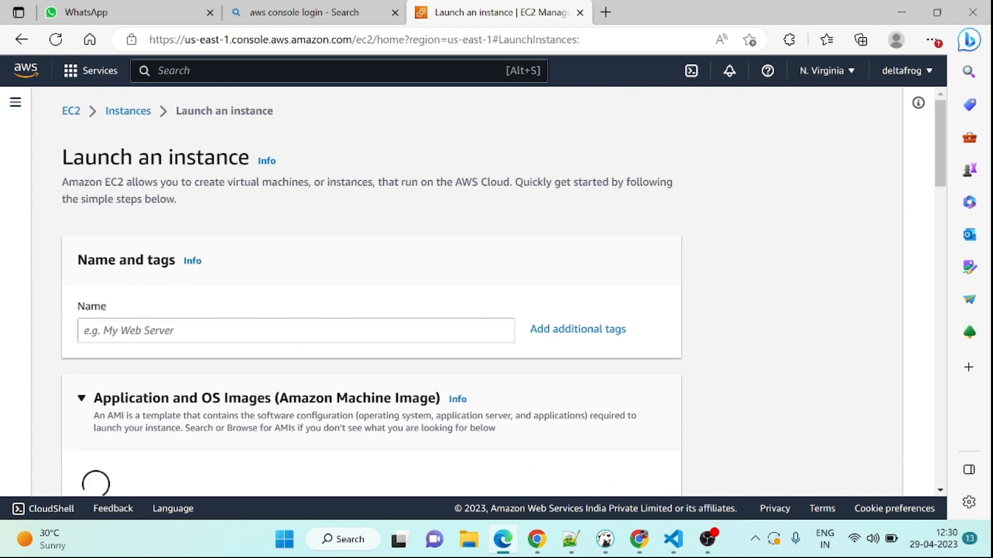
text(test-)
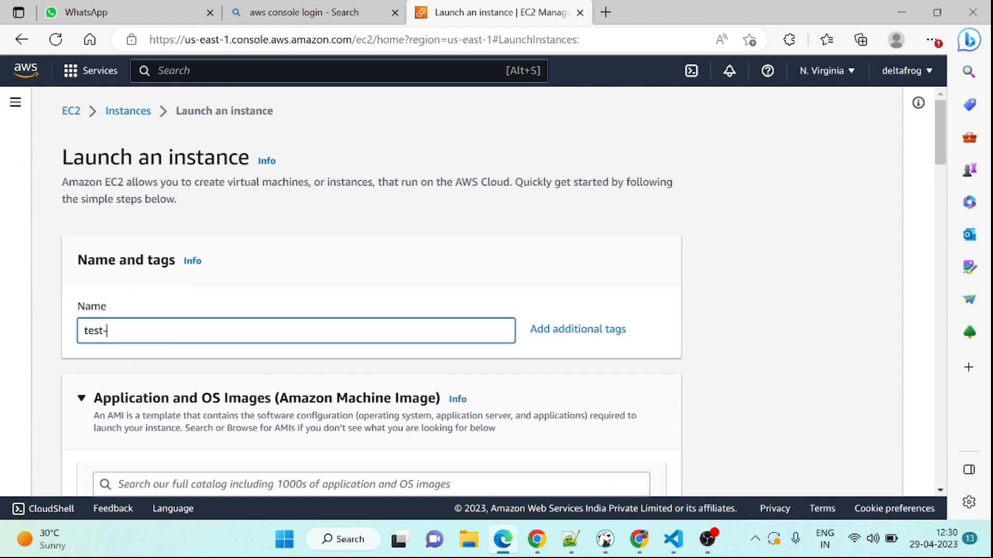
text(ec)
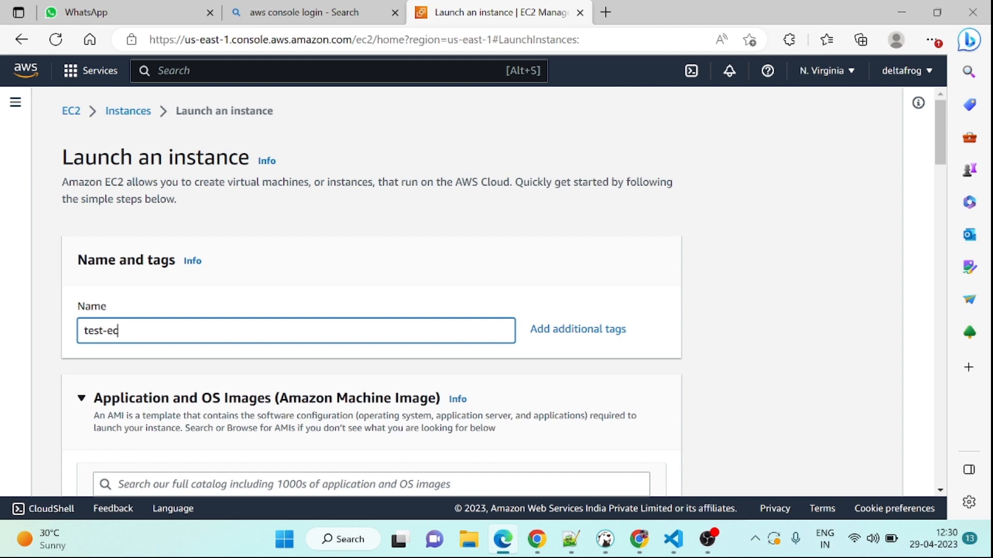
text(2)
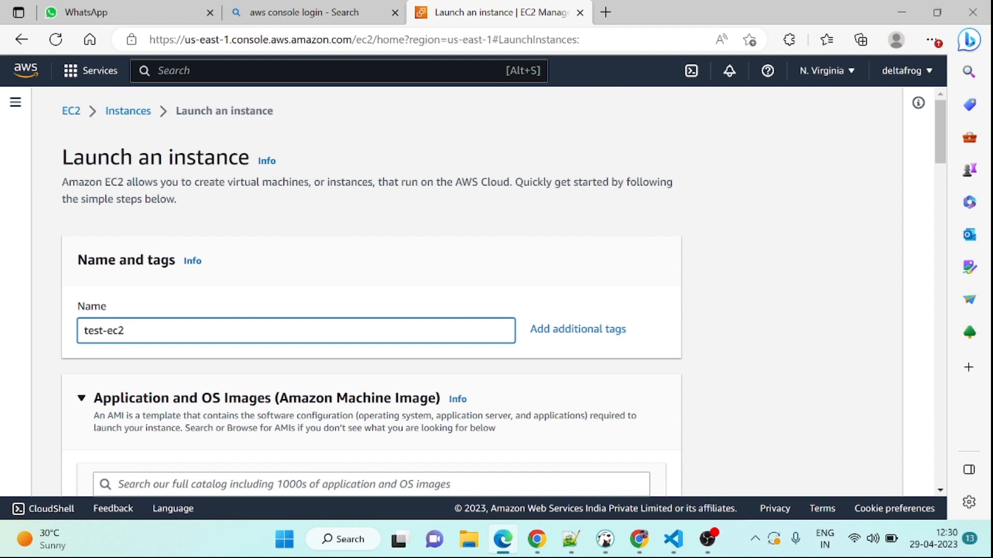
Step: Review the default Amazon Linux 2023 AMI and t2.micro type down to the Key pair section
scroll(down, 3)
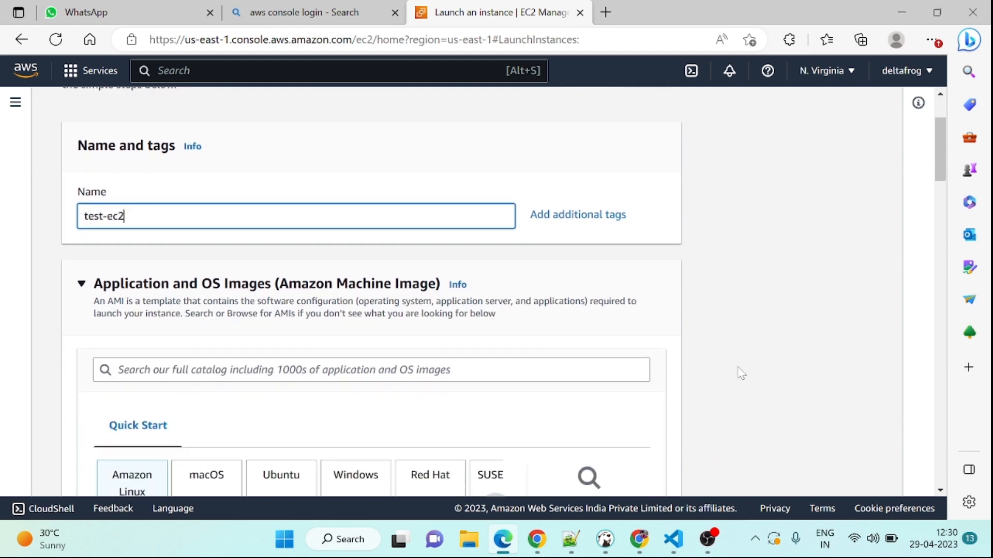
scroll(down, 3)
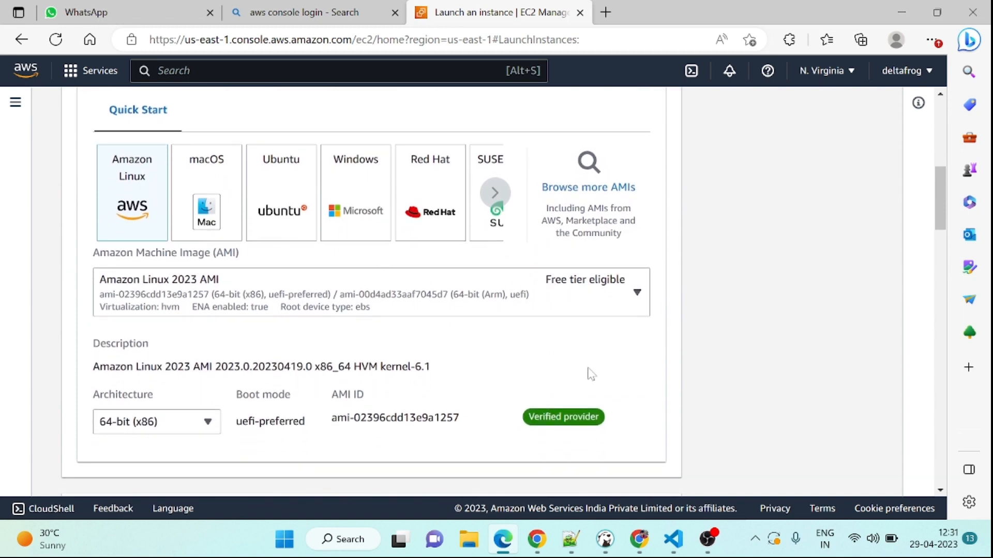
scroll(down, 3)
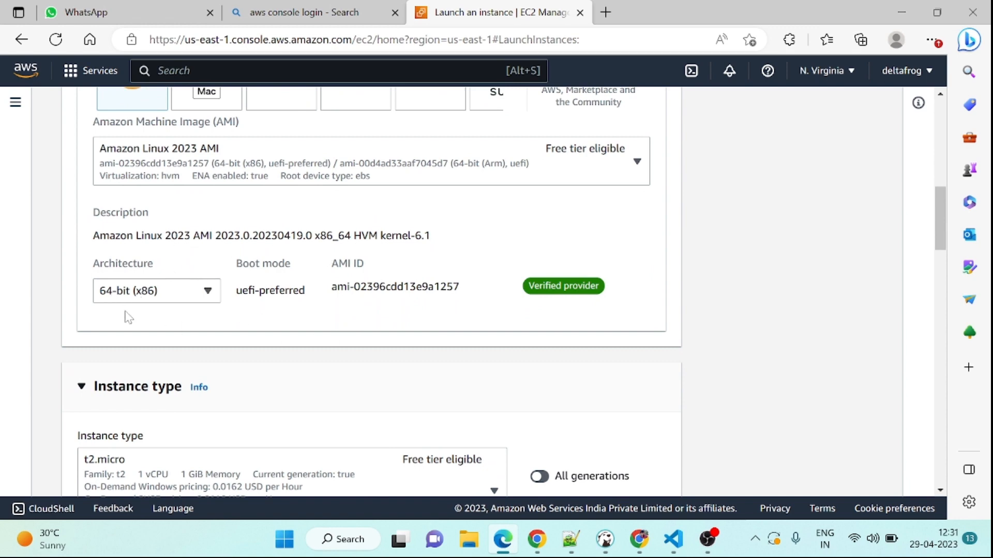
scroll(down, 3)
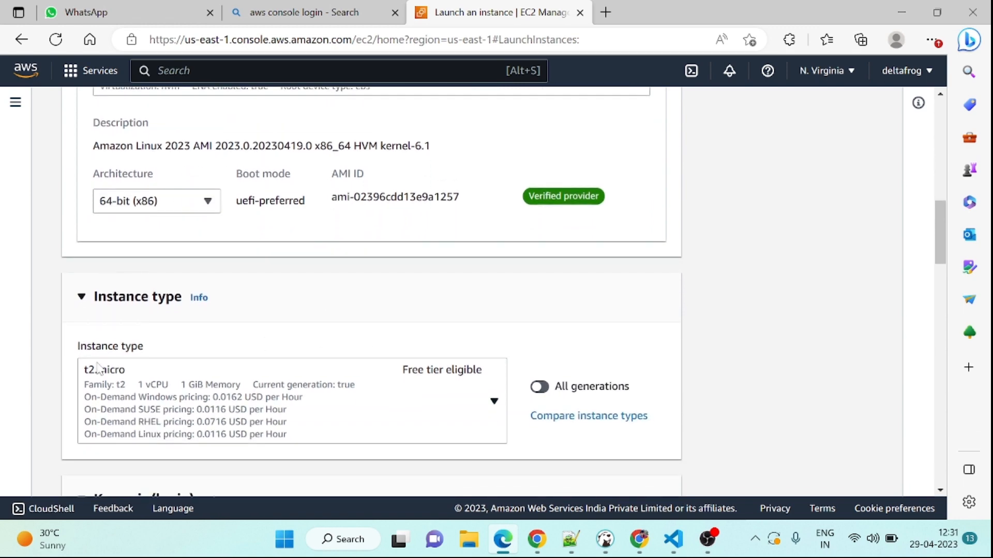
mouse_move(247, 370)
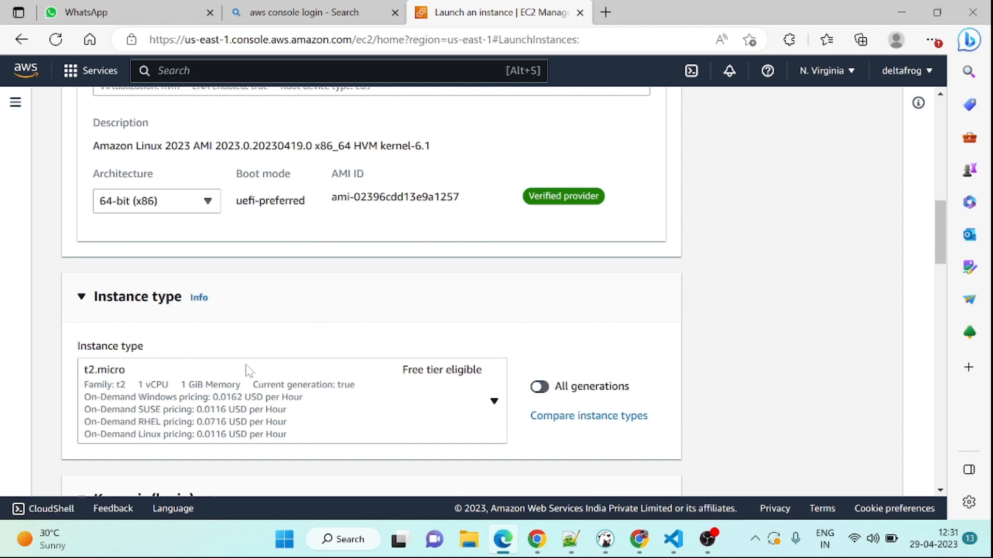
scroll(down, 3)
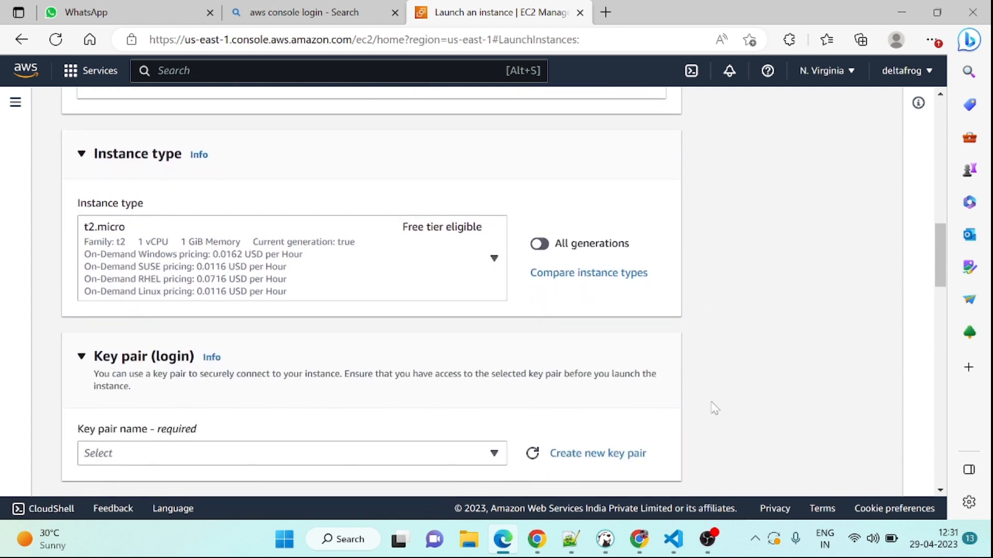
scroll(down, 3)
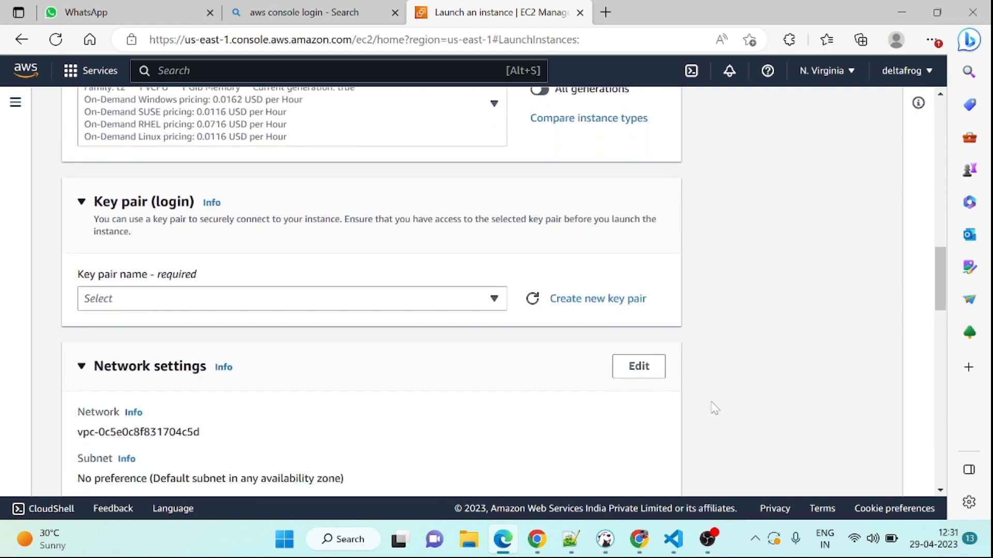
scroll(down, 3)
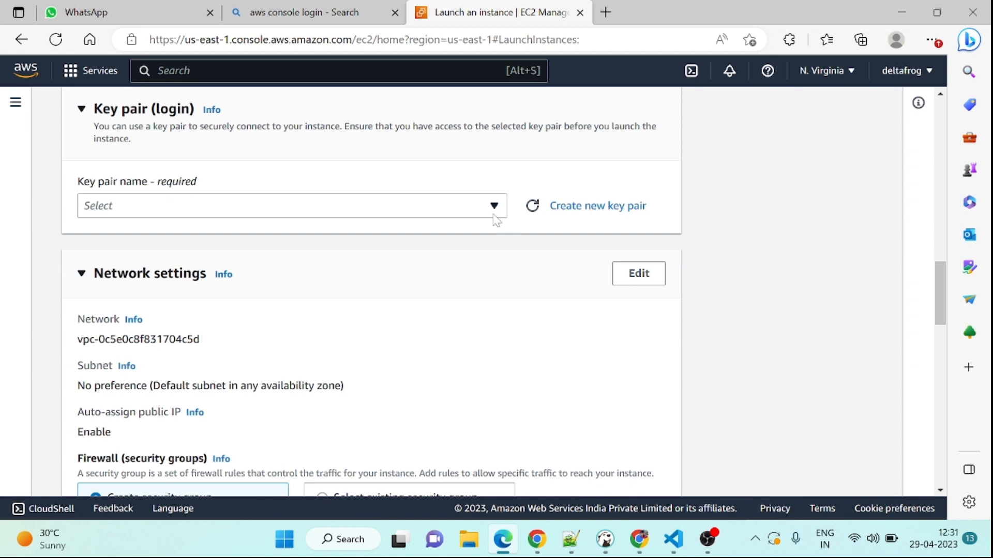
click(291, 205)
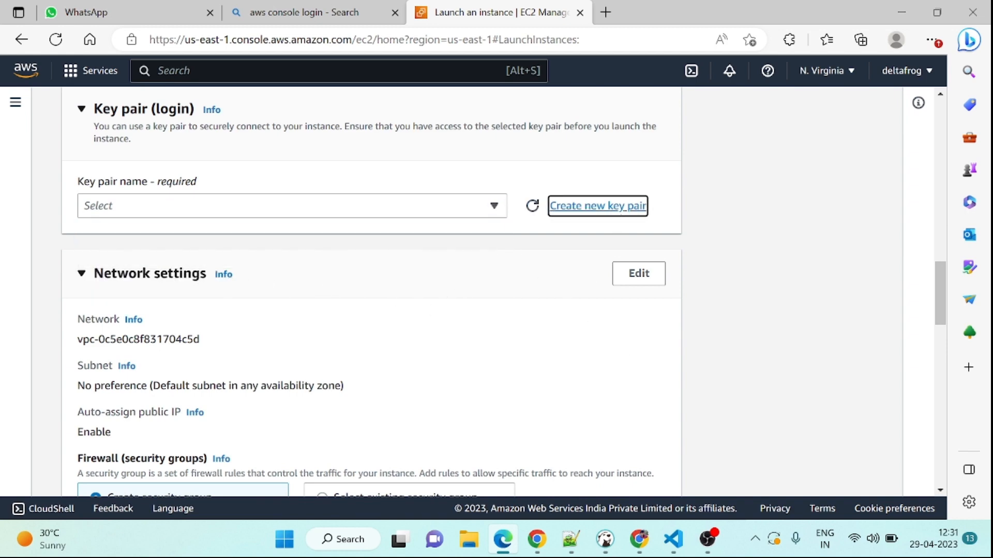
Step: Create a new RSA key pair named test-ec2 in .pem format
click(597, 206)
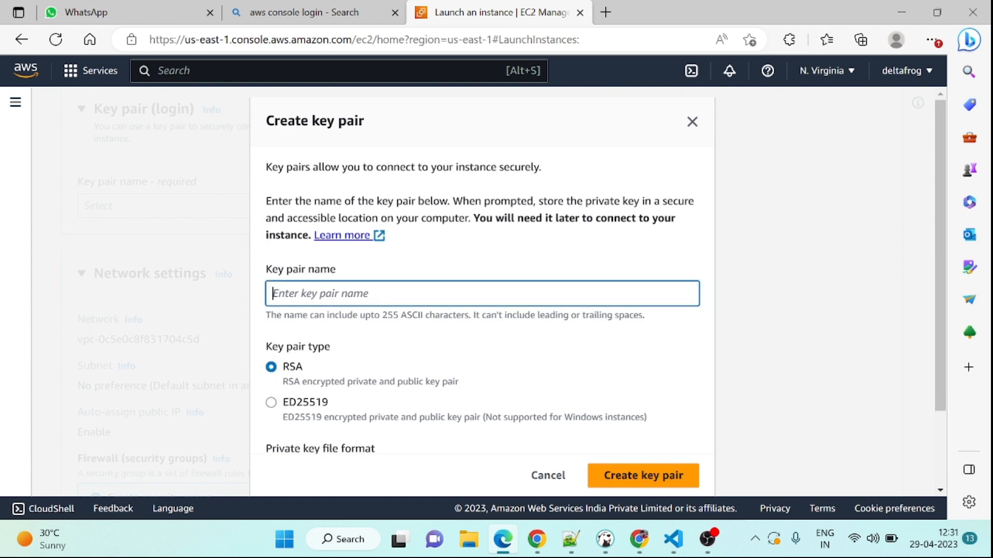
text(test-ec2)
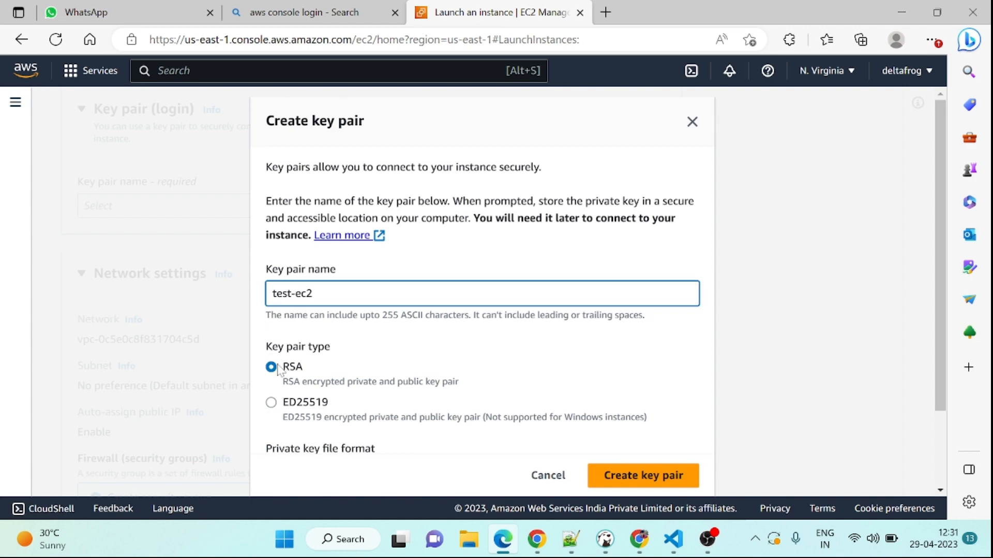
scroll(down, 3)
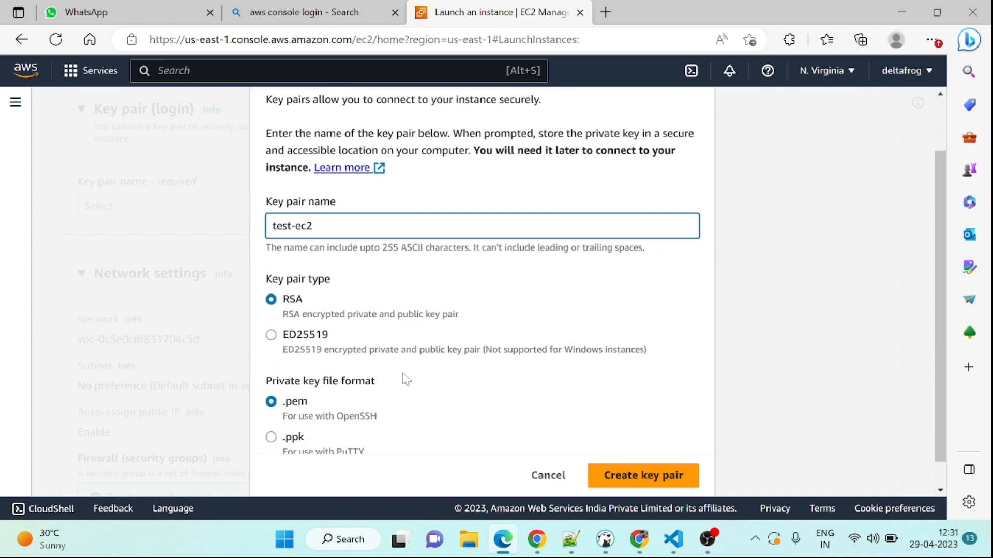
scroll(down, 3)
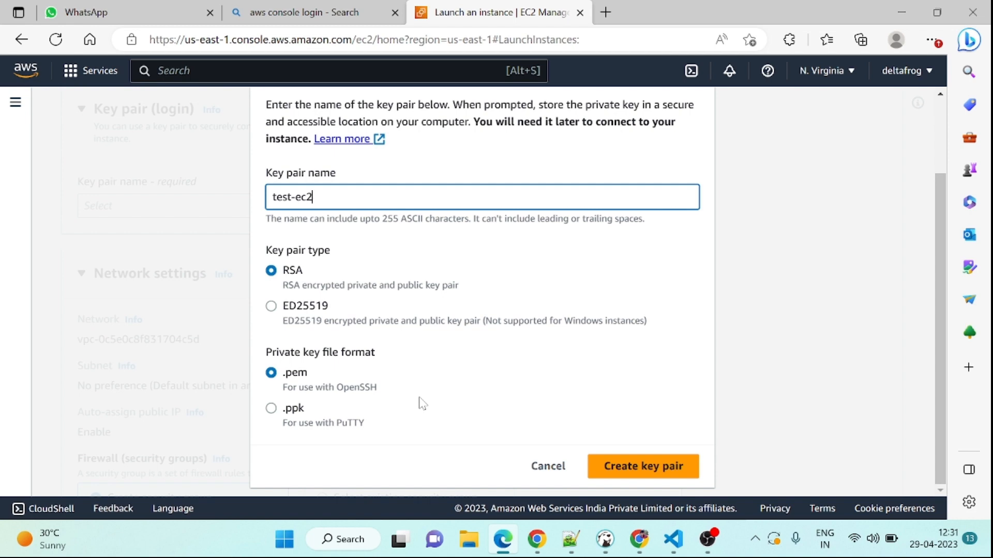
mouse_move(359, 397)
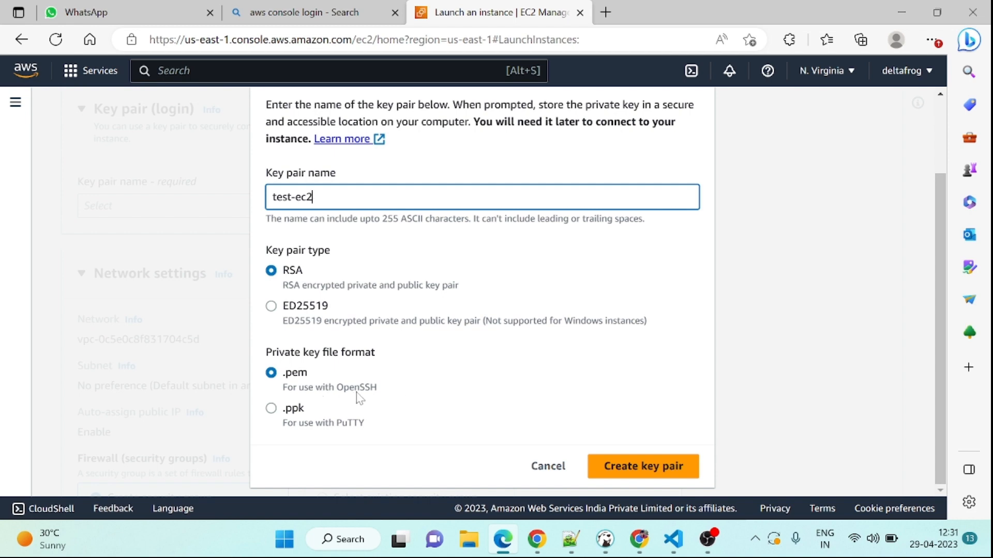
mouse_move(359, 394)
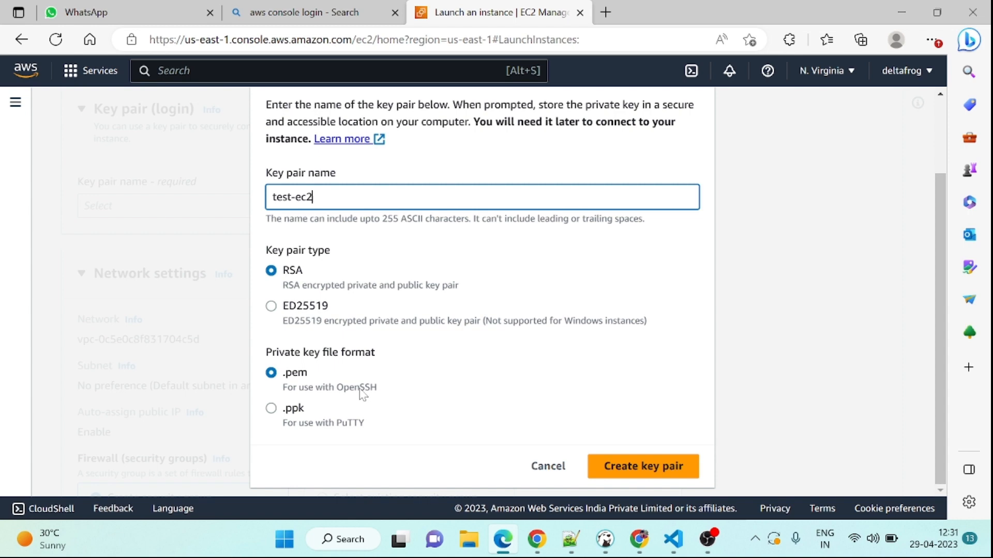
mouse_move(360, 394)
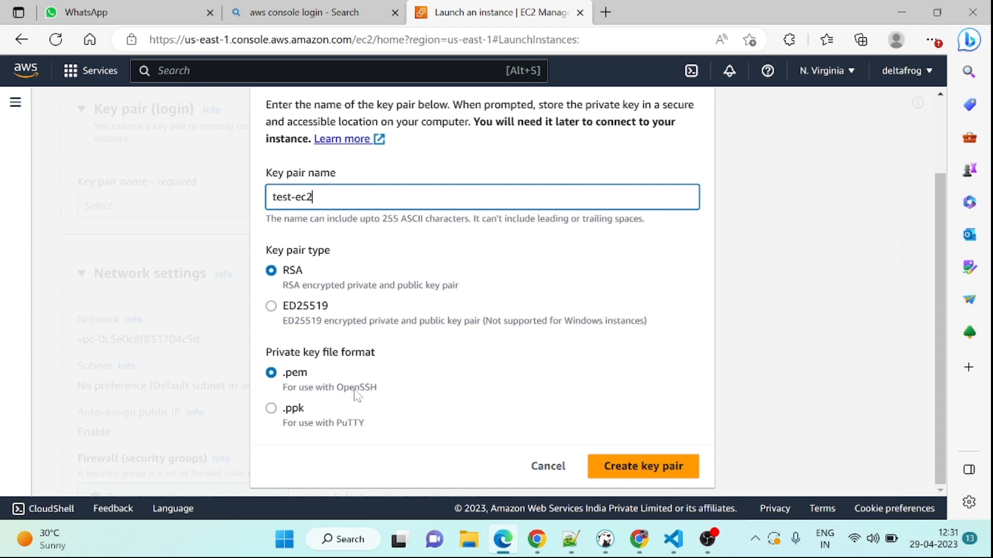
mouse_move(369, 427)
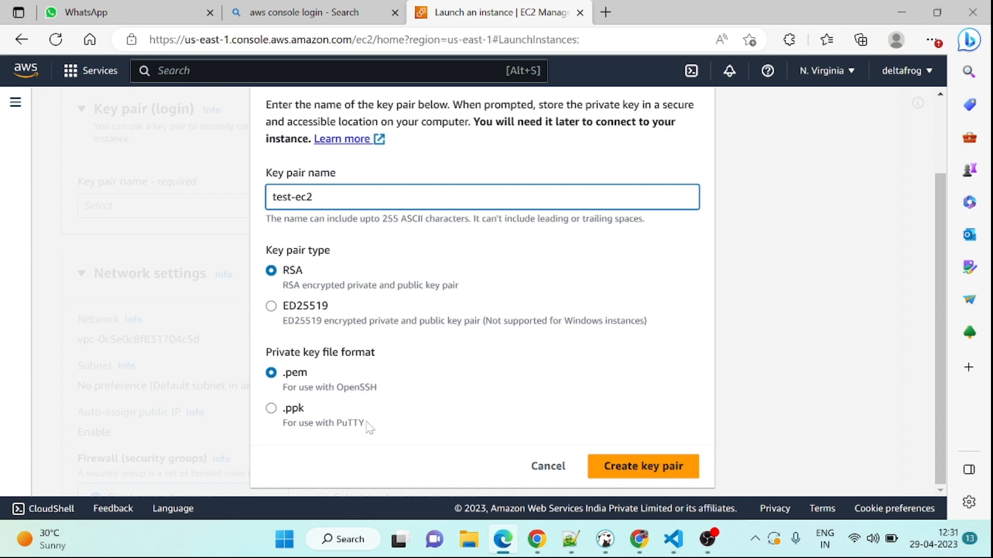
mouse_move(360, 442)
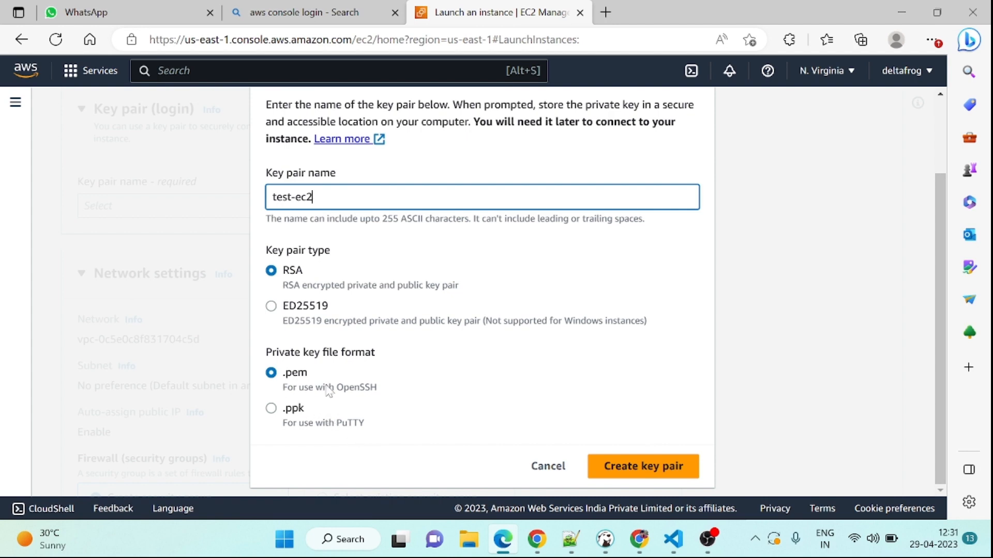
mouse_move(307, 417)
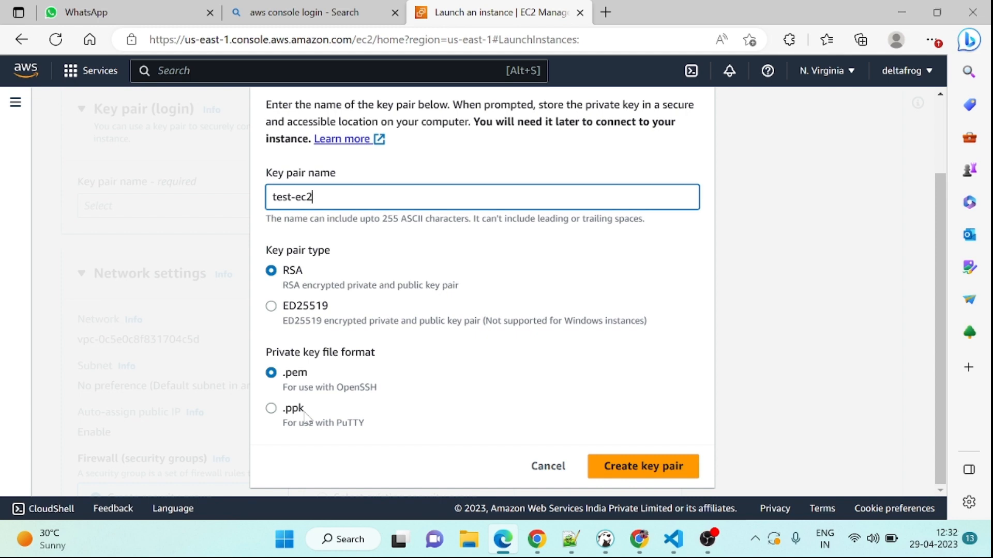
mouse_move(642, 471)
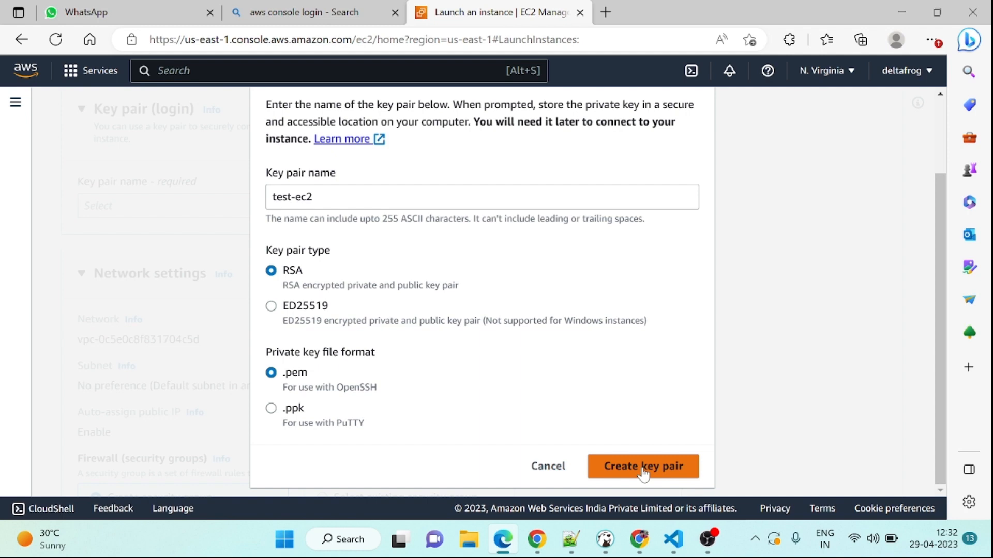
click(642, 466)
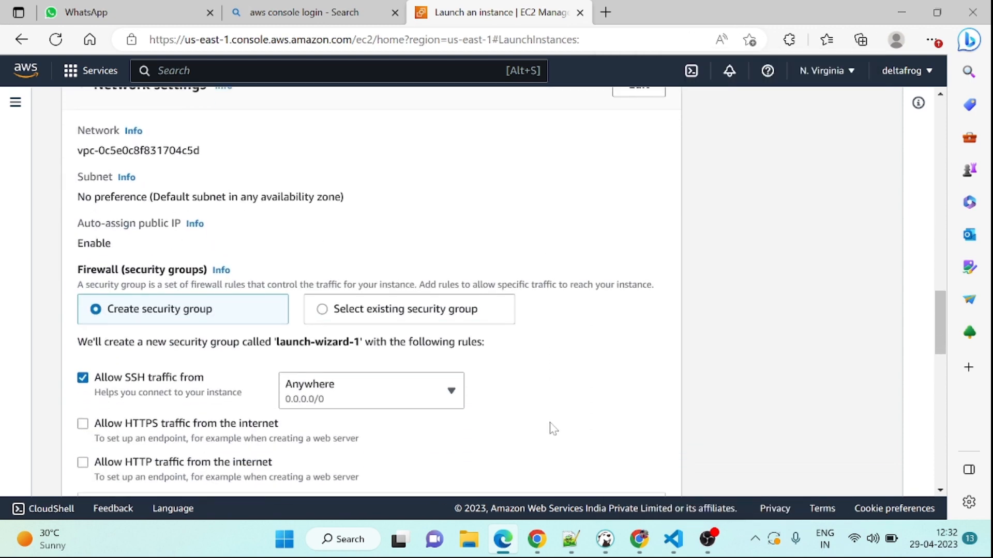
Step: Allow HTTPS and HTTP traffic from the internet in the new security group
scroll(down, 3)
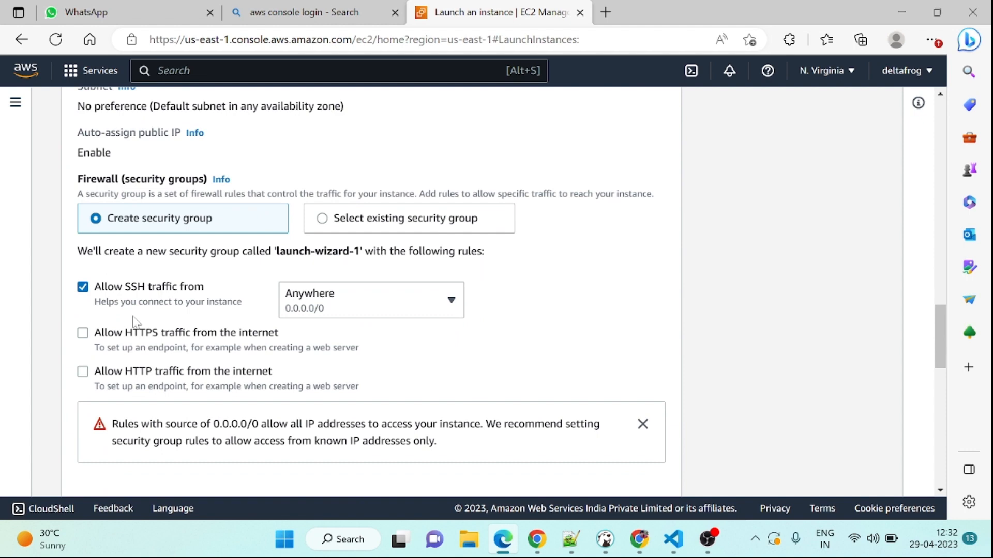
scroll(down, 3)
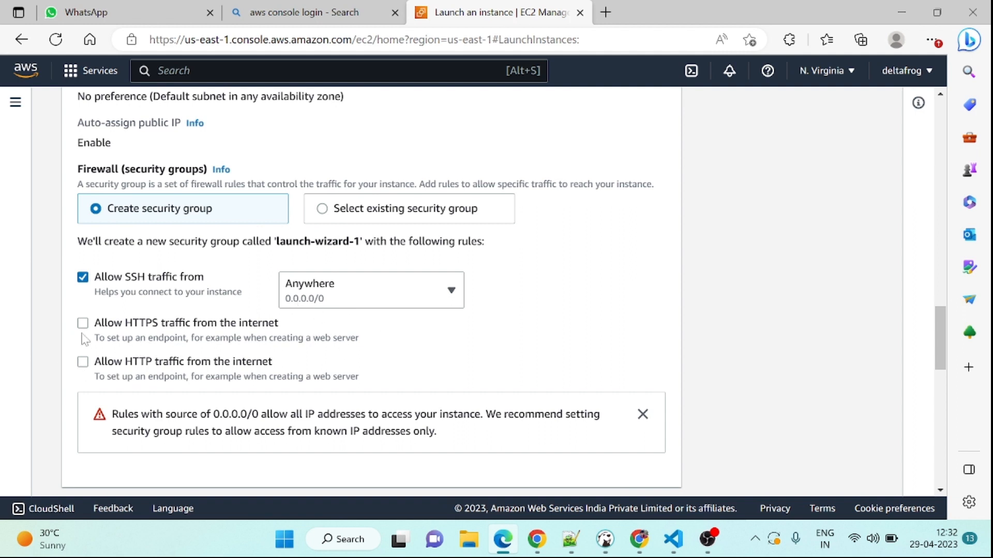
click(83, 323)
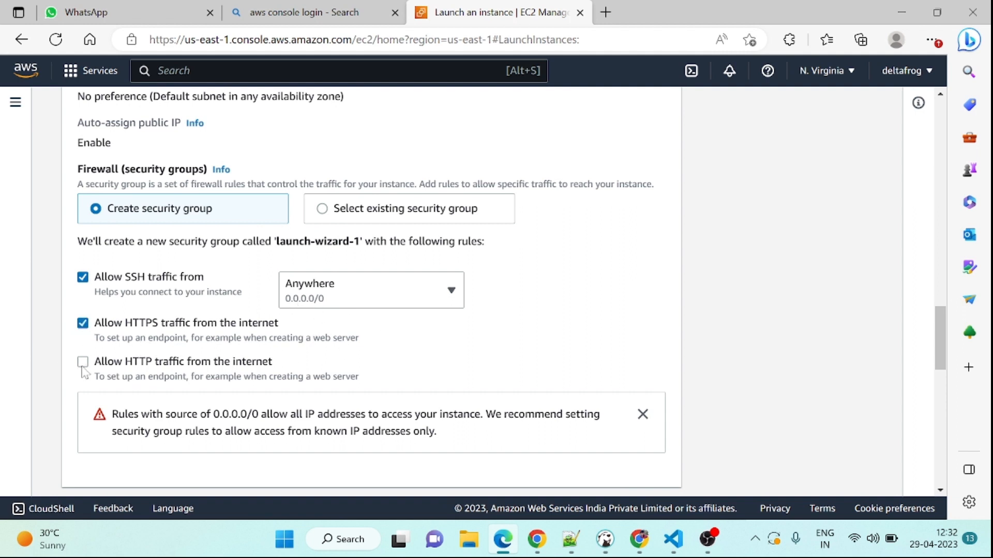
click(83, 362)
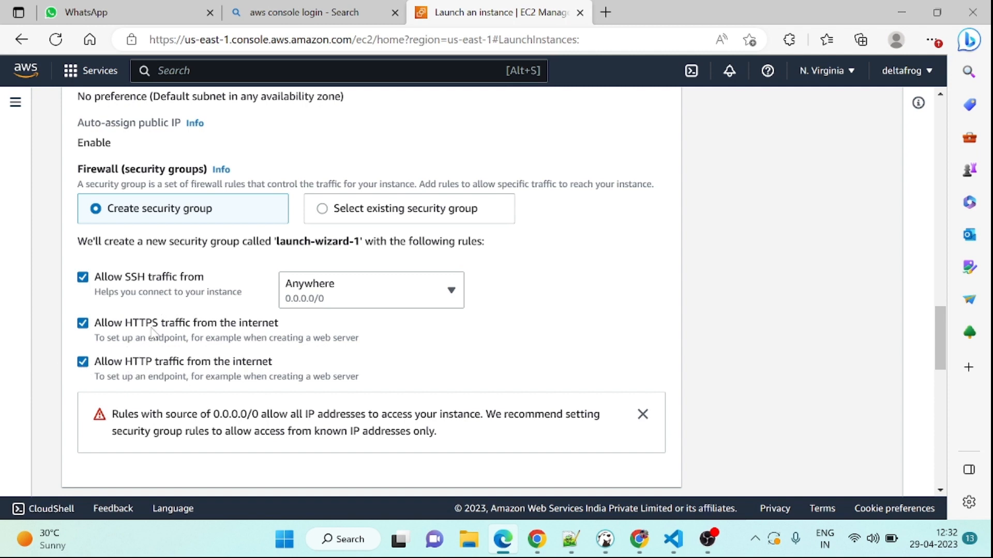
mouse_move(139, 370)
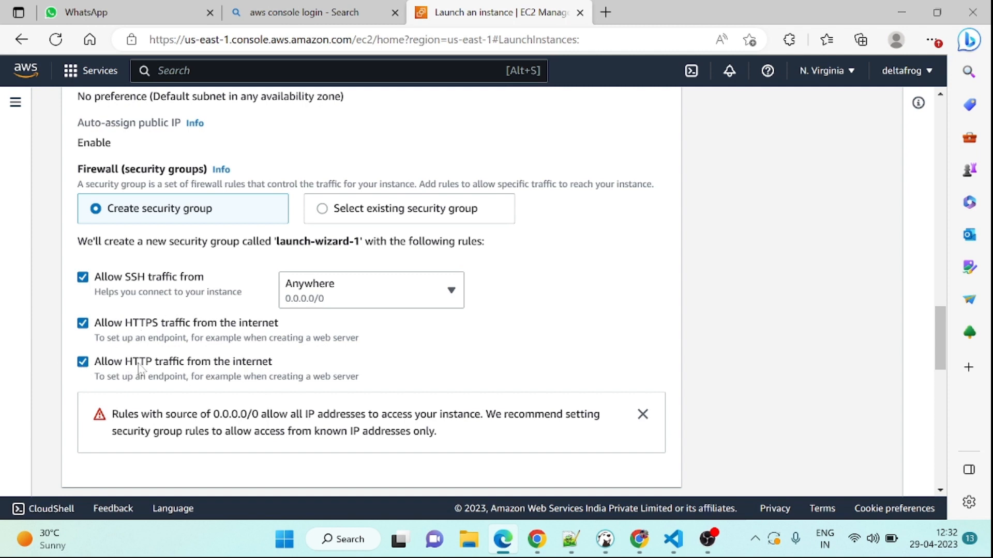
scroll(down, 3)
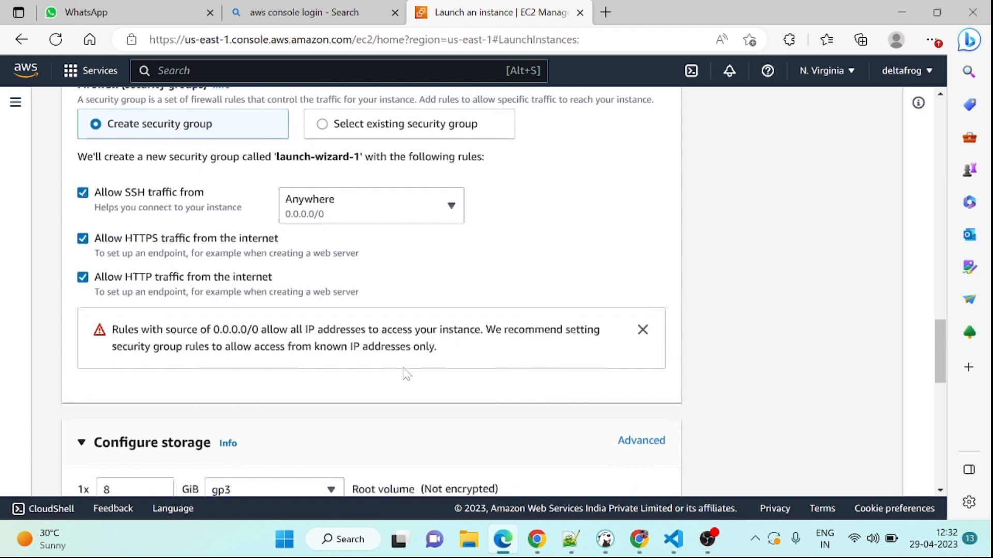
scroll(up, 3)
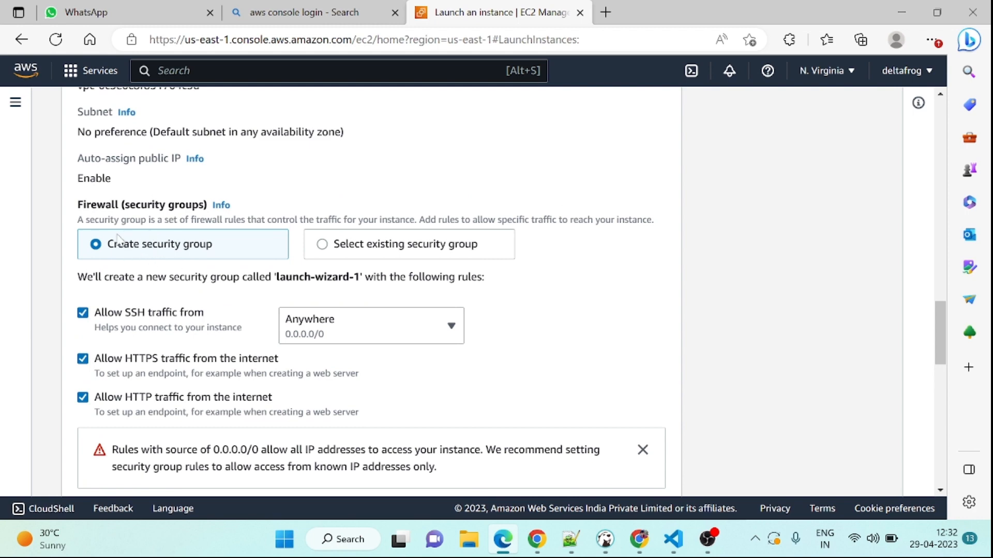
double_click(160, 244)
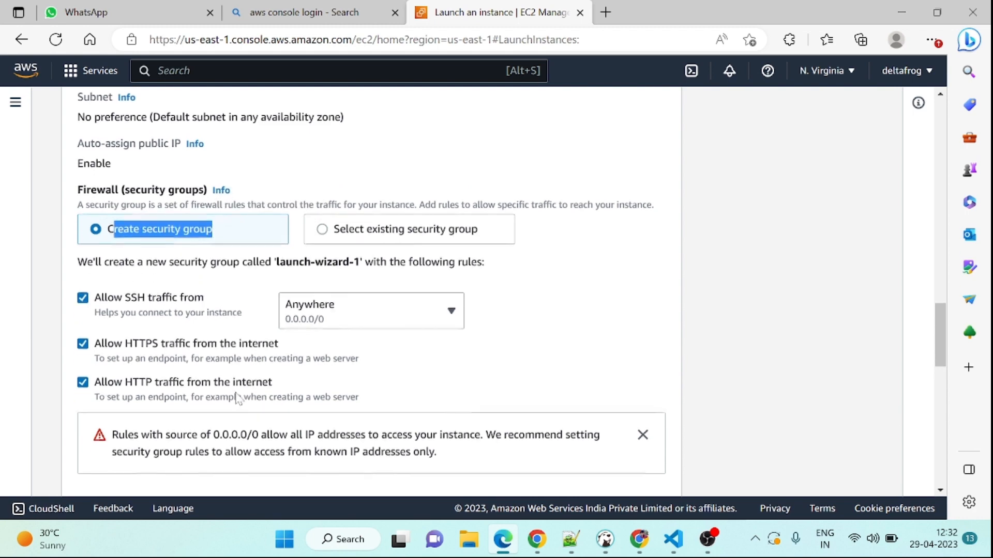
Step: Review the 8 GiB storage and the launch Summary panel
scroll(down, 3)
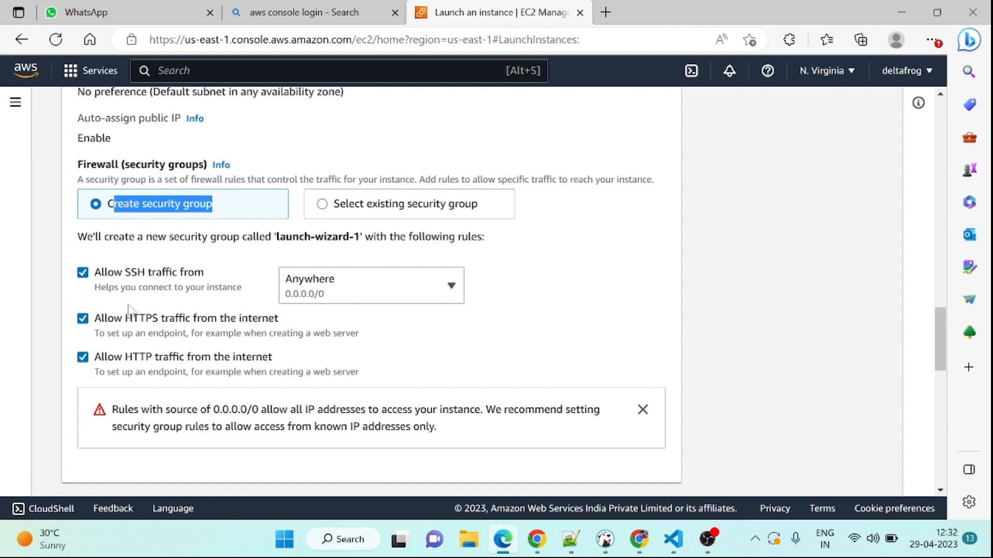
scroll(down, 3)
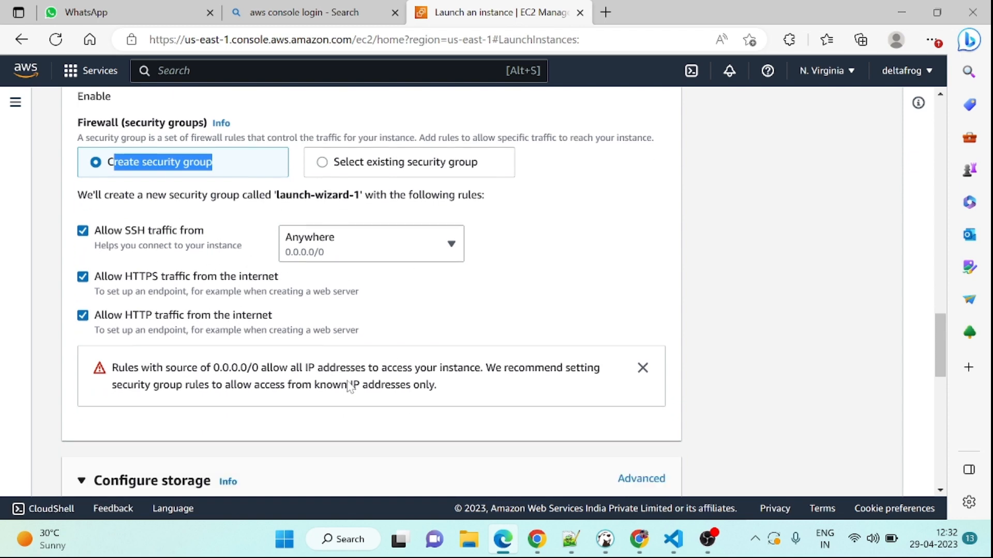
scroll(down, 3)
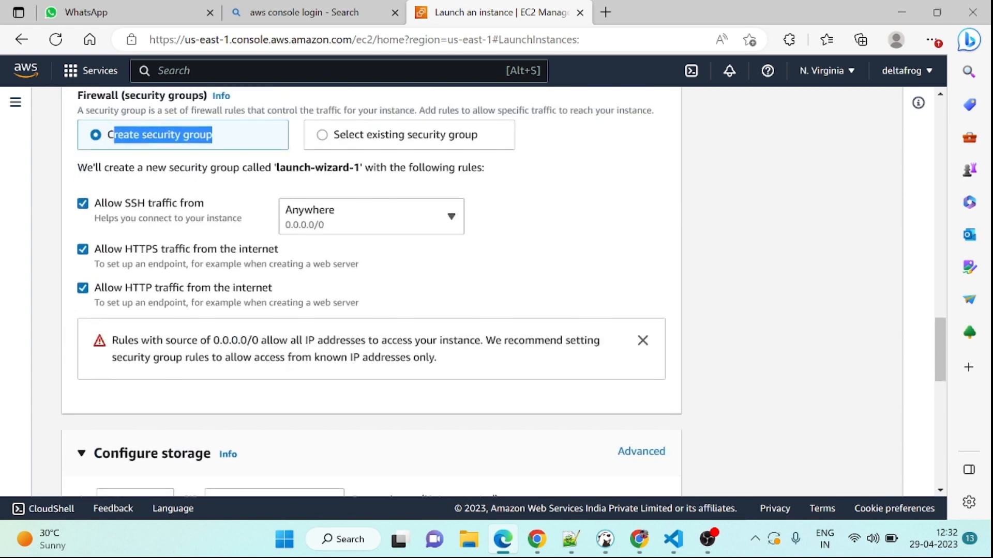
scroll(up, 3)
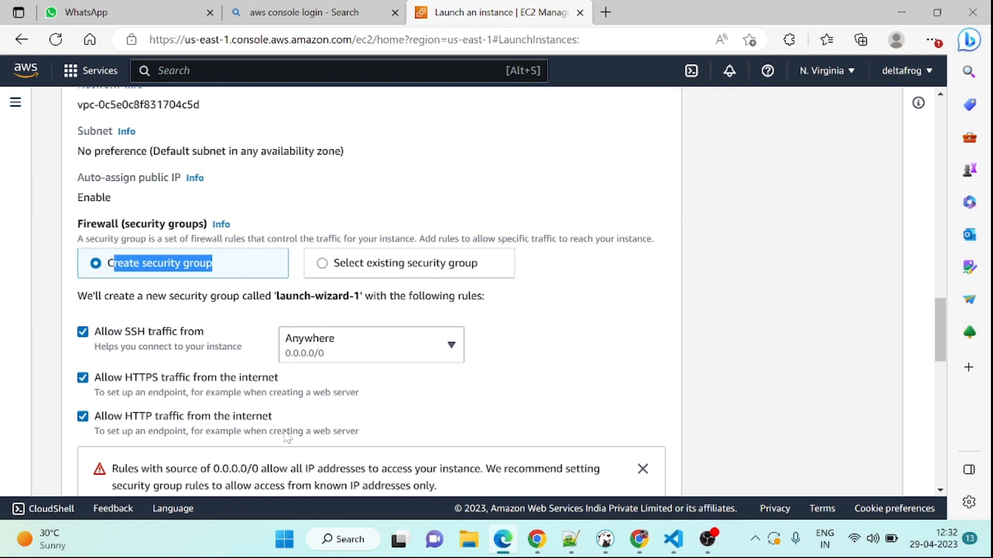
scroll(down, 3)
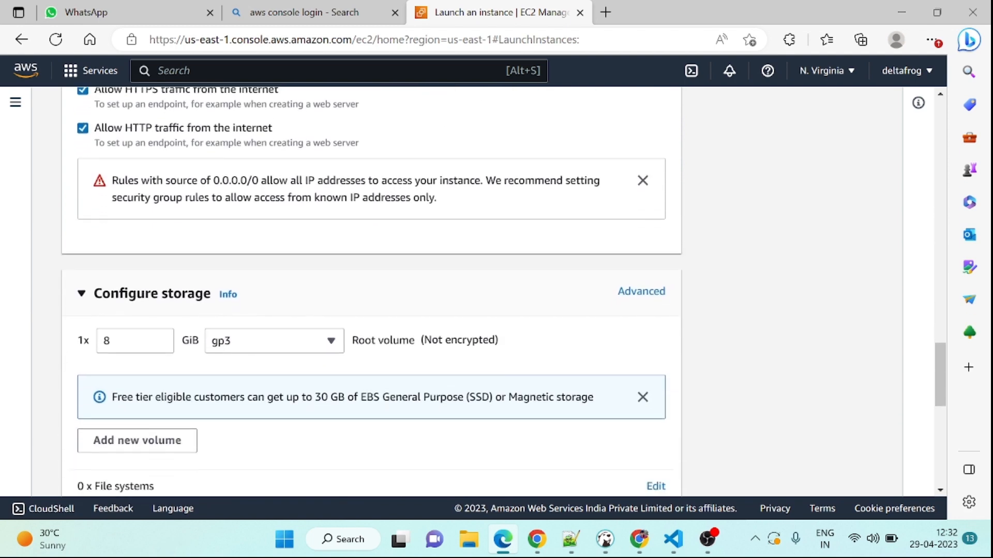
scroll(down, 3)
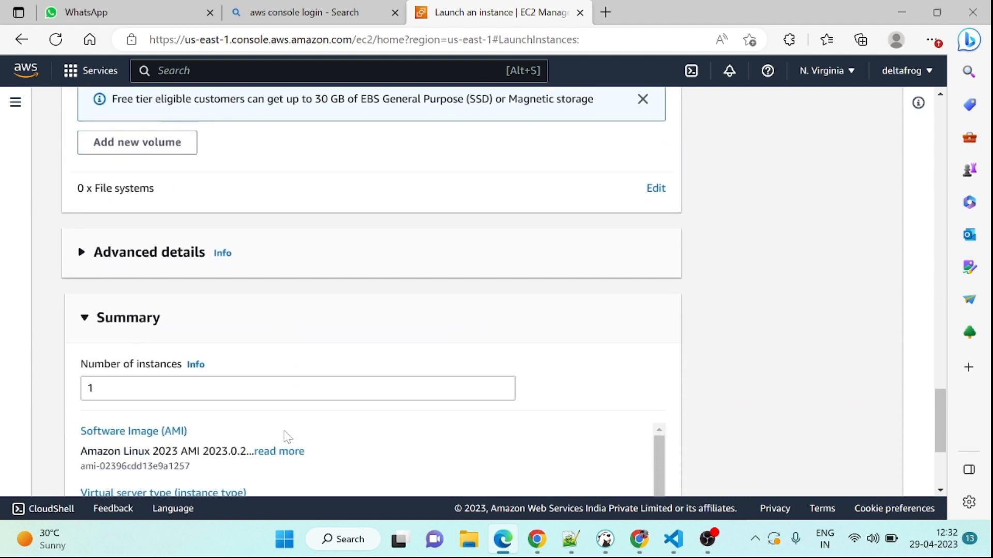
scroll(down, 3)
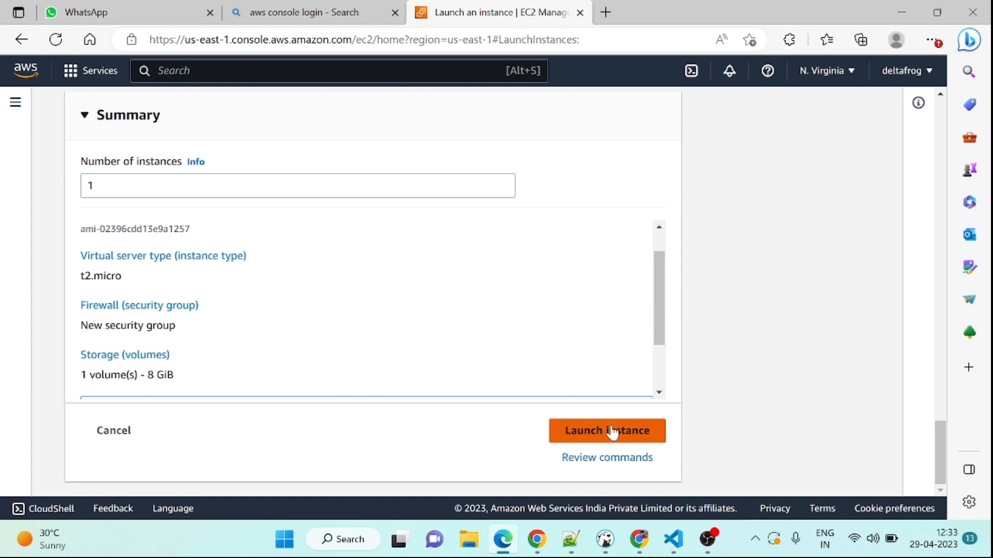
Step: Launch test-ec2, open its details and go to its Connect page
click(606, 430)
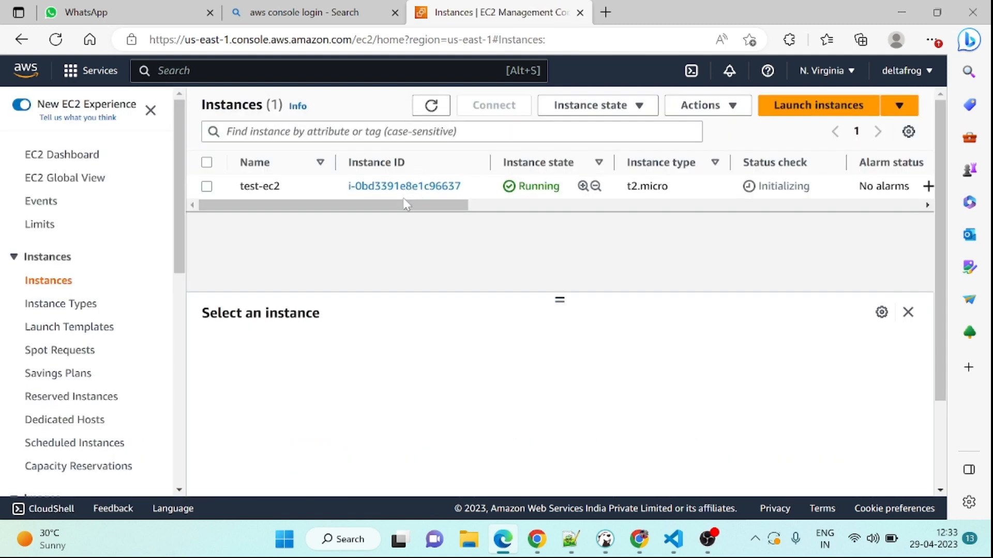
click(405, 185)
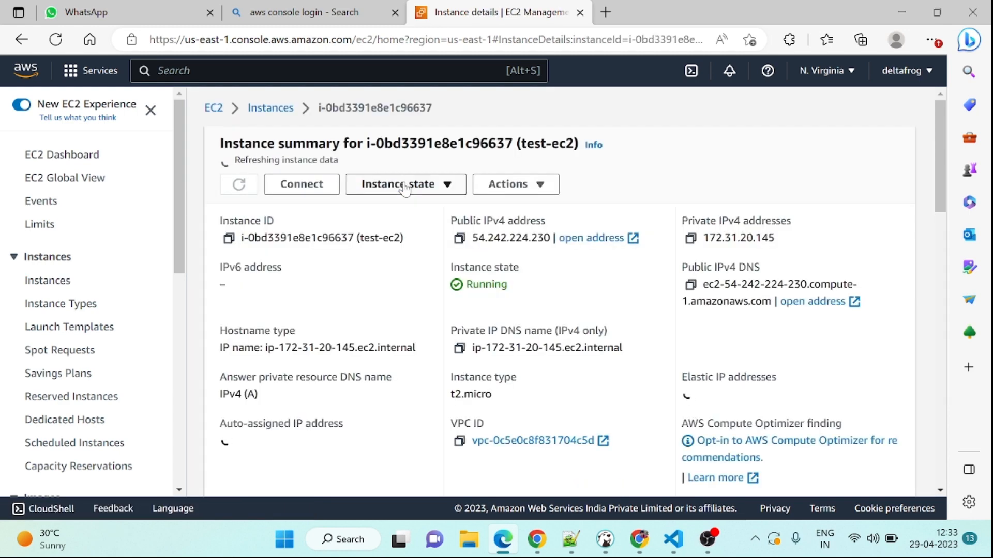
click(515, 184)
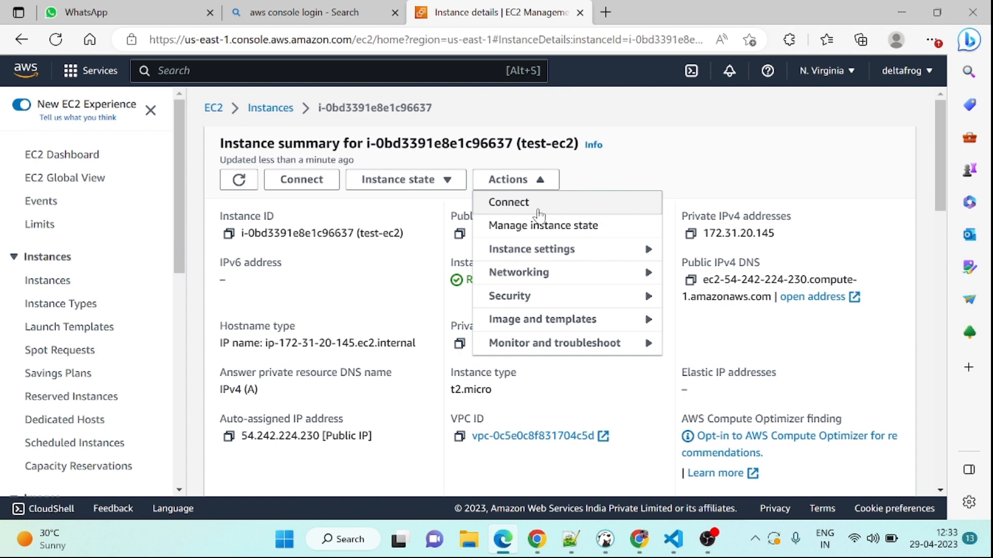
mouse_move(749, 192)
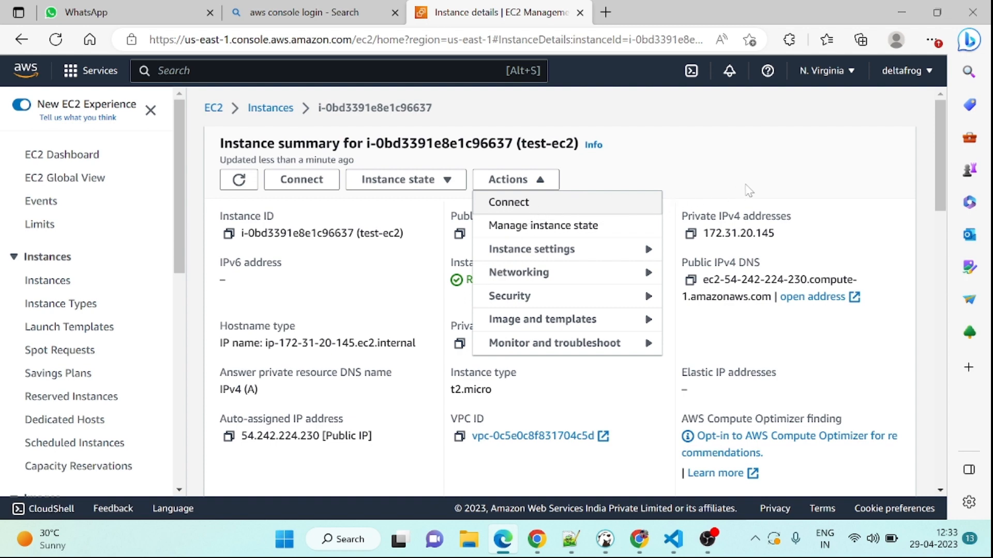
click(515, 179)
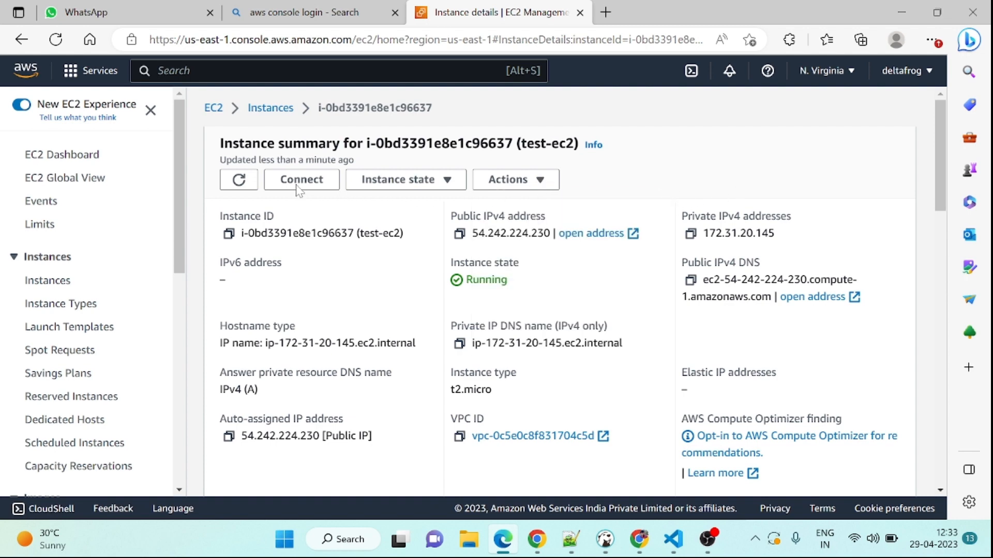
click(301, 179)
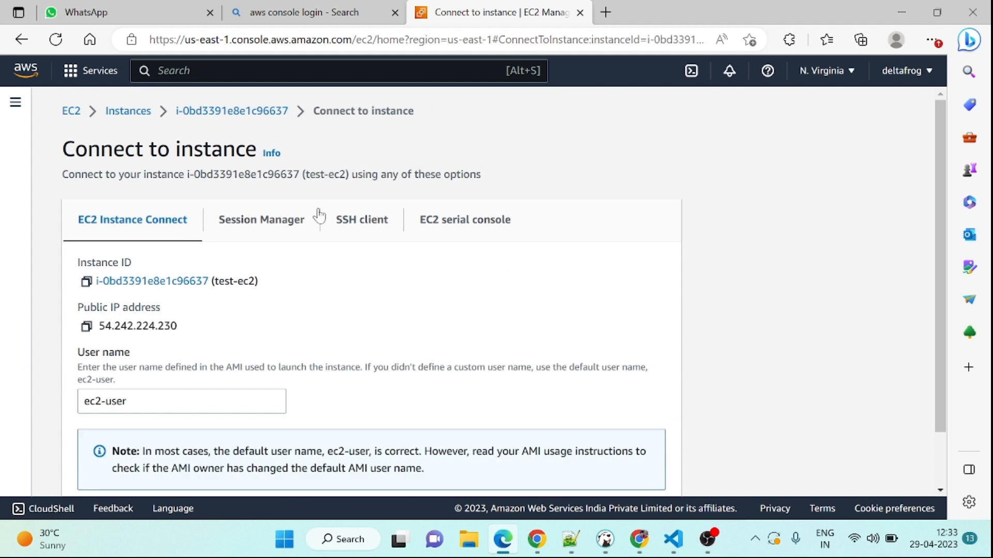
Step: Read the SSH client instructions with the test-ec2.pem key and switch to Visual Studio Code
click(362, 219)
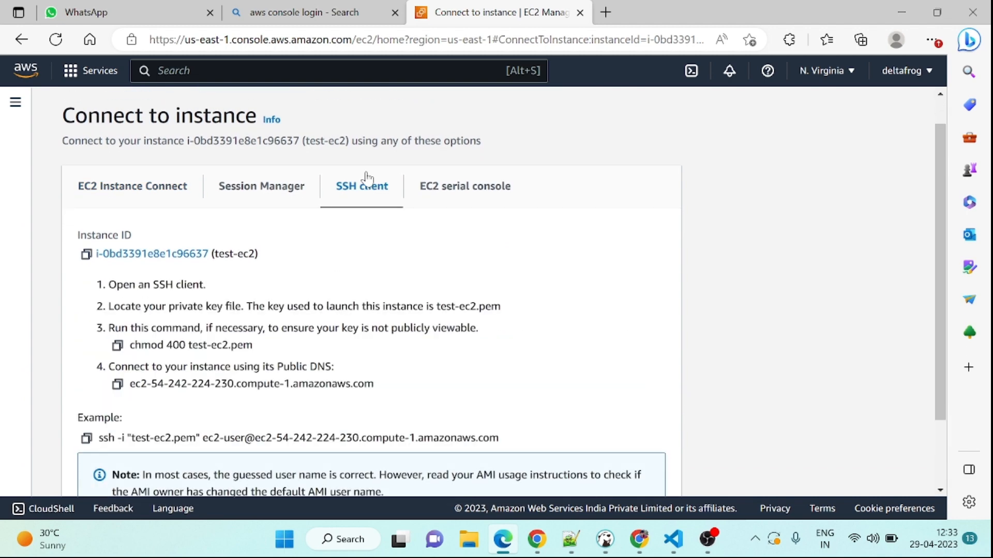
scroll(down, 3)
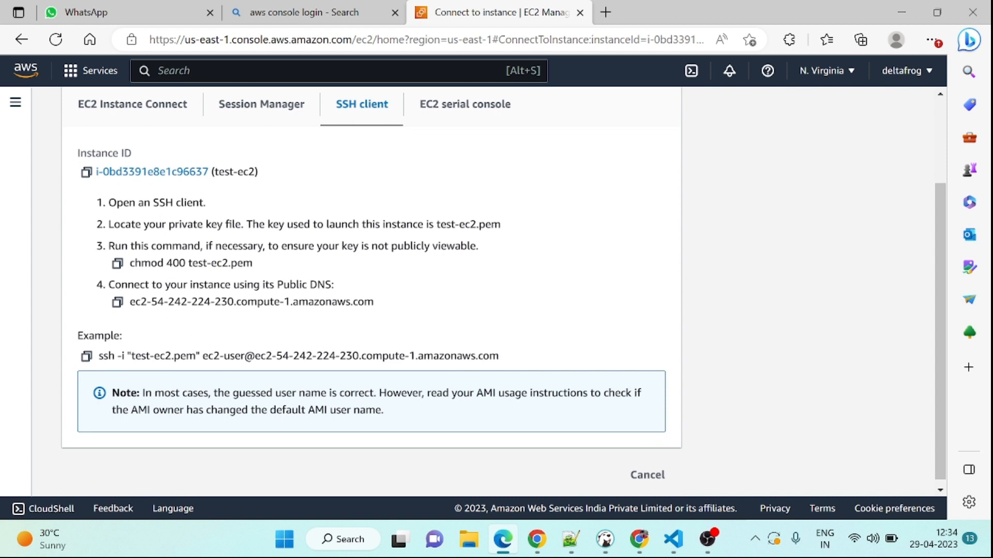
double_click(225, 356)
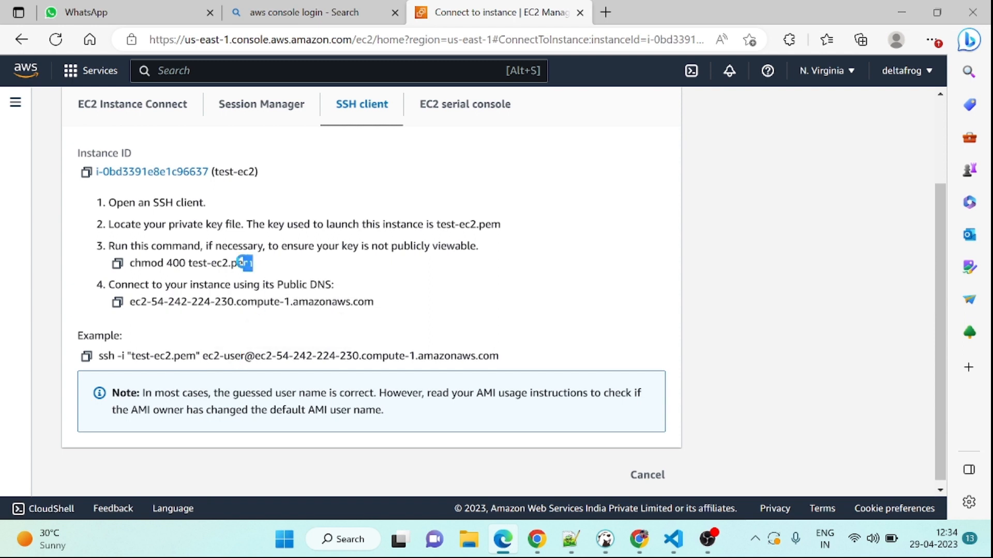
double_click(219, 264)
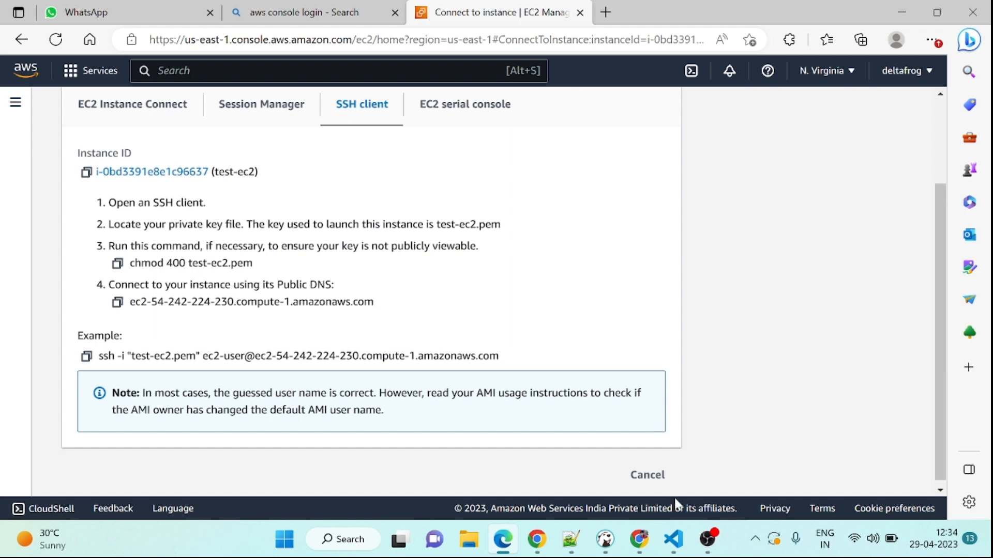
click(672, 540)
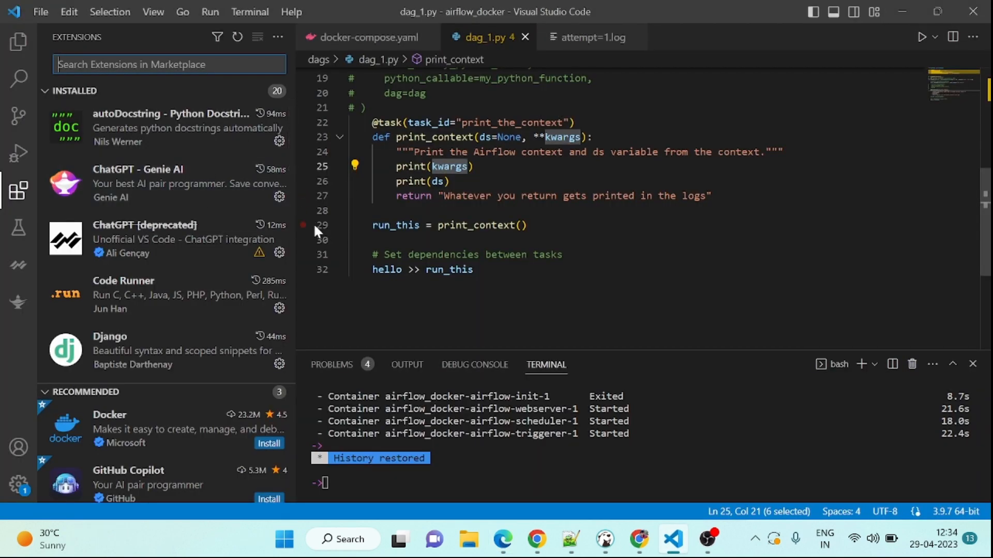
mouse_move(18, 191)
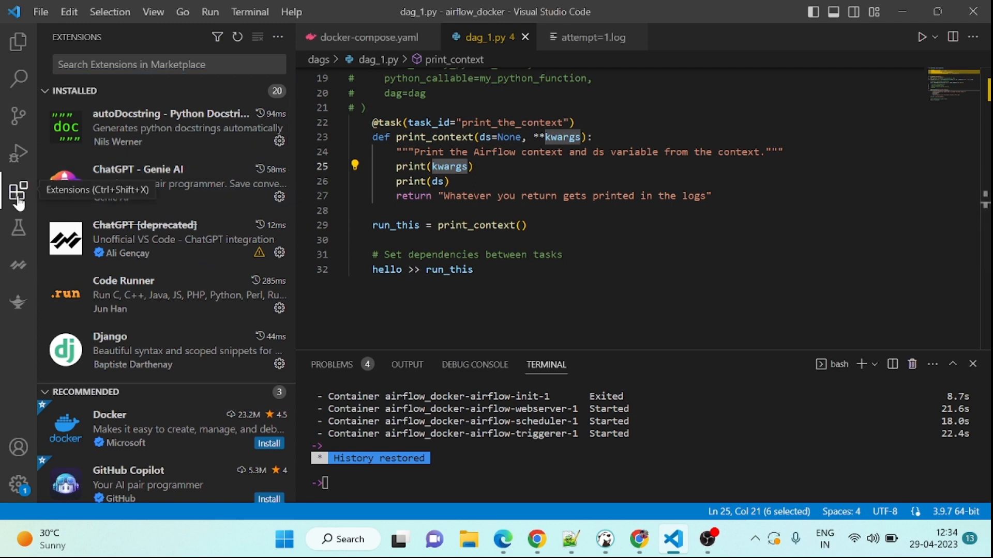
Step: Install the Microsoft Remote - SSH extension from the Extensions view
click(18, 190)
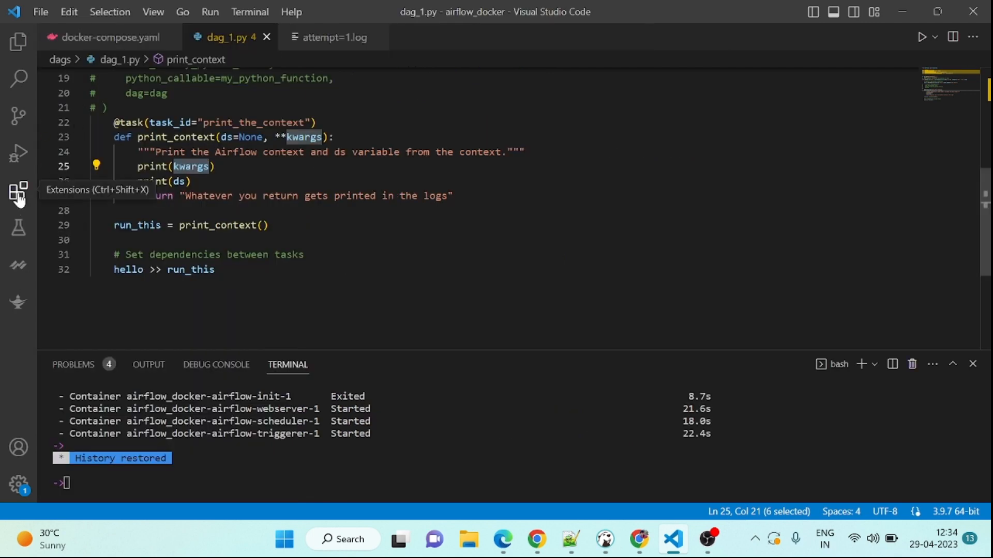
click(19, 191)
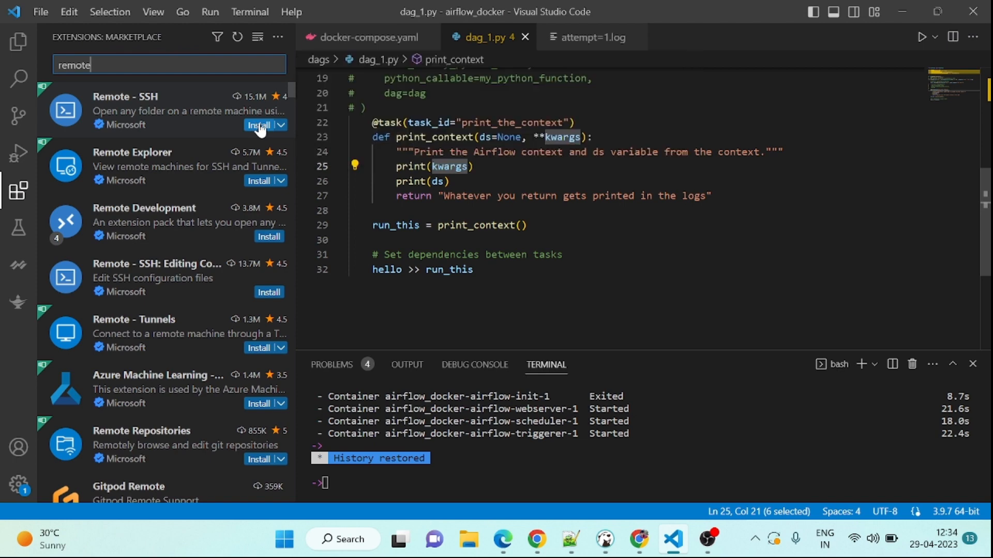
click(259, 125)
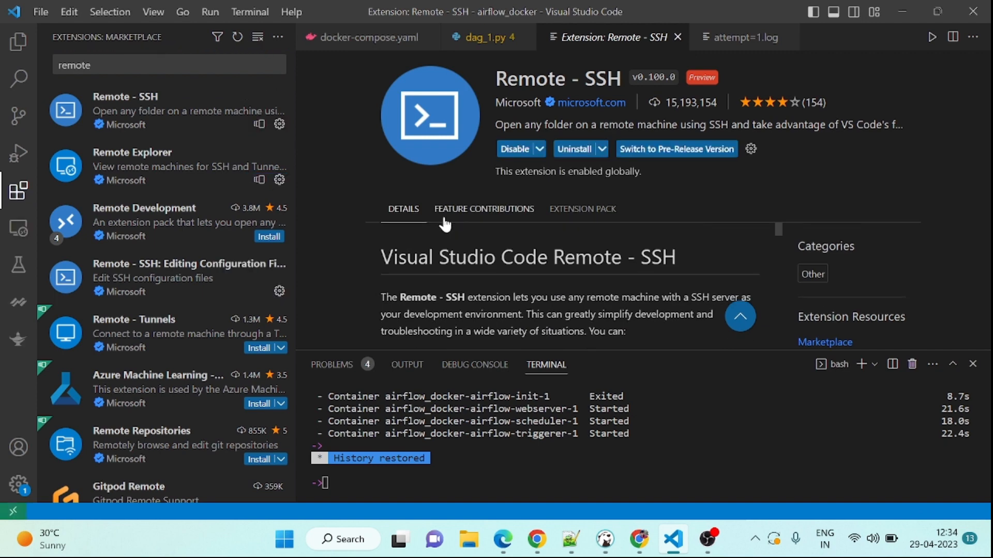
mouse_move(516, 69)
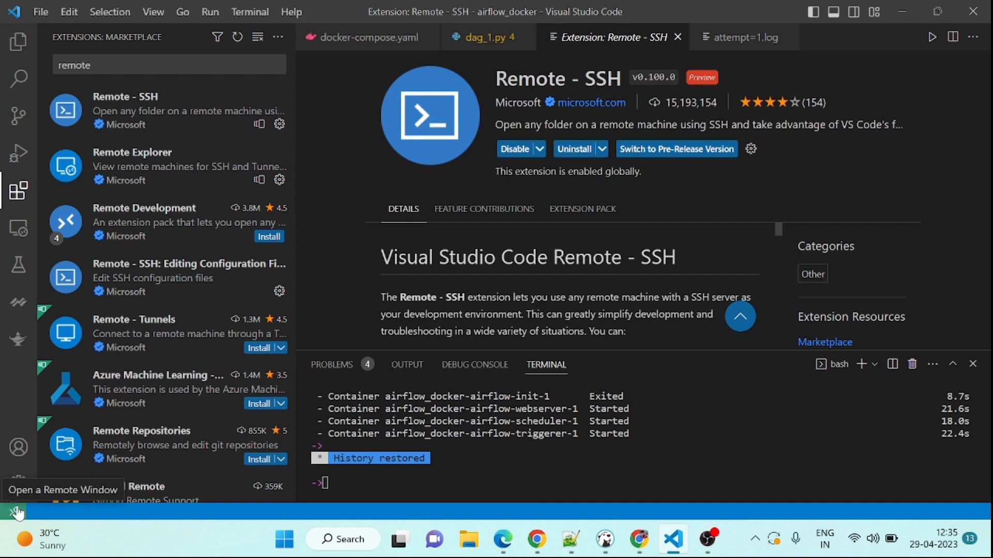
Step: Start Connect to Host… and choose Add New SSH Host…
click(13, 512)
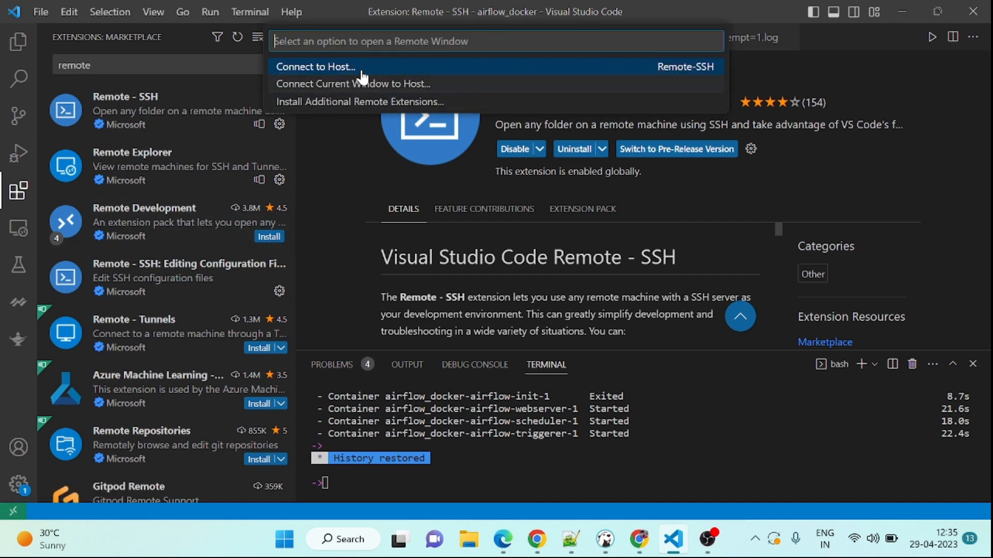
click(314, 66)
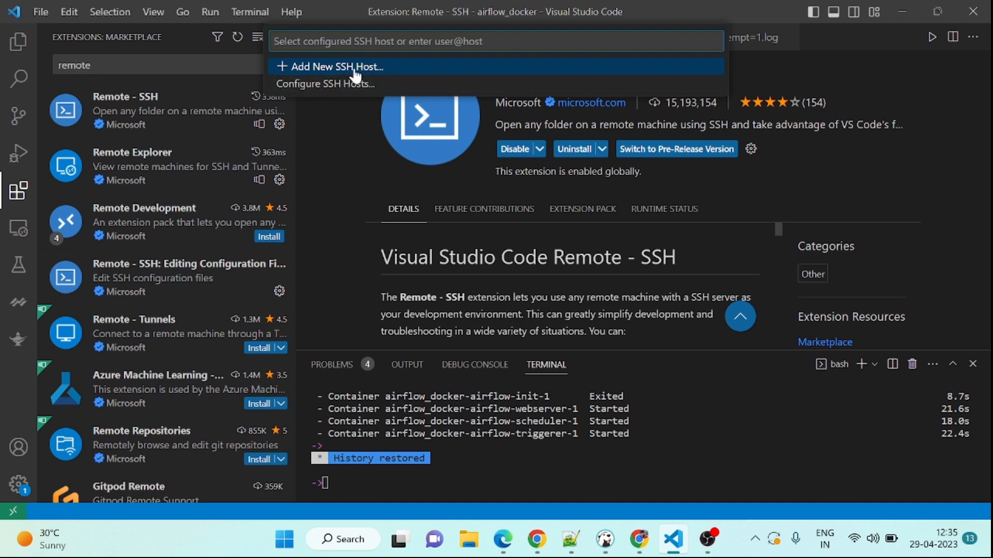
click(331, 66)
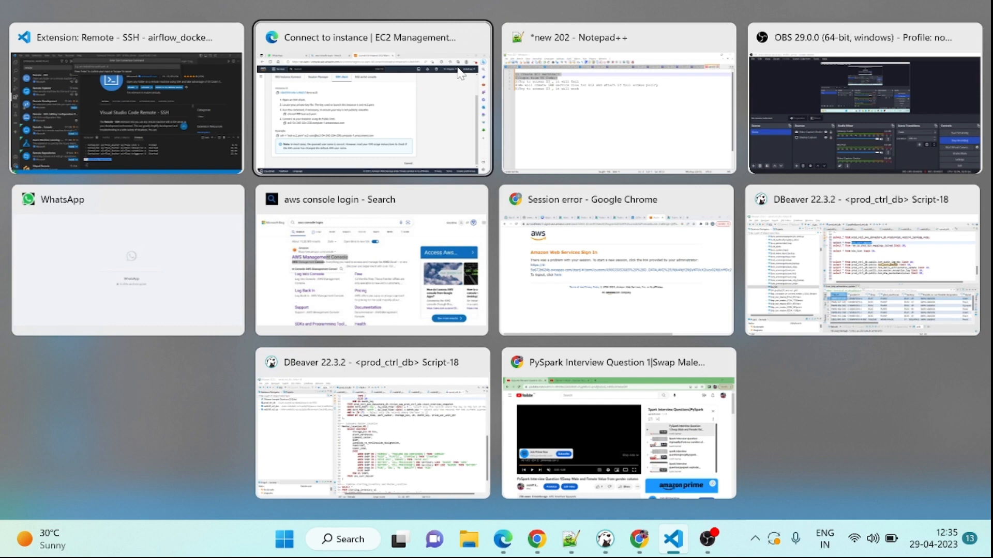
click(371, 97)
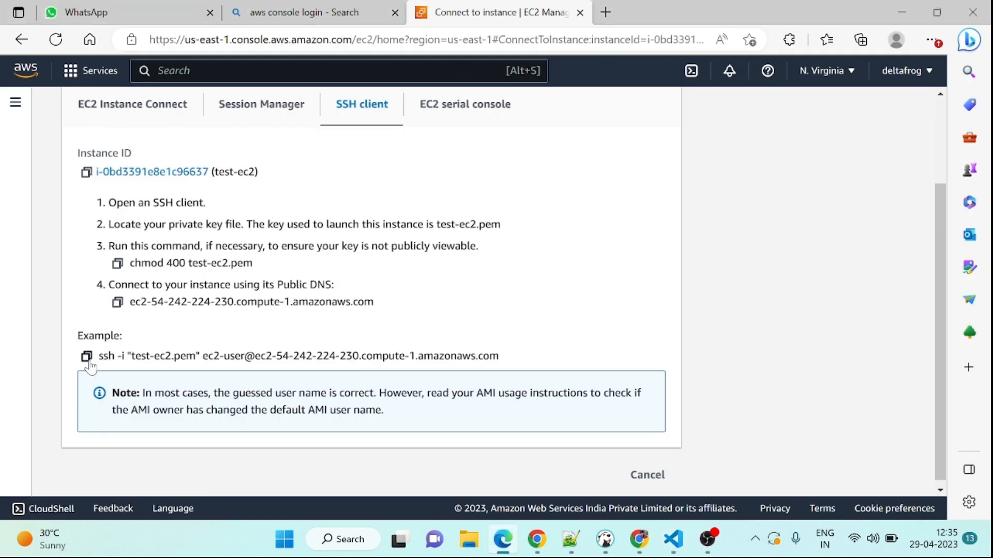
click(86, 355)
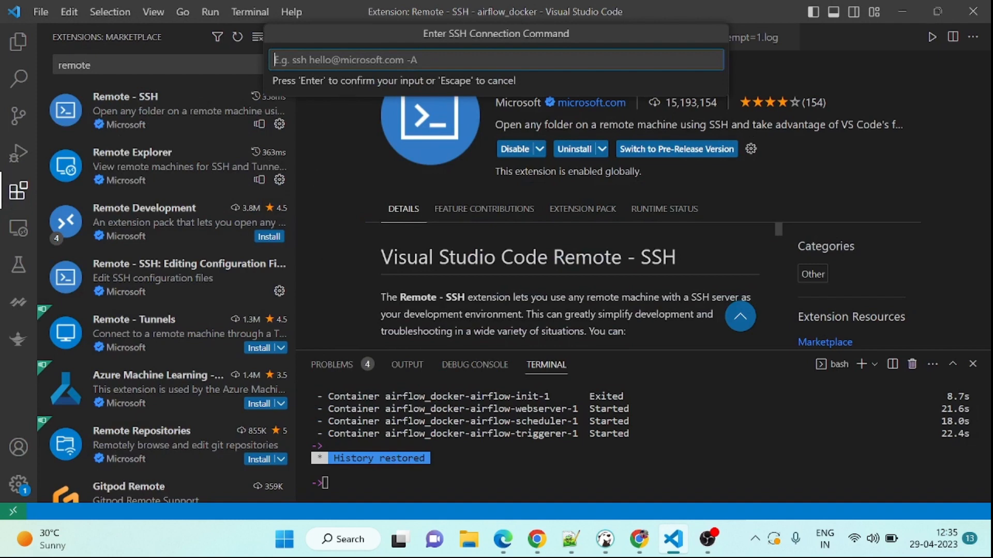
text(ssh -i "test-ec2.pem" ec2-user@ec2-54-242-224-230.compute-1.amazonaws.com)
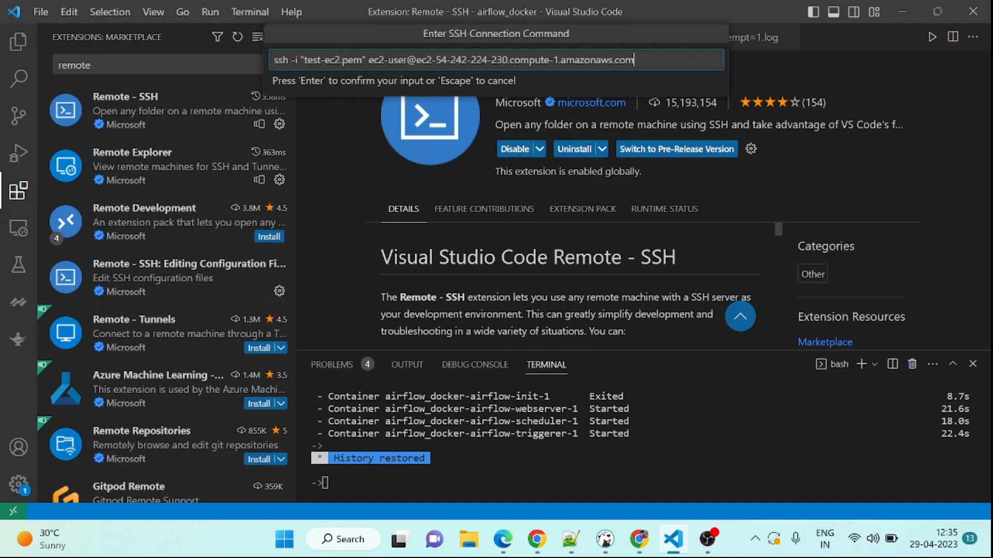
click(366, 60)
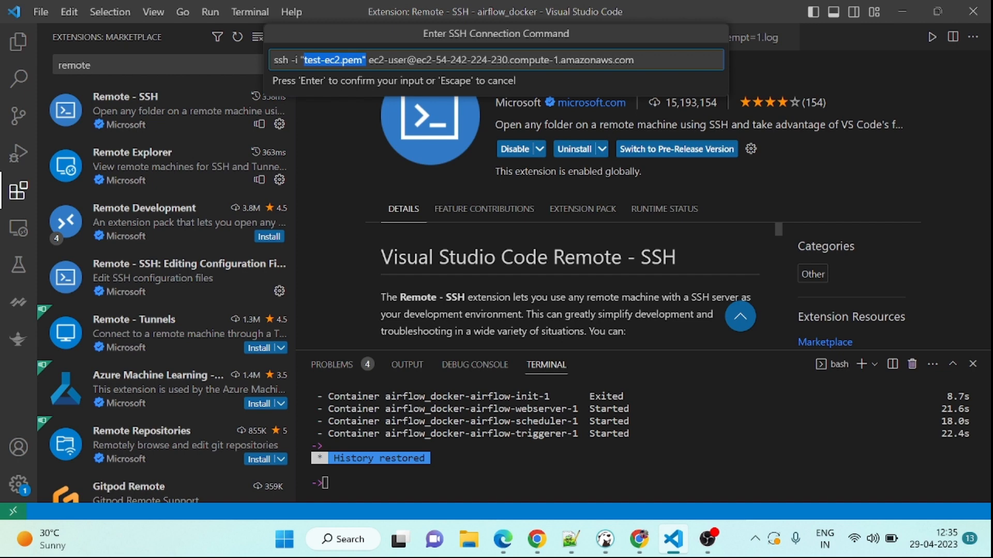
key(Delete)
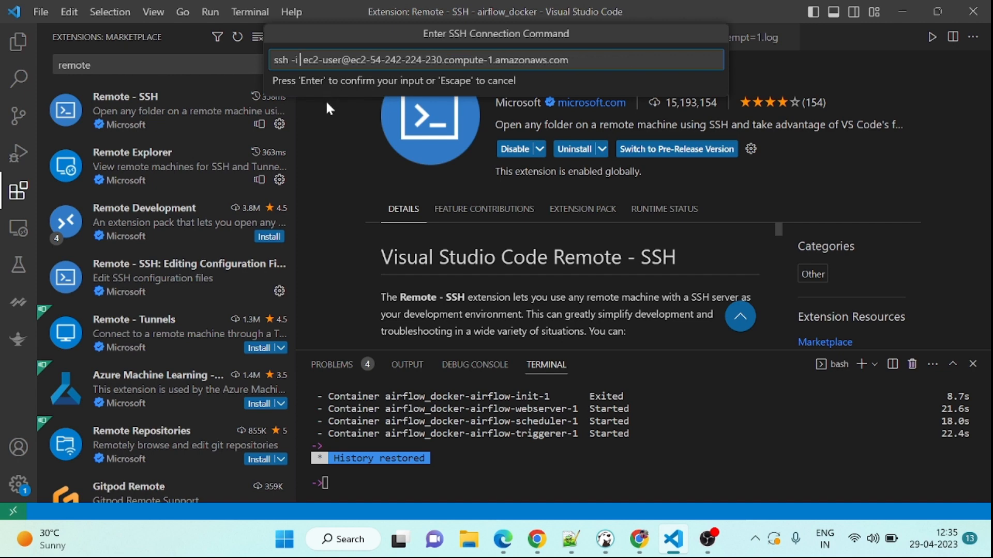
key(Enter)
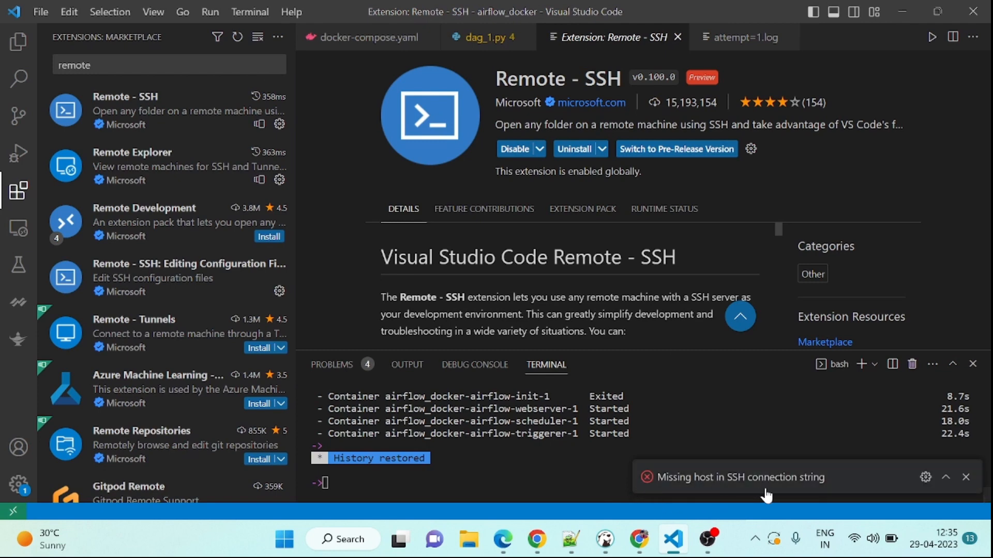
Step: Open Configure SSH Hosts… and pick the user's .ssh\config file
click(12, 512)
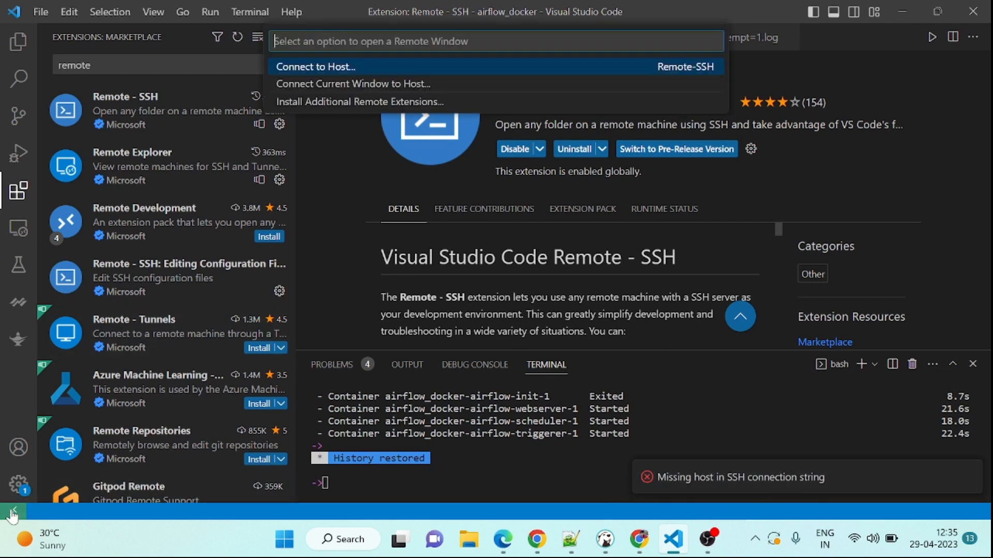
click(316, 66)
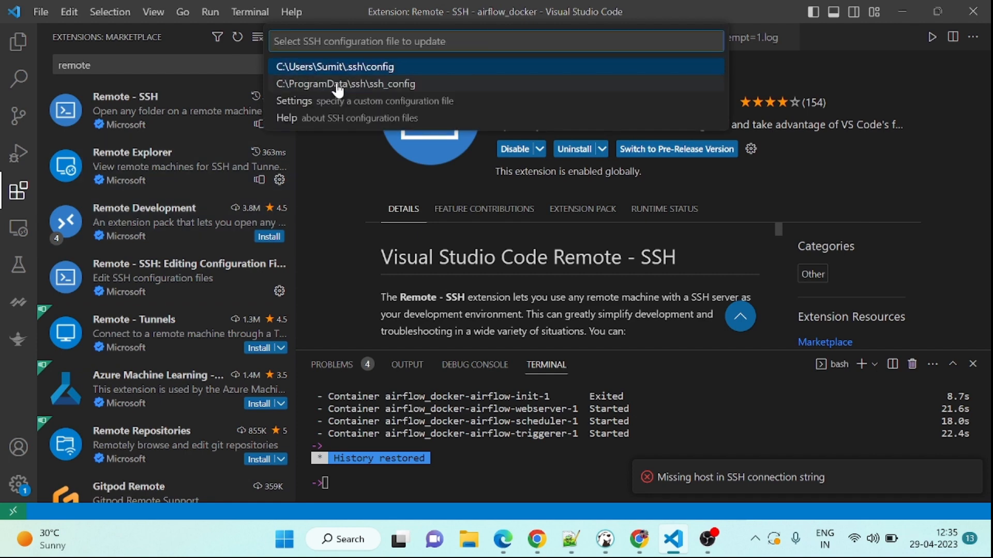
mouse_move(375, 73)
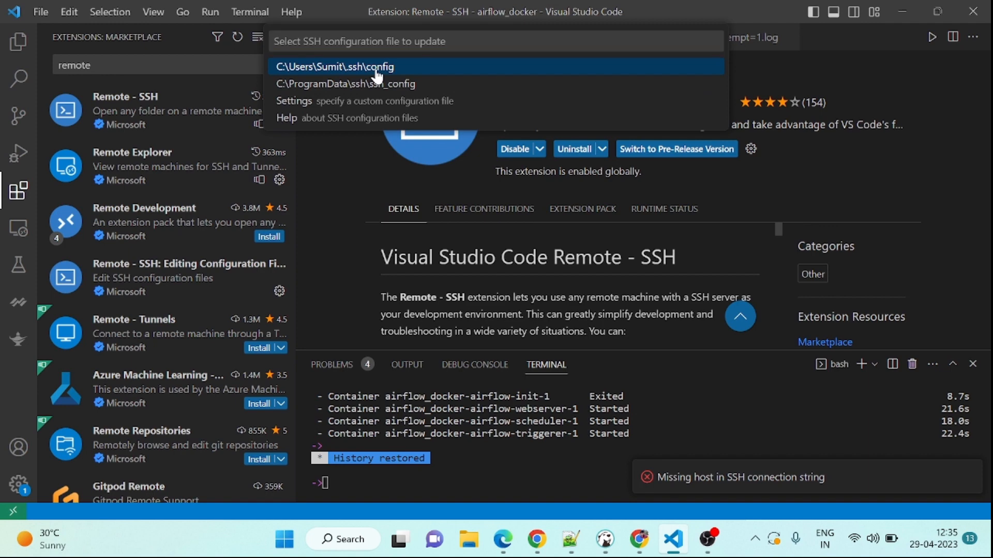
click(335, 66)
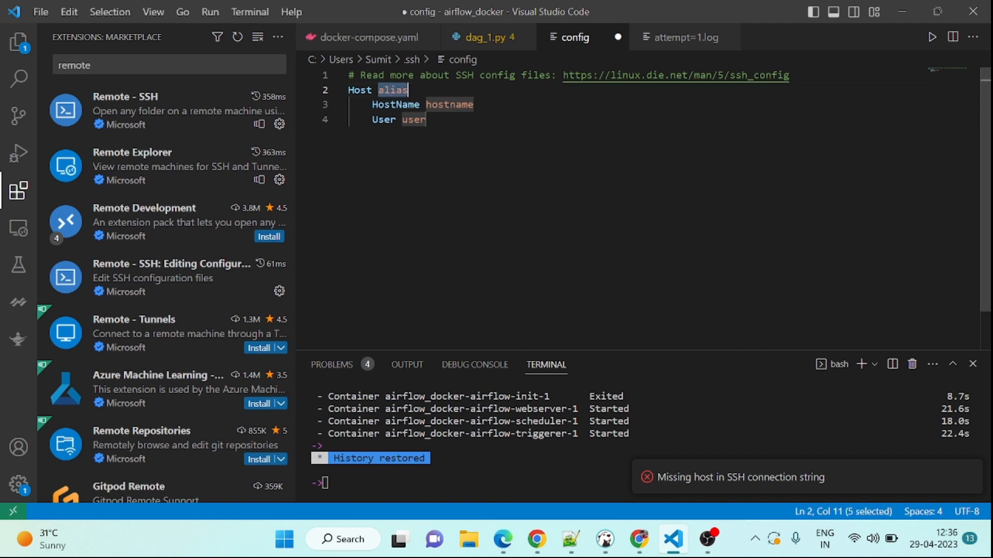
Step: Name the host test-ec2 and set HostName to ec2-54-242-224-230.compute-1.amazonaws.com copied from EC2
text(te)
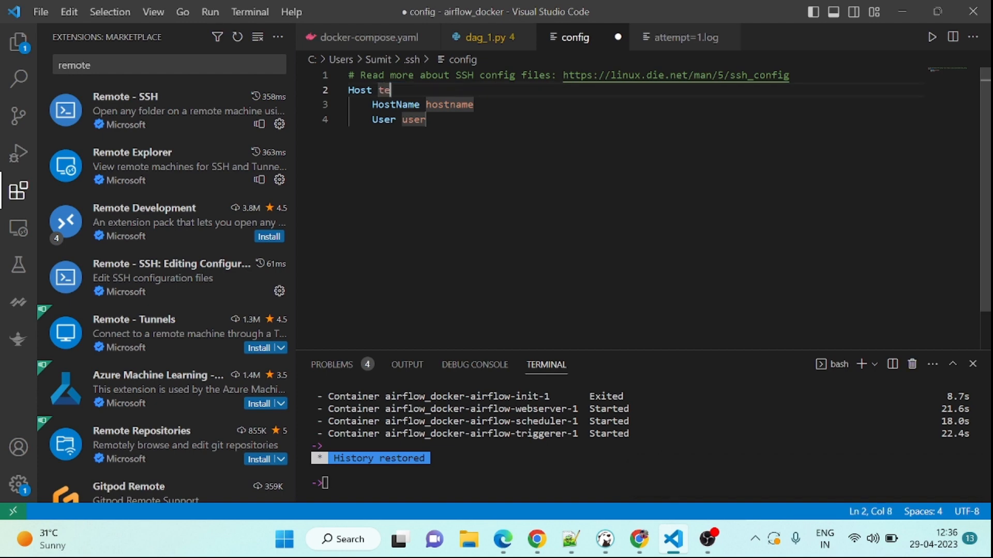
text(st-)
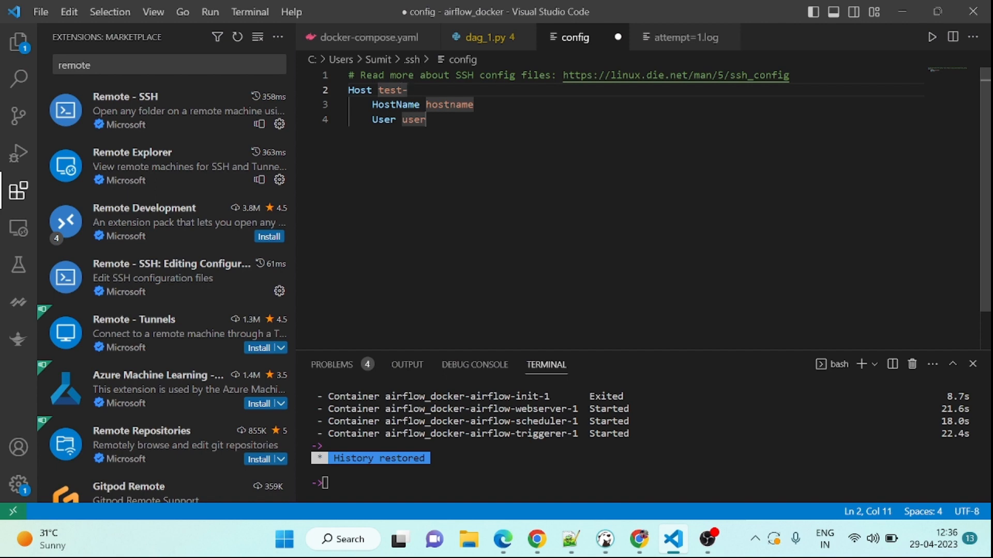
text(ec2)
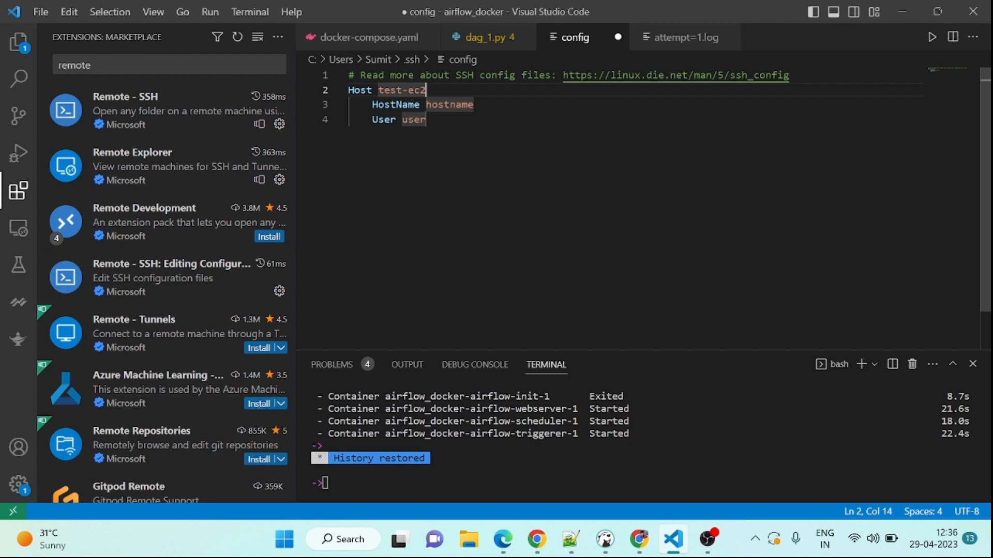
double_click(448, 105)
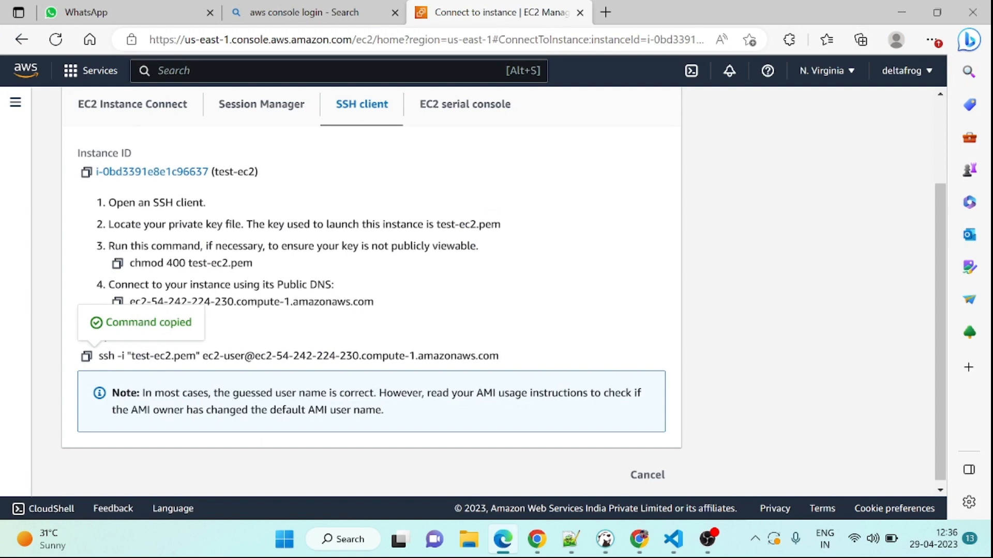
click(117, 302)
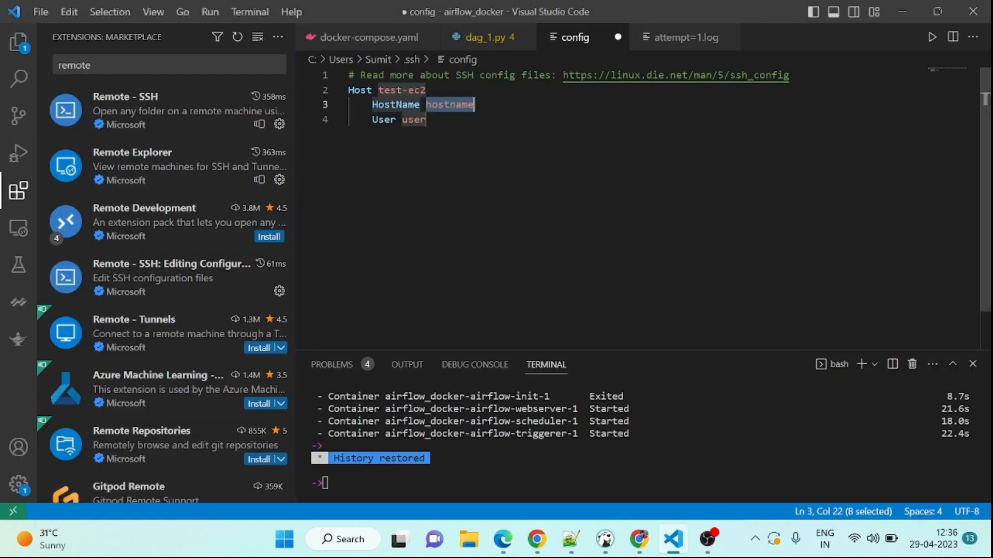
text(ec2-54-242-224-230.compute-1.amazonaws.com)
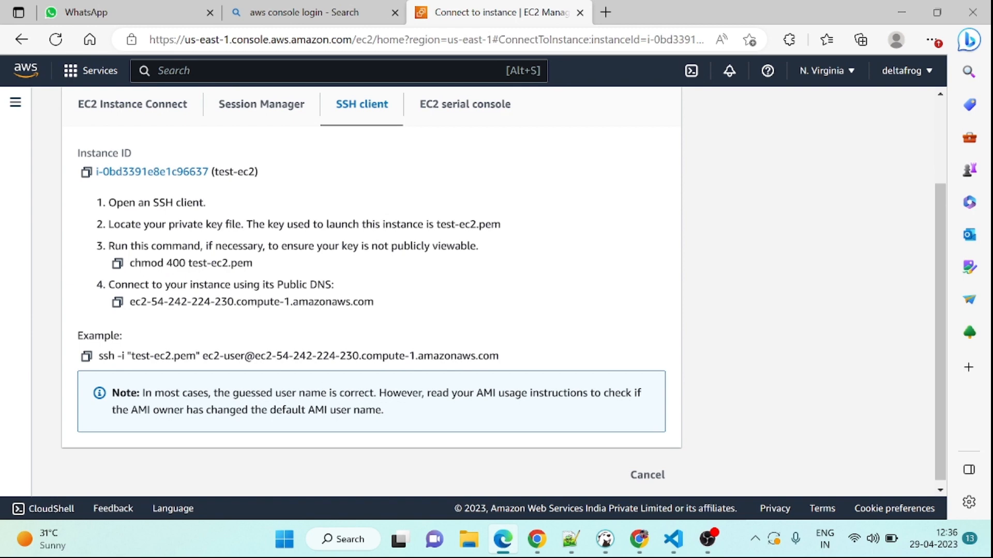
Step: Set the User to ec2-user and start an IdentityFile line for the key
double_click(223, 355)
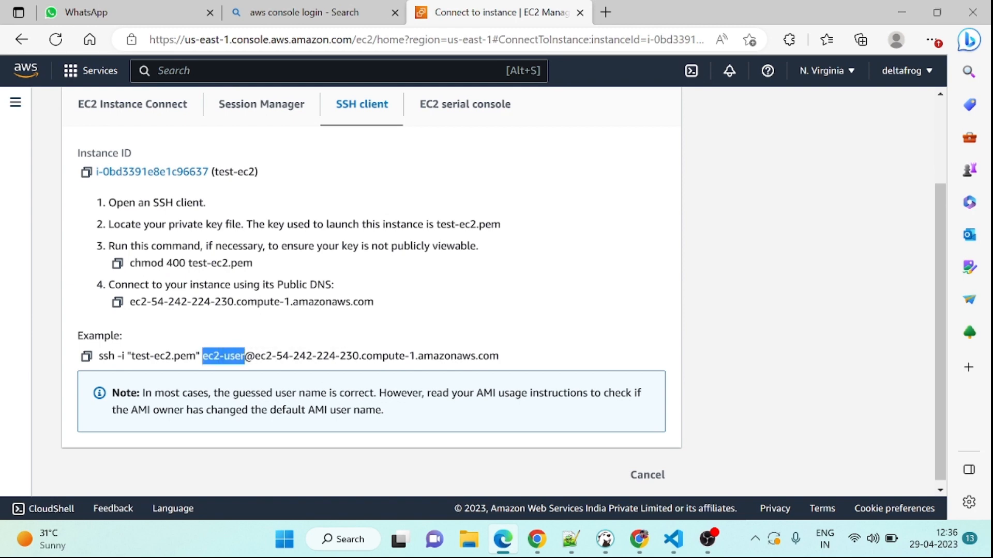
click(672, 540)
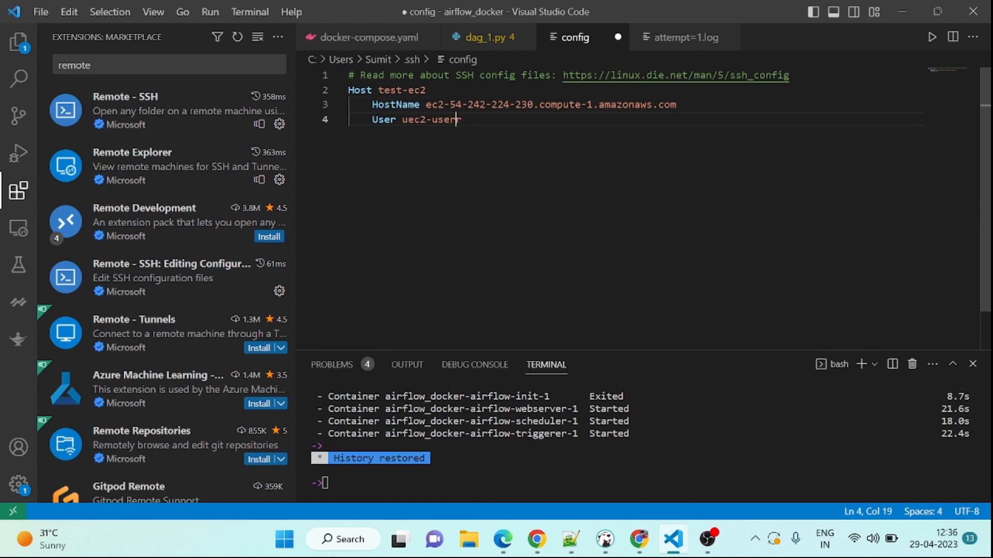
key(Enter)
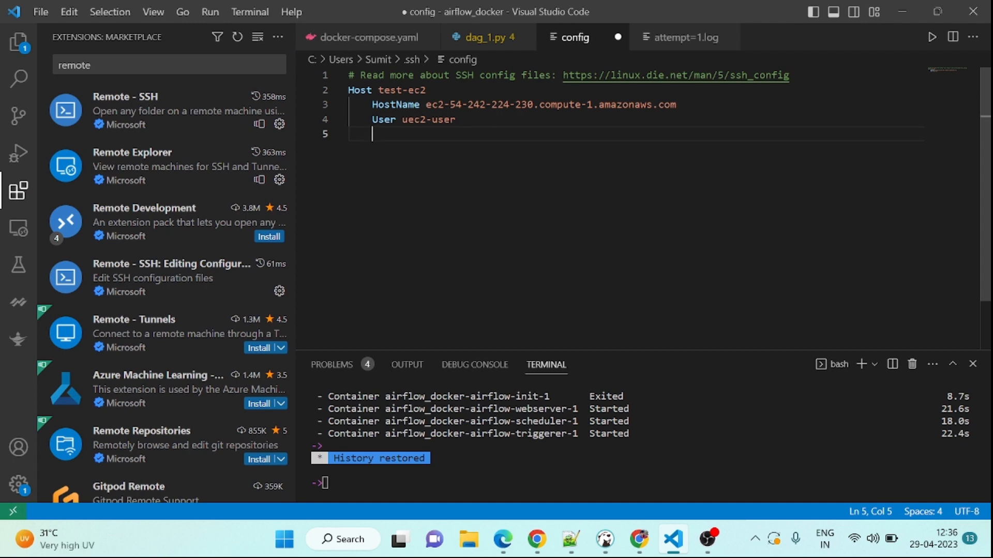
text(I)
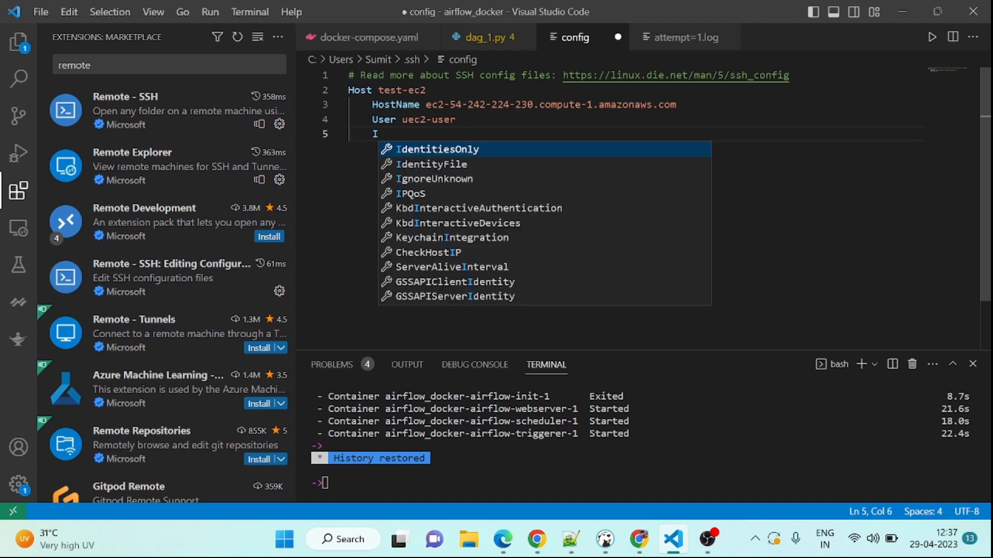
text(dentityFile)
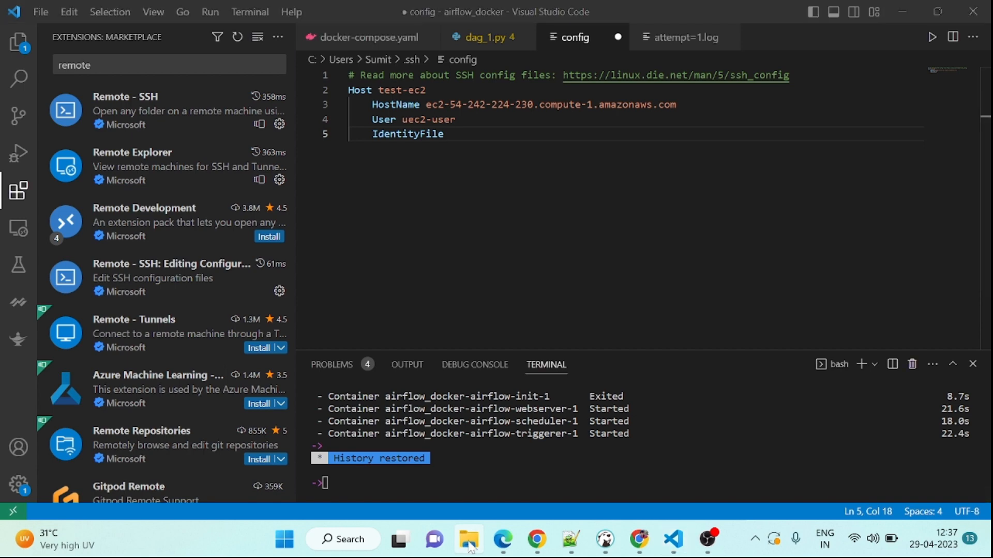
click(467, 540)
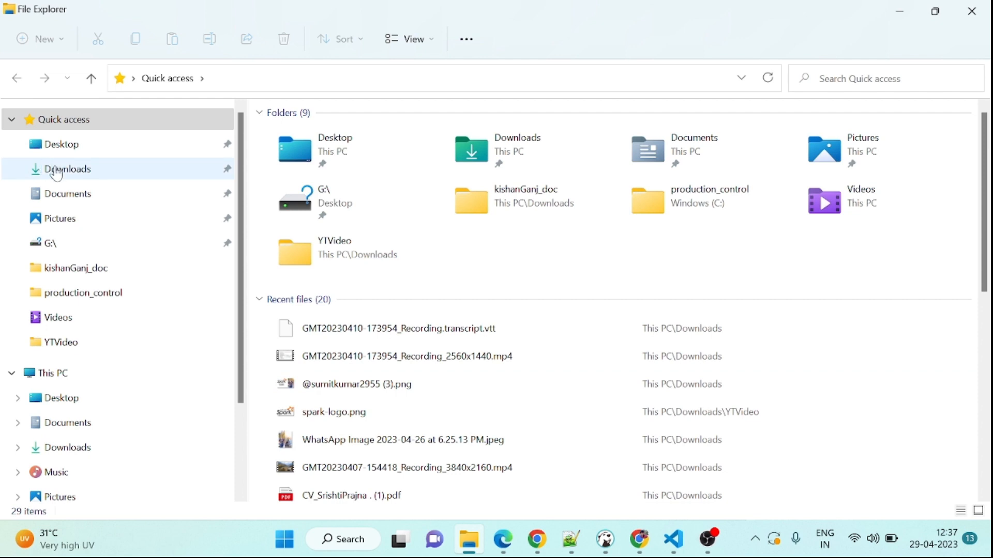
Step: Copy the full path of test-ec2.pem from its Security properties in Downloads and return to the editor
click(66, 169)
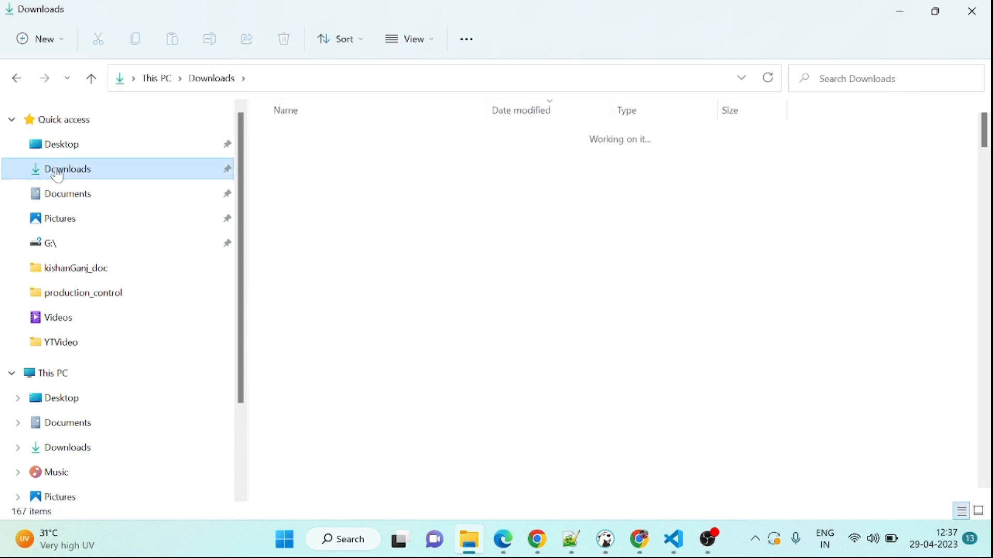
click(66, 168)
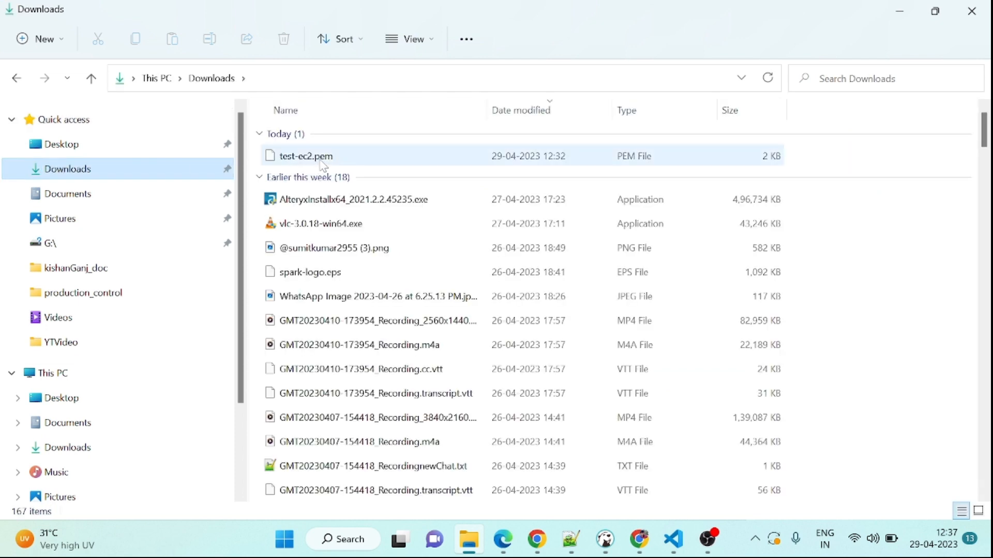
right_click(306, 156)
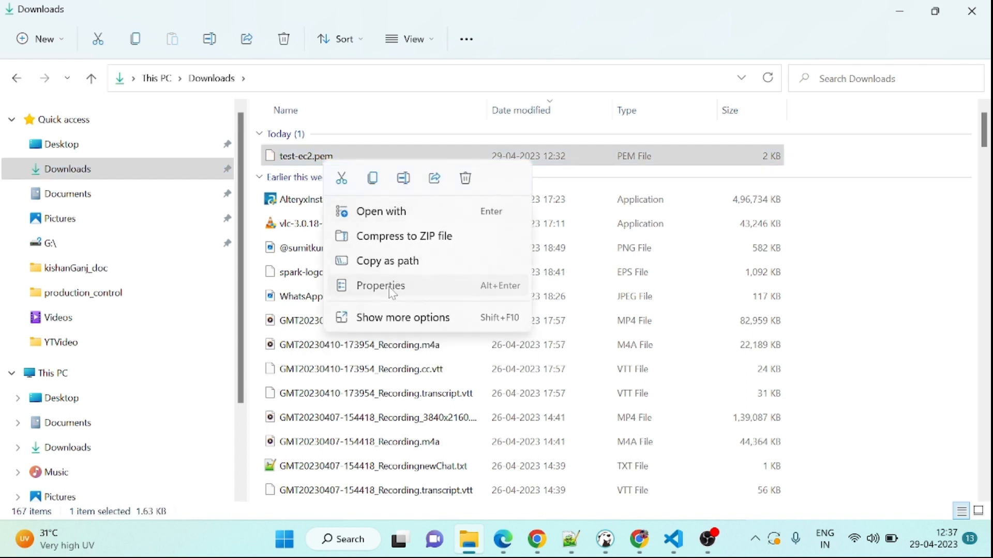
click(380, 286)
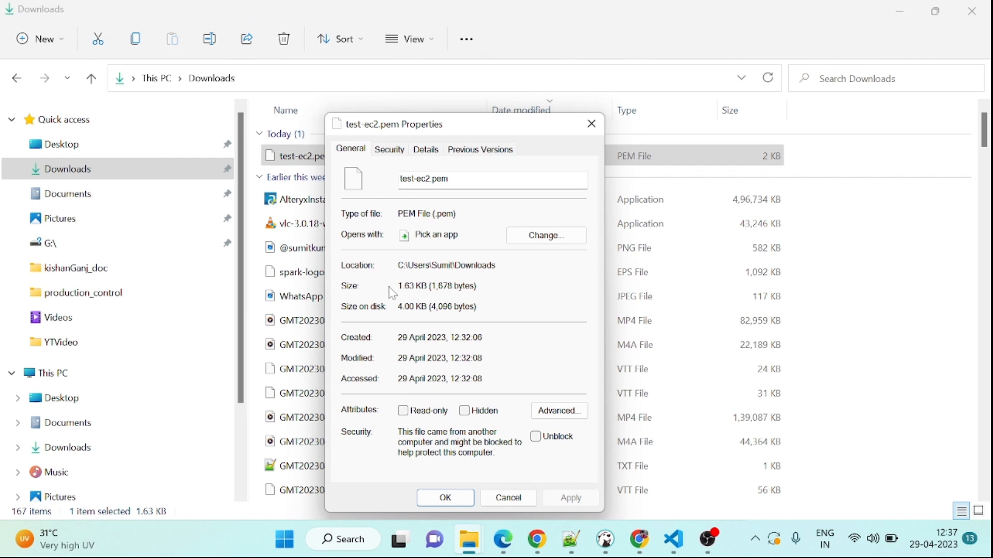
click(389, 149)
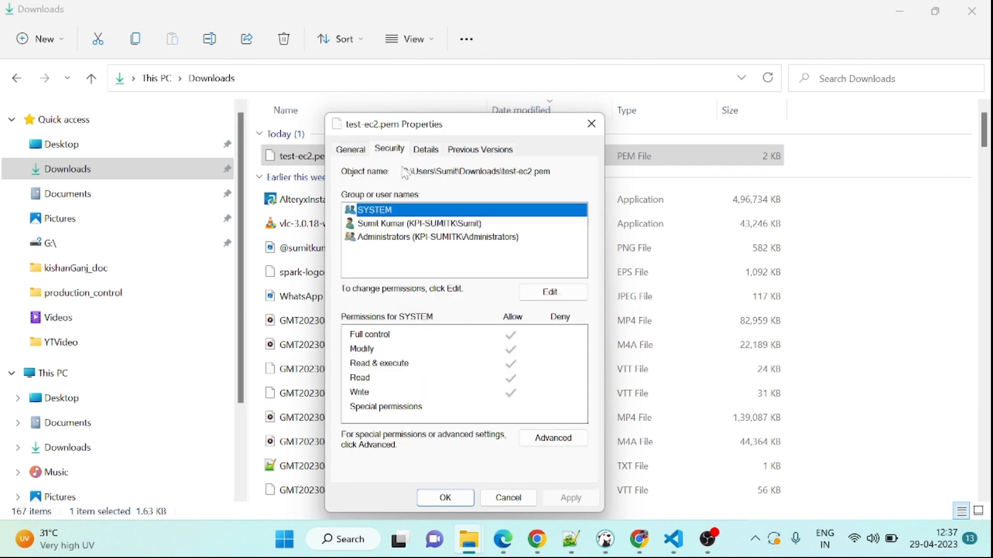
triple_click(475, 170)
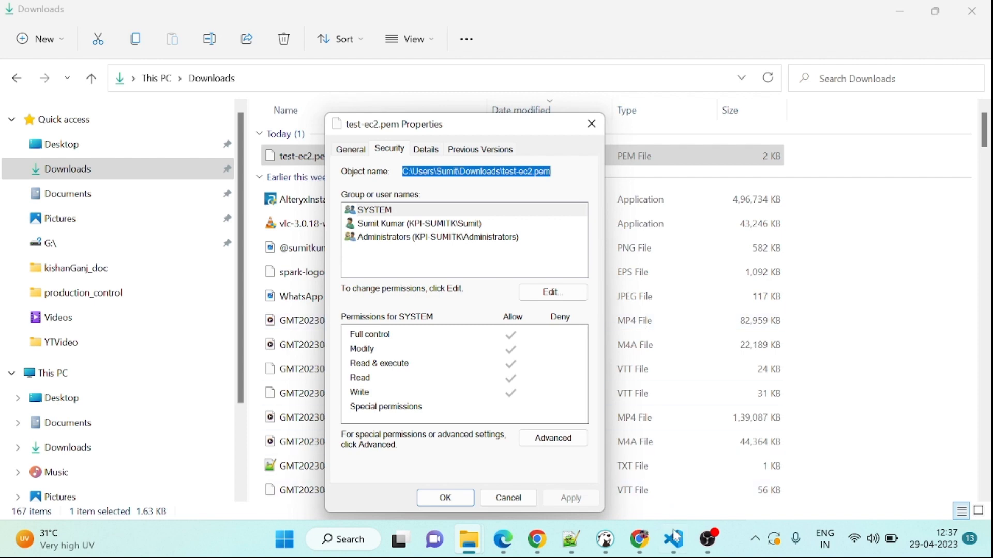
click(672, 540)
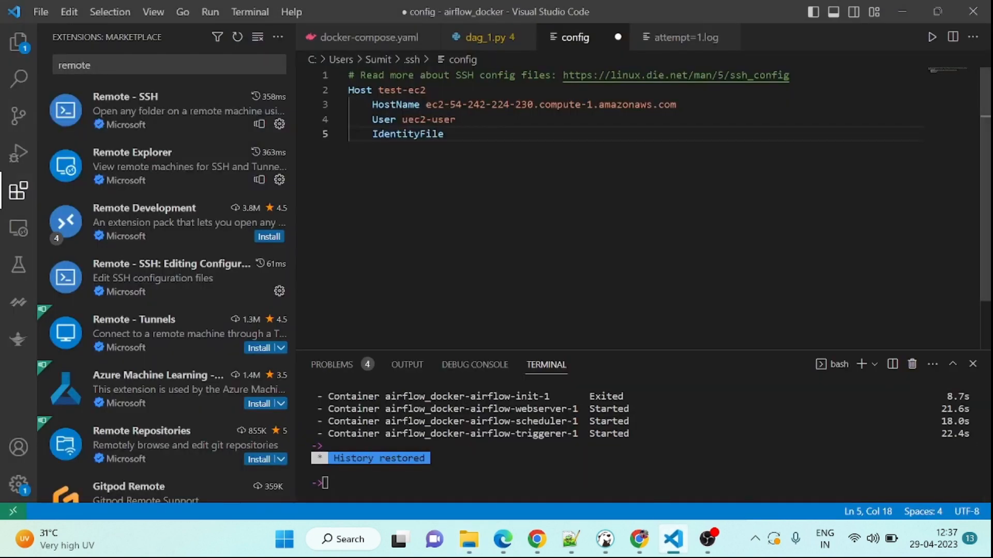
Step: Set IdentityFile to C:\Users\Sumit\Downloads\test-ec2.pem and save the config
text(C:\Users\Sumit\Downloads\test-ec2.pem)
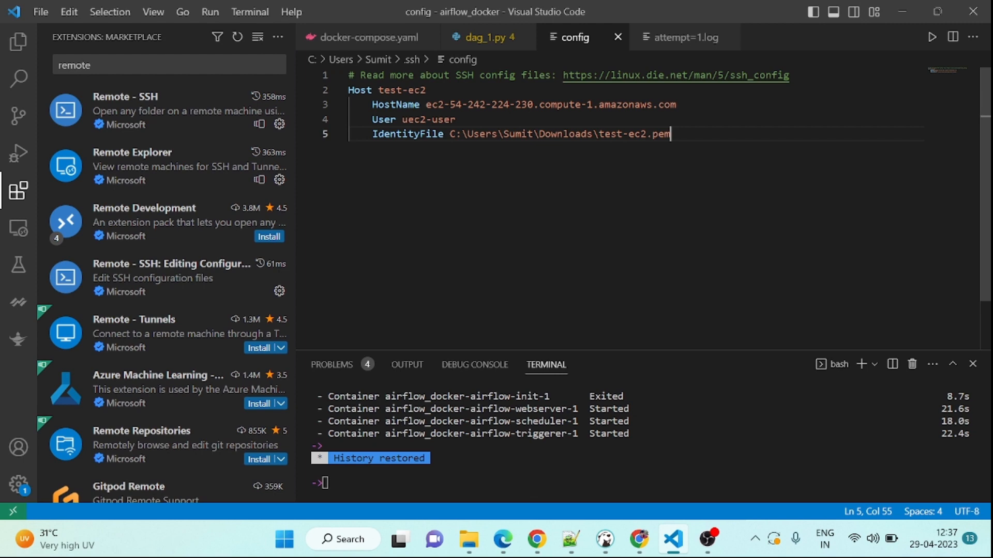
double_click(390, 90)
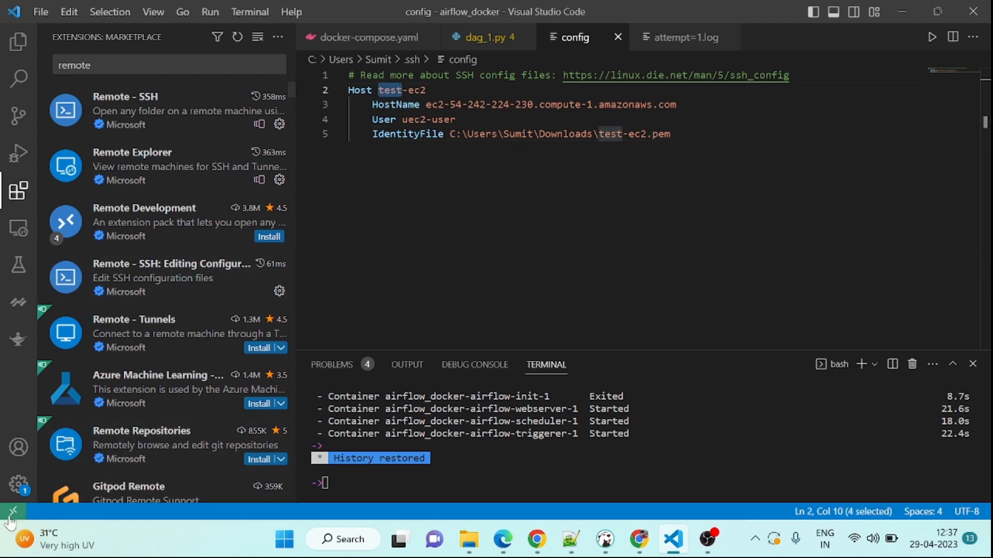
Step: Connect to the test-ec2 host as Linux via Remote-SSH; it fails with publickey permission denied
click(11, 512)
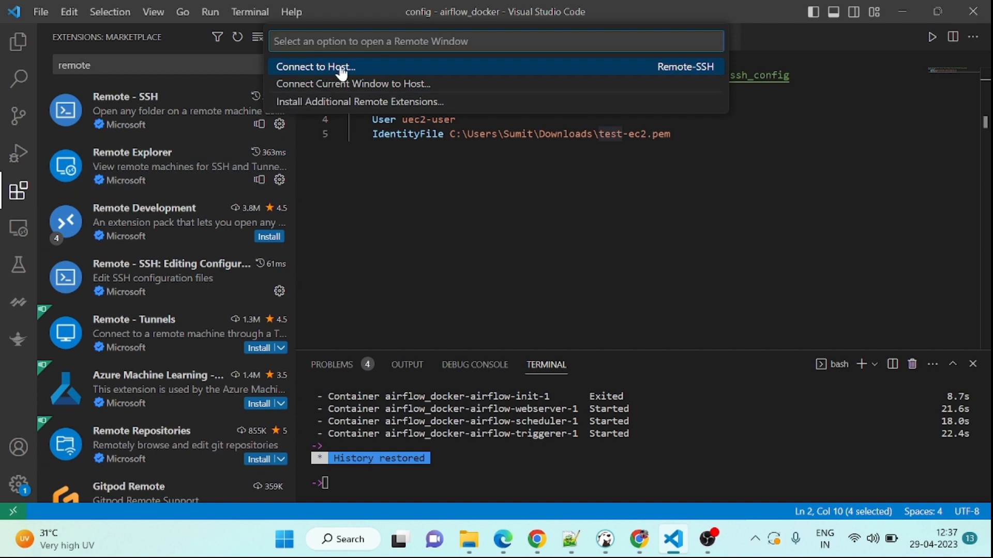
click(314, 66)
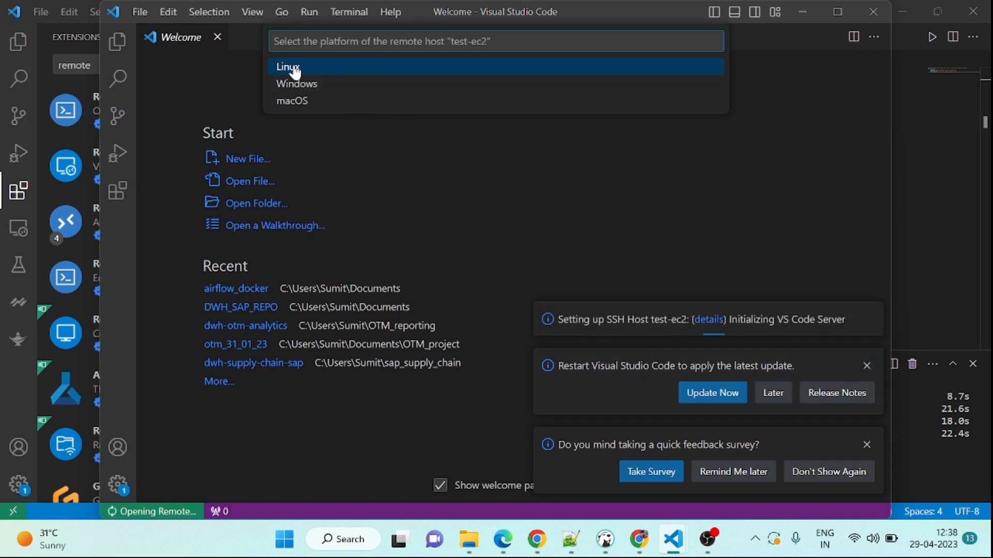
click(288, 66)
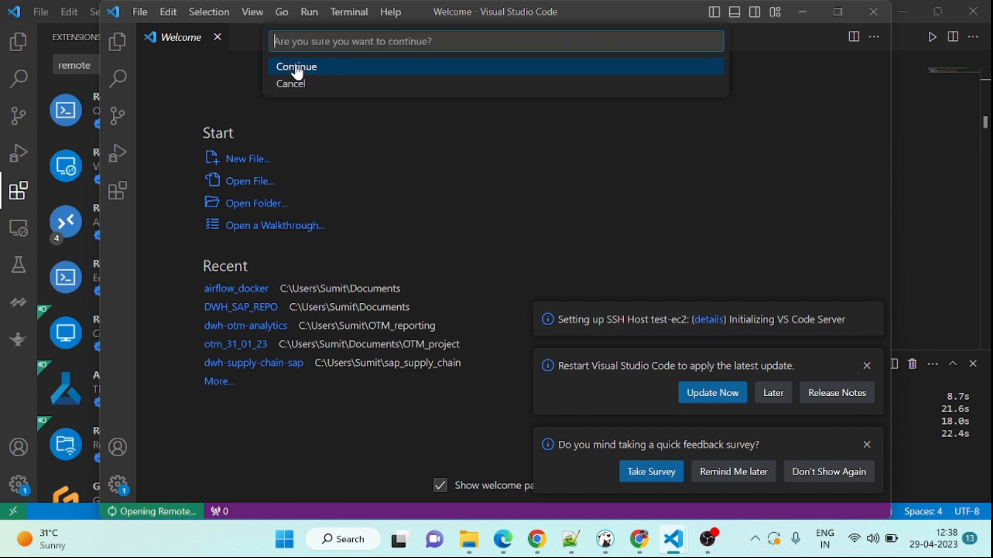
click(295, 66)
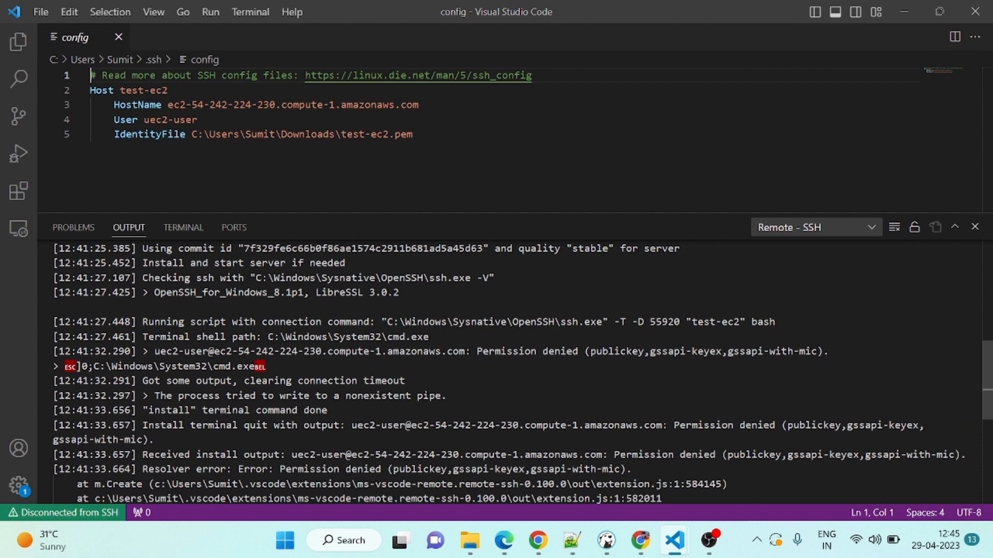
Step: Correct the config's User line to ec2-user and reopen the remote connection options
double_click(307, 351)
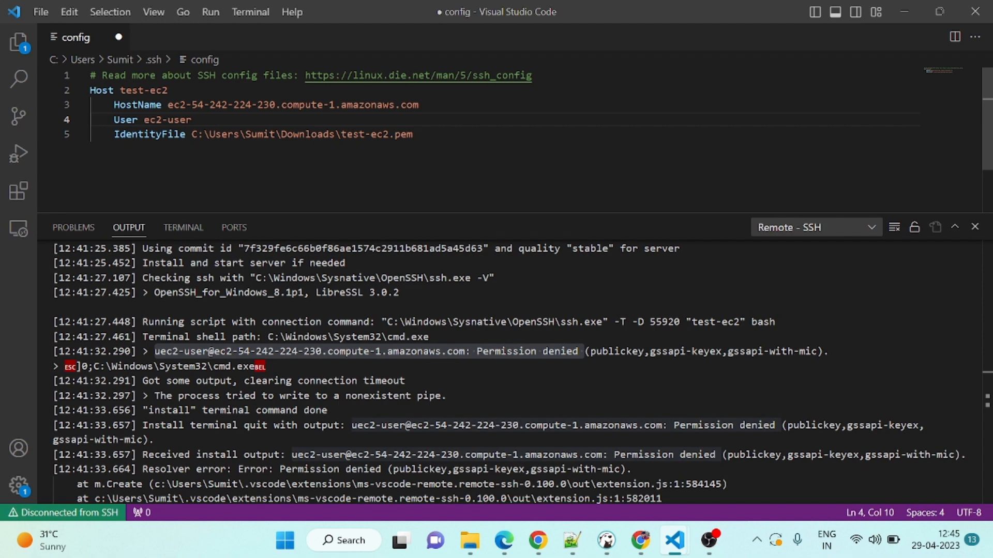
double_click(152, 120)
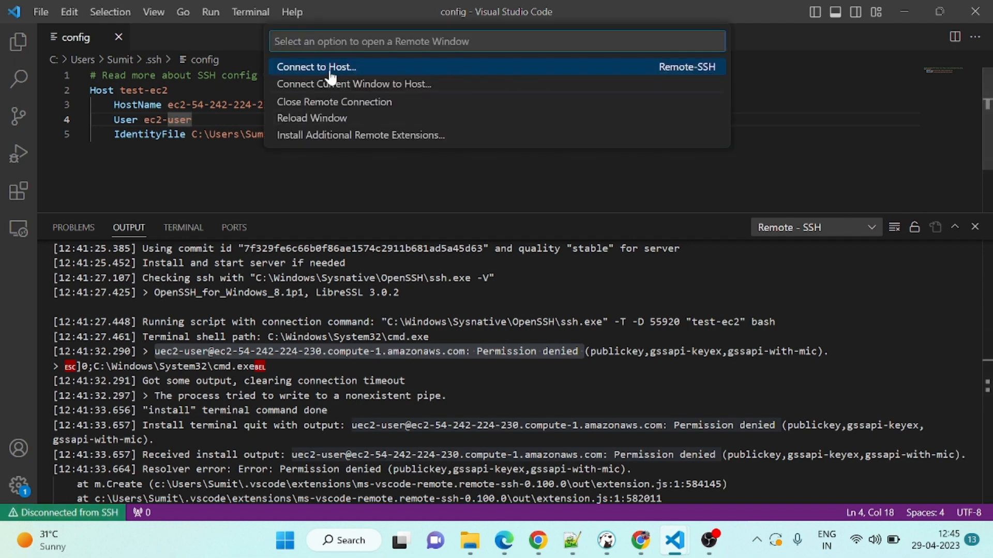
Step: Connect to Host test-ec2, opening an empty remote SSH window
click(317, 66)
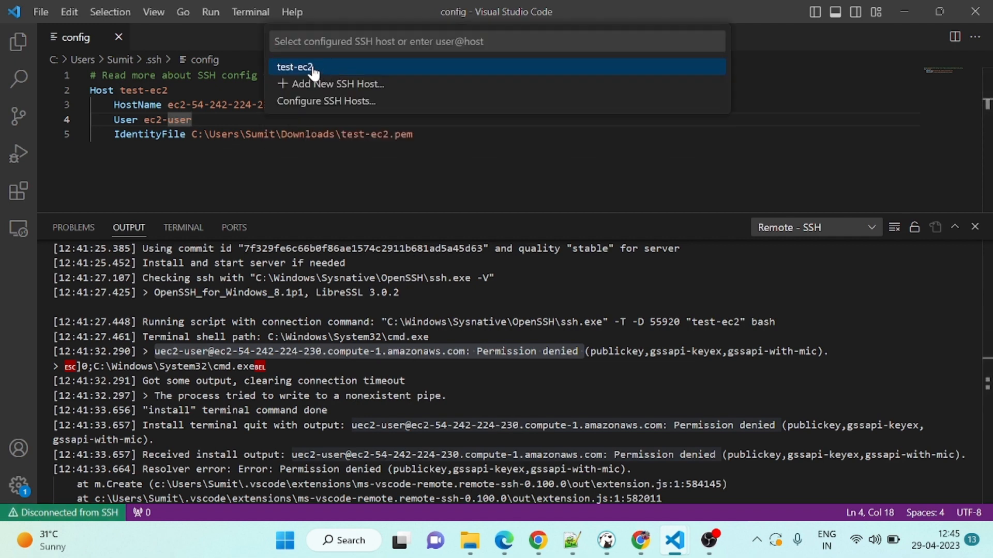
click(293, 67)
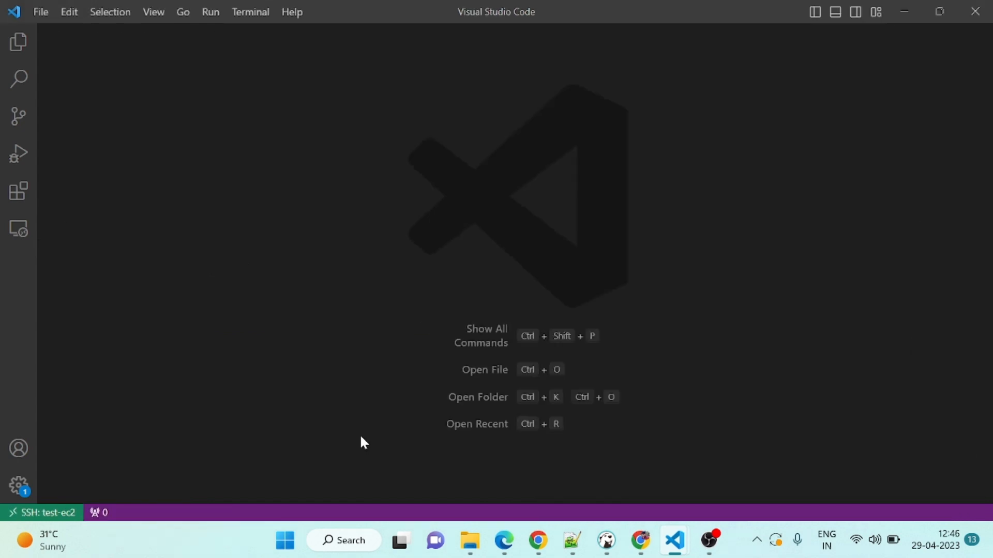
mouse_move(42, 512)
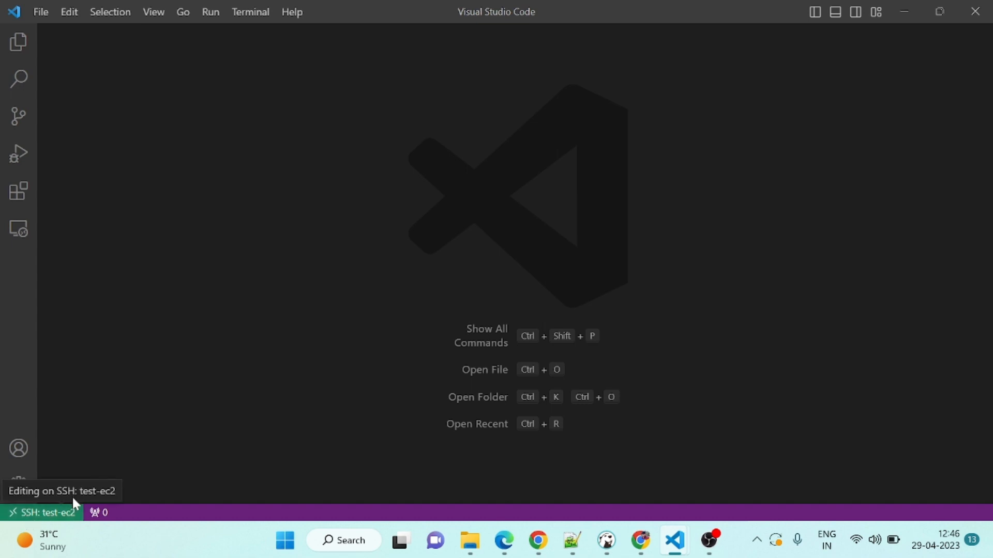
mouse_move(18, 41)
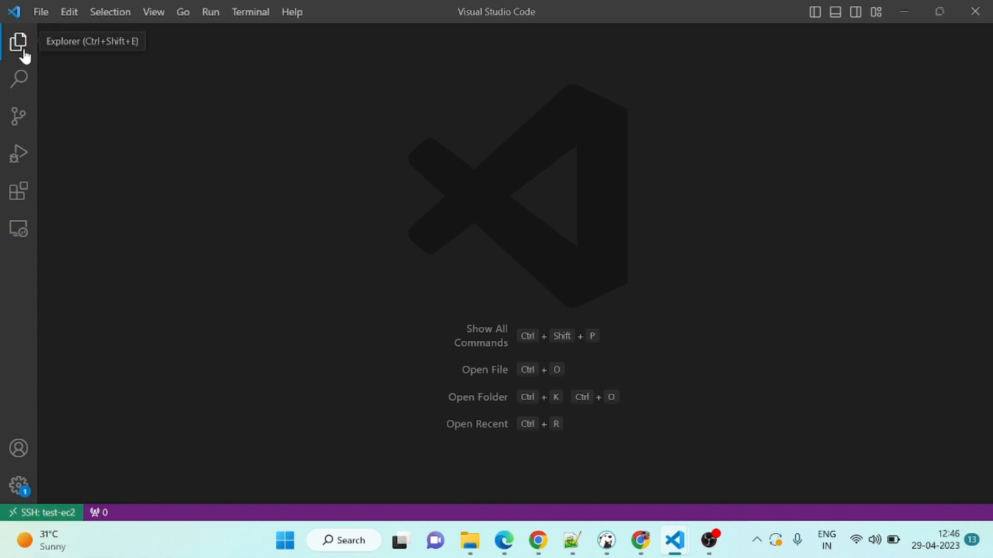
Step: Open the remote folder /home/ec2-user/ on the Linux host
click(18, 41)
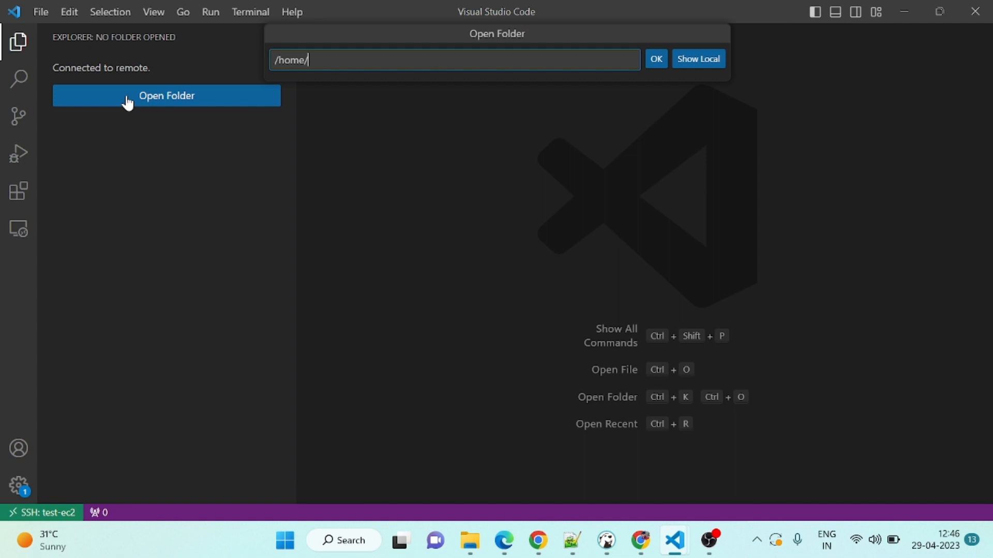
text(ec2-user/)
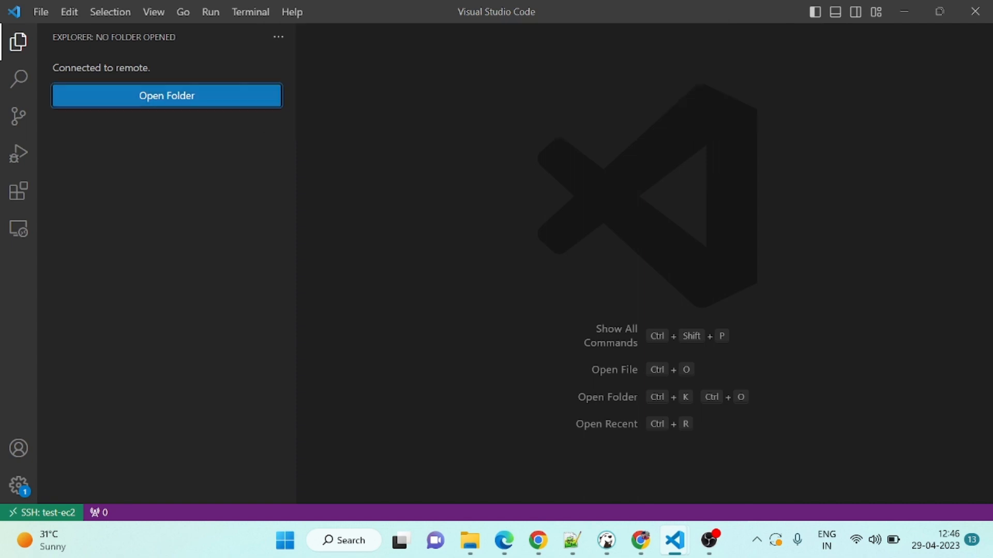
click(167, 96)
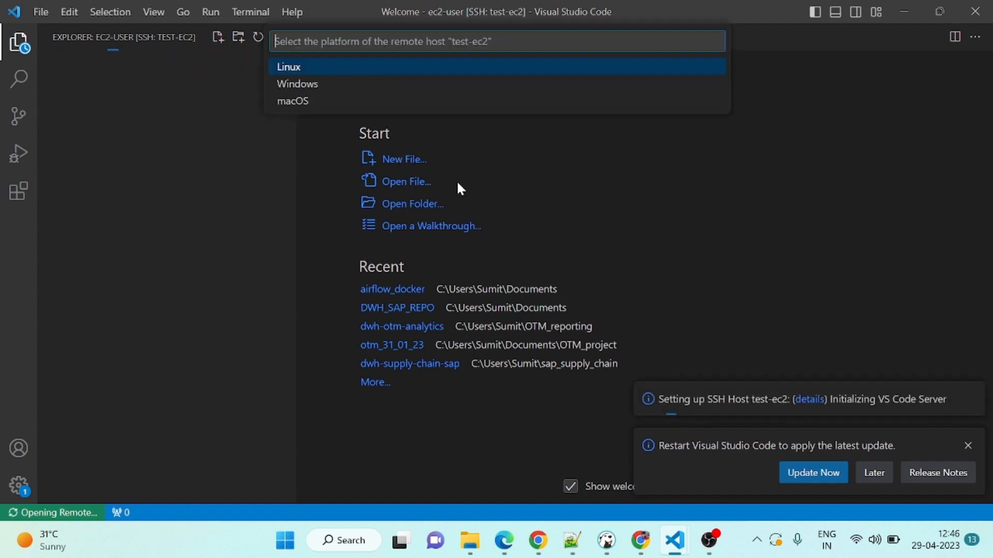
mouse_move(306, 71)
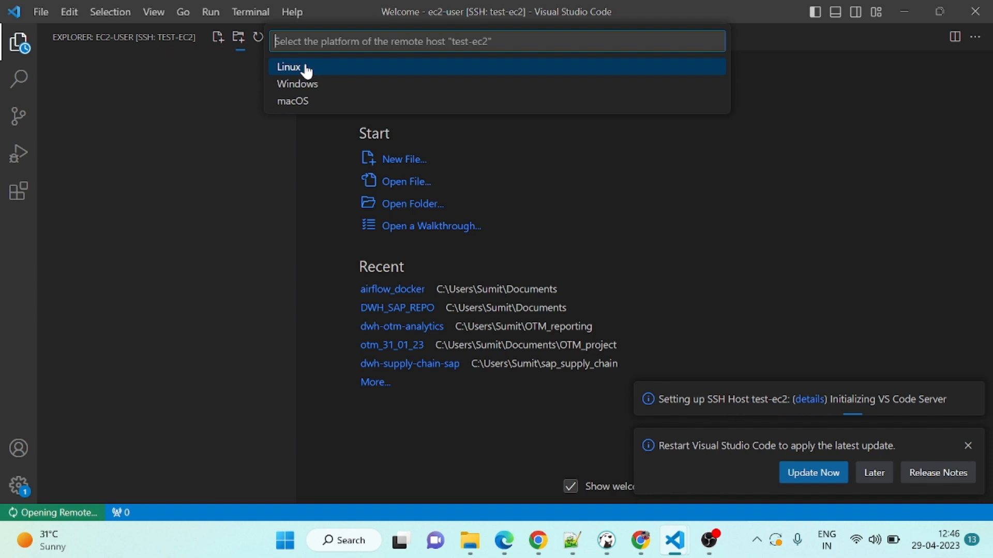
click(289, 67)
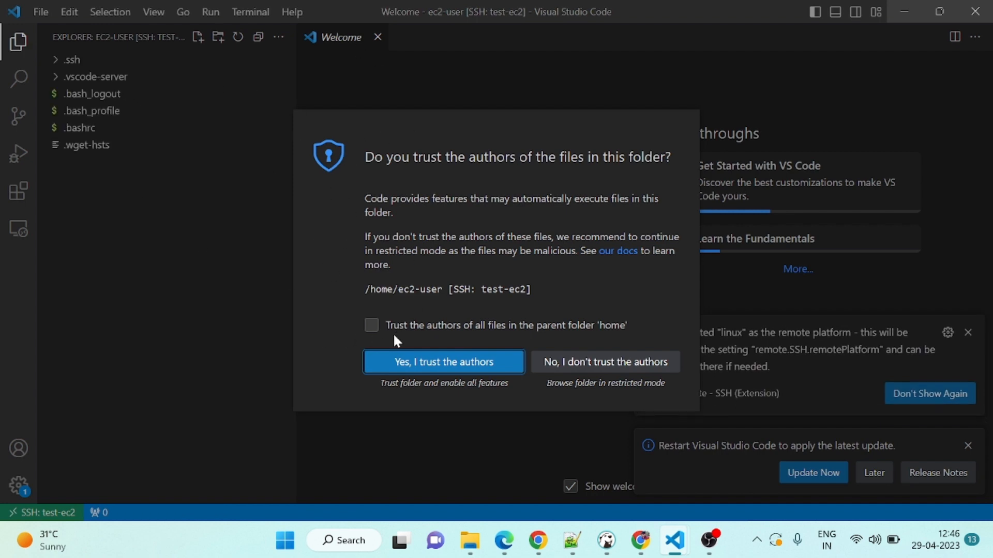
Step: Trust the authors of the folder and its parent, then dismiss the platform and update notices
click(370, 324)
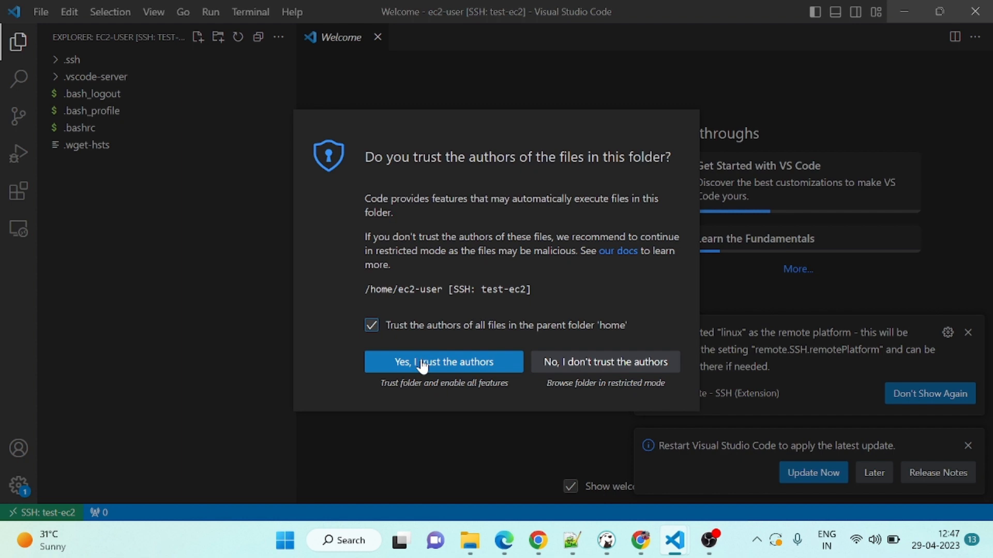
click(444, 362)
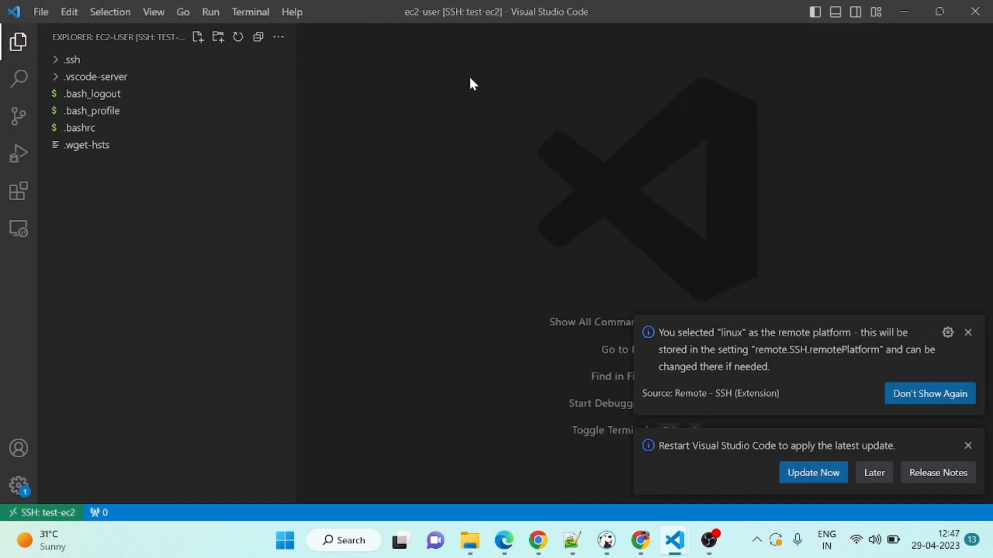
click(968, 332)
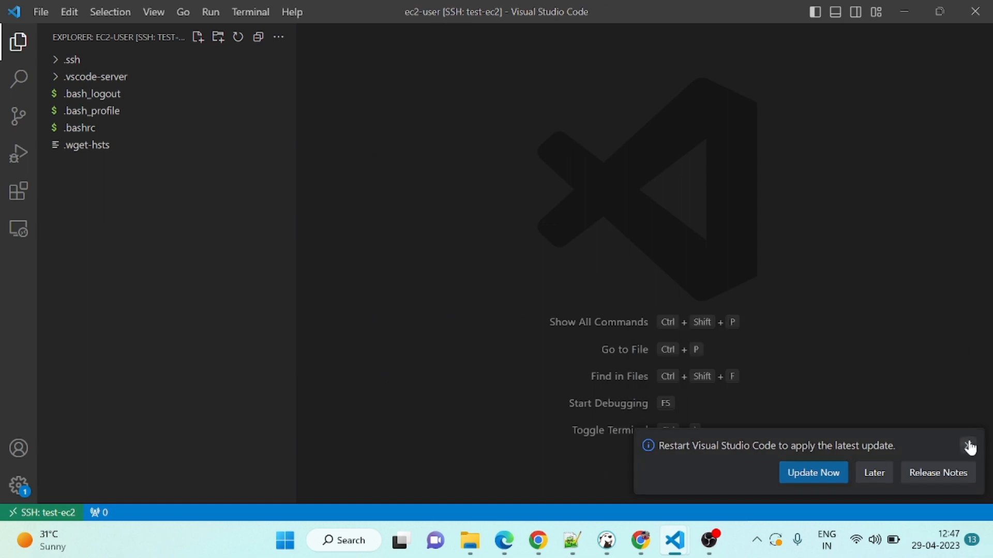
click(971, 447)
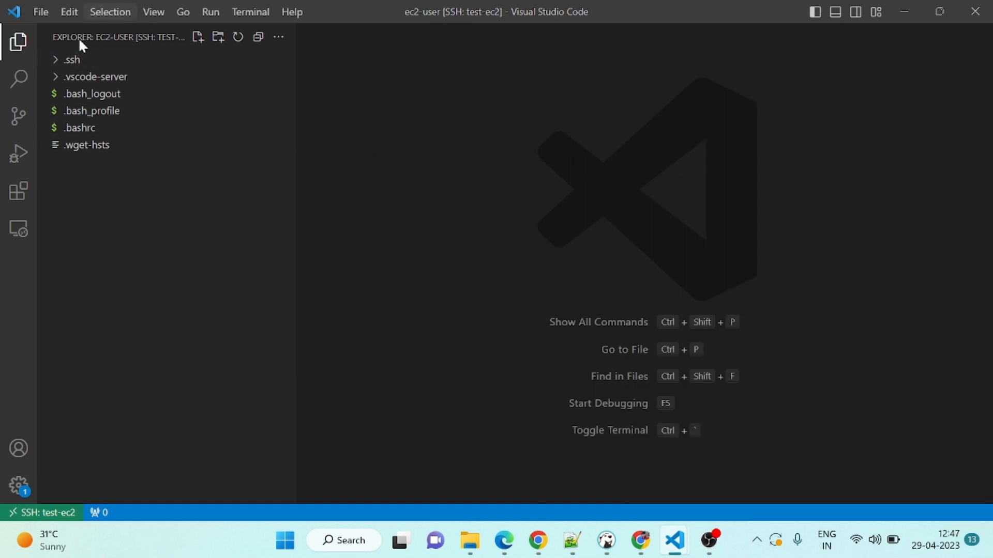
mouse_move(147, 162)
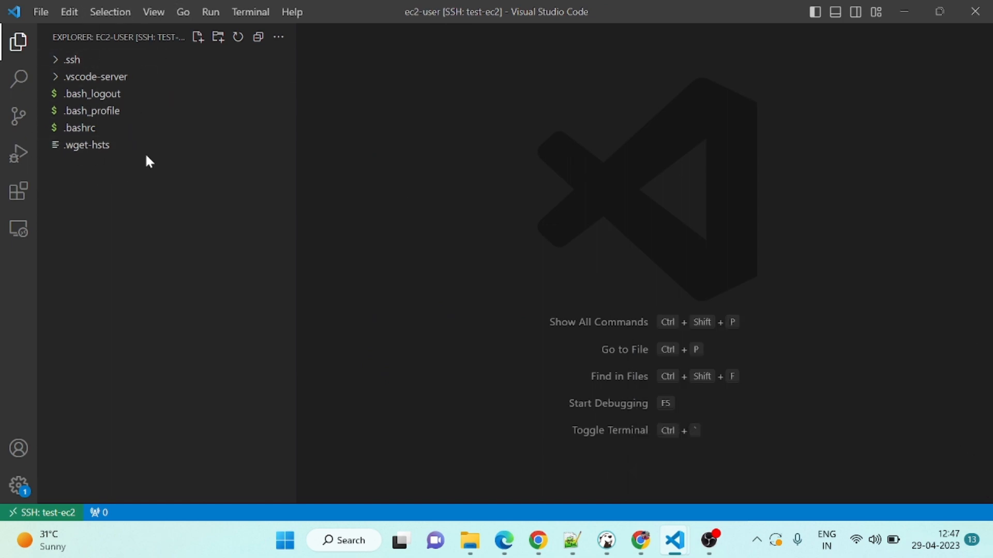
click(249, 12)
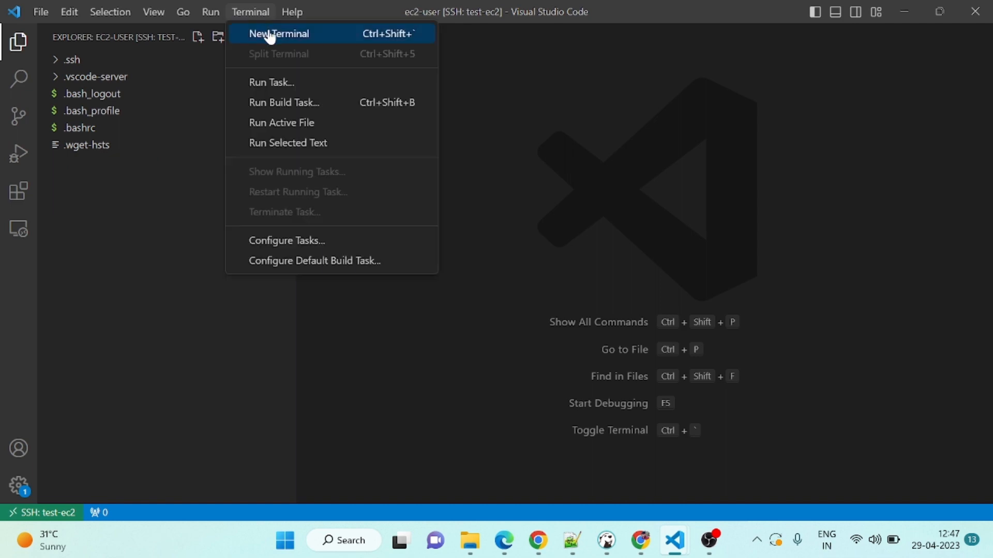
Step: In a new remote terminal run ls, aws cli and aws s3 ls; listing buckets fails for missing credentials
click(278, 33)
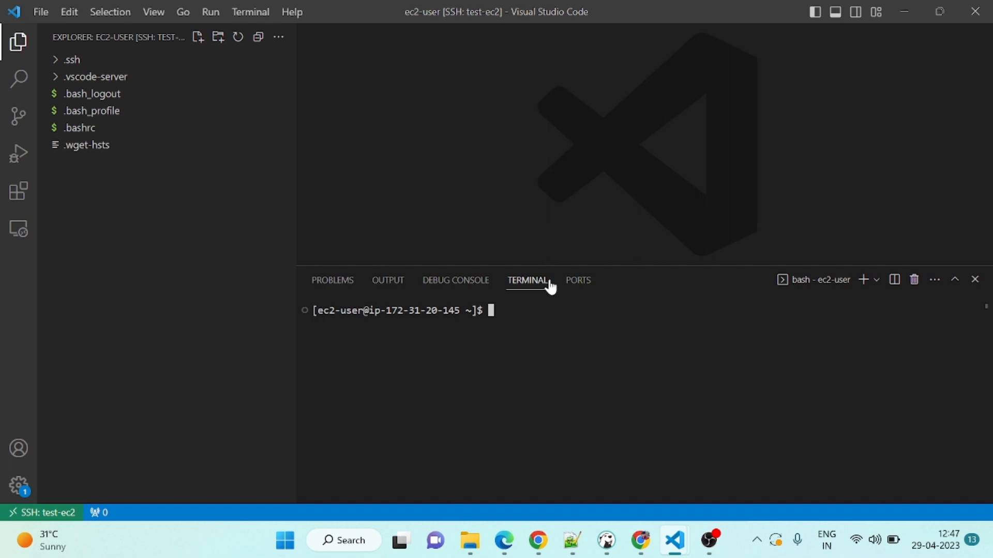
drag(534, 280, 535, 209)
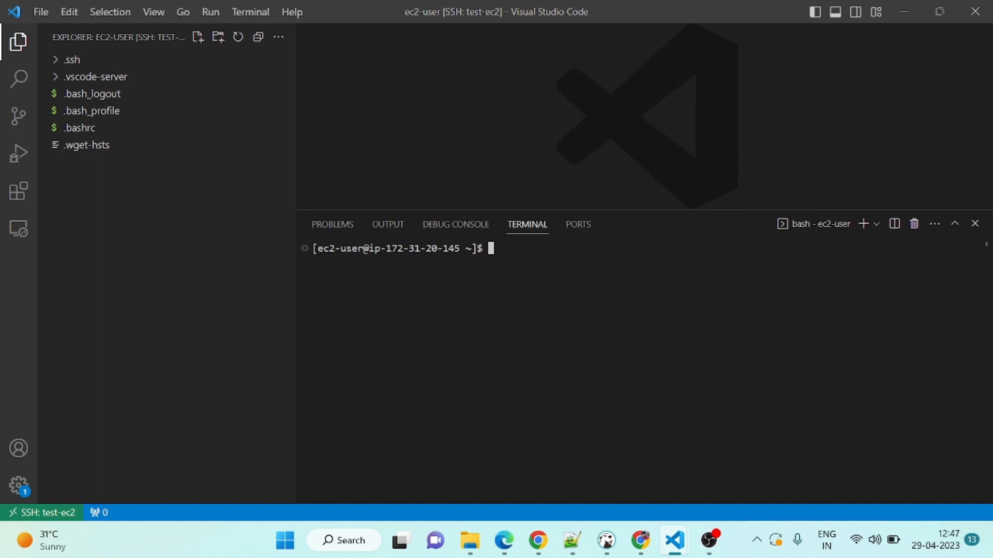
drag(315, 248, 472, 248)
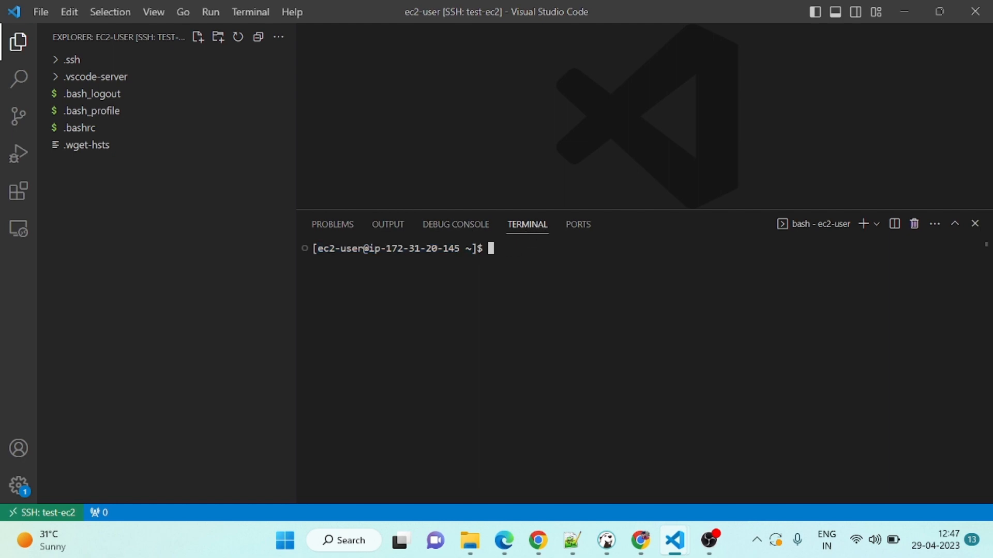
text(ls -ltr)
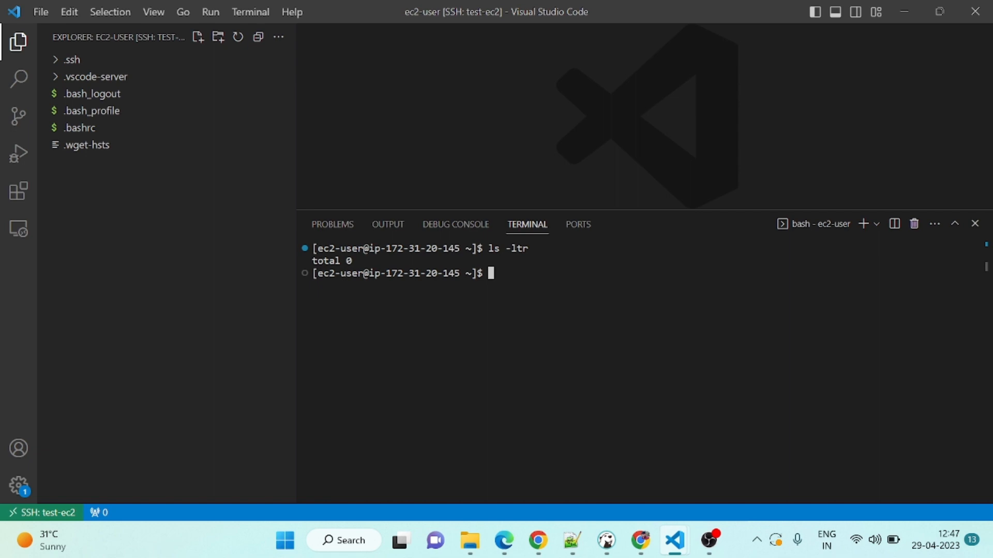
text(aws cli)
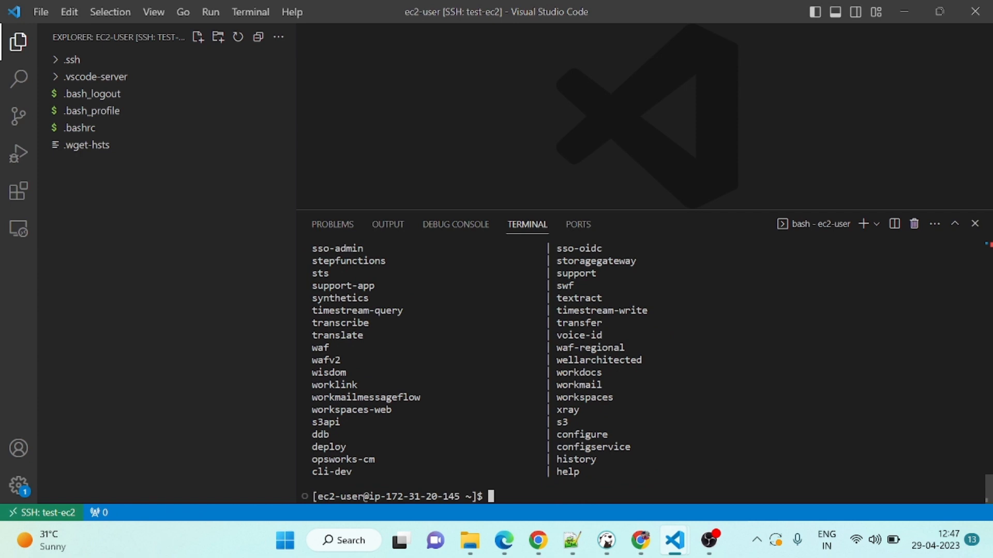
text(aws)
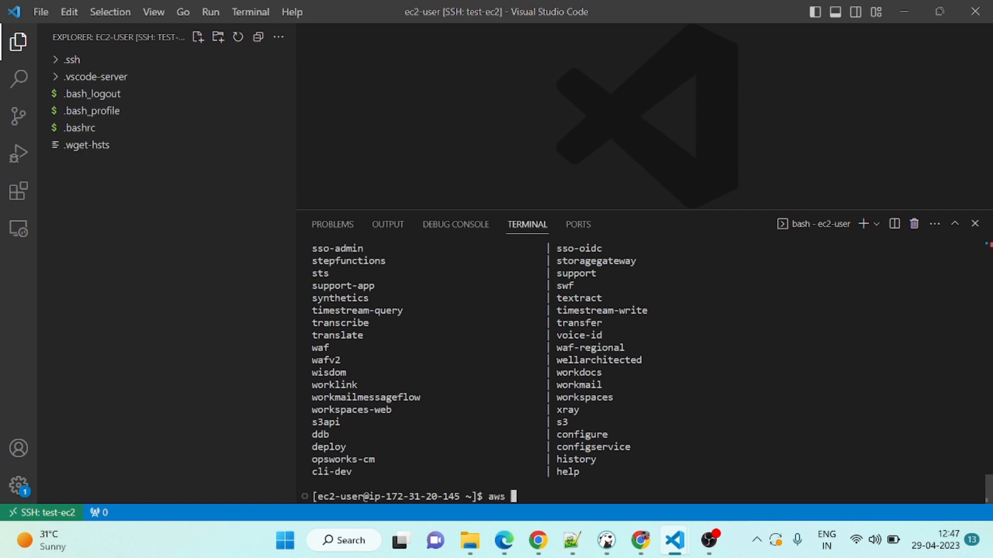
text(s3 ls)
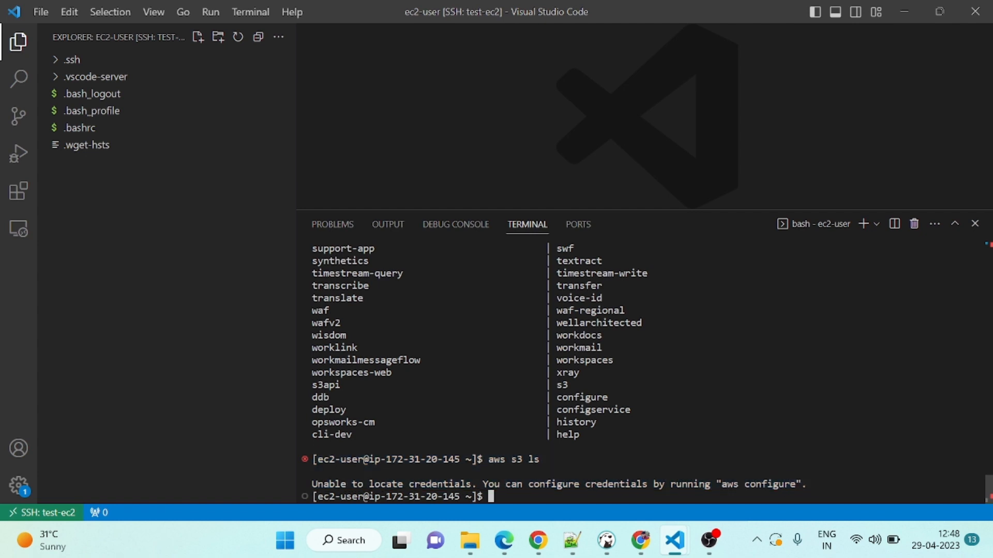
Step: Run aws configure, then switch to the browser's EC2 Connect to instance page
text(aws configure)
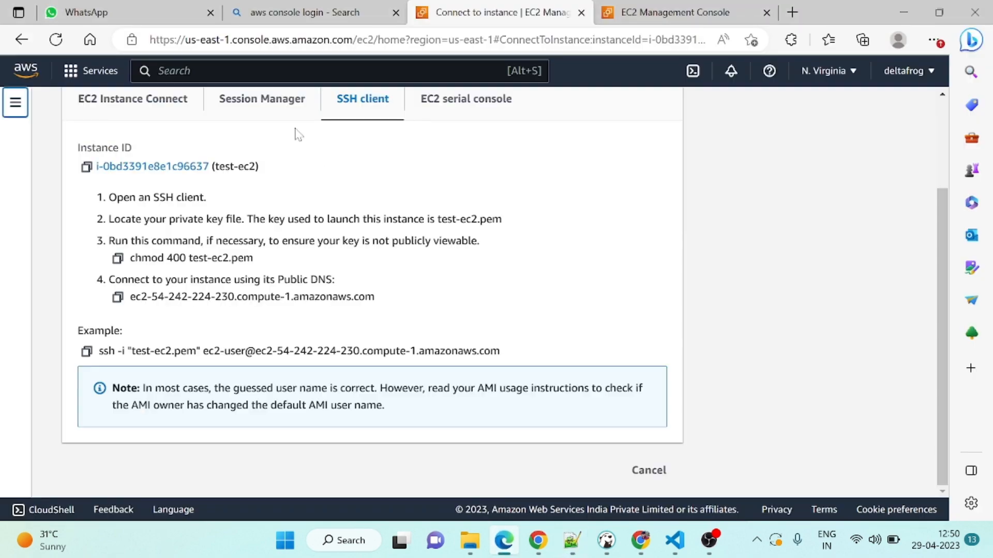
Step: Search the console for IAM and open the IAM dashboard
text(IAN)
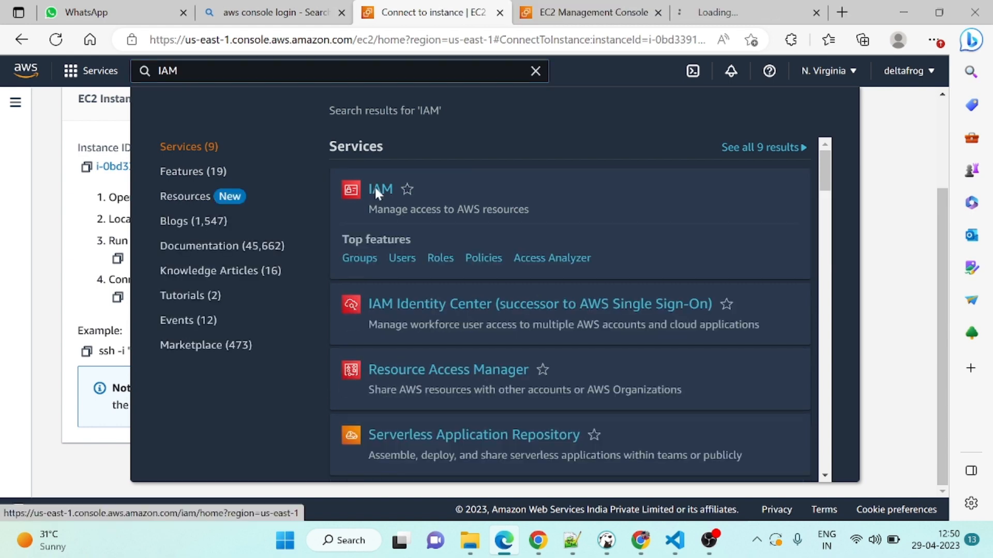
click(380, 189)
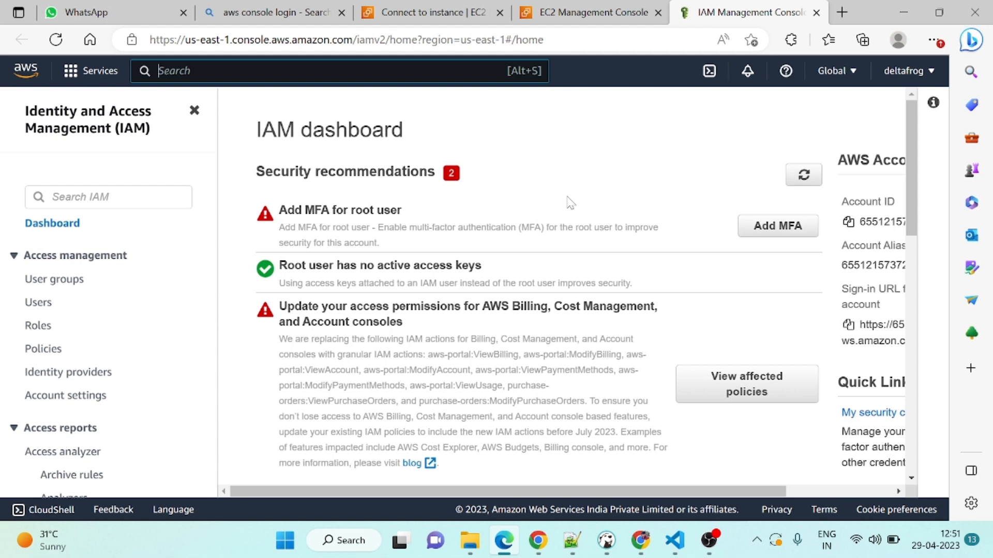
mouse_move(37, 325)
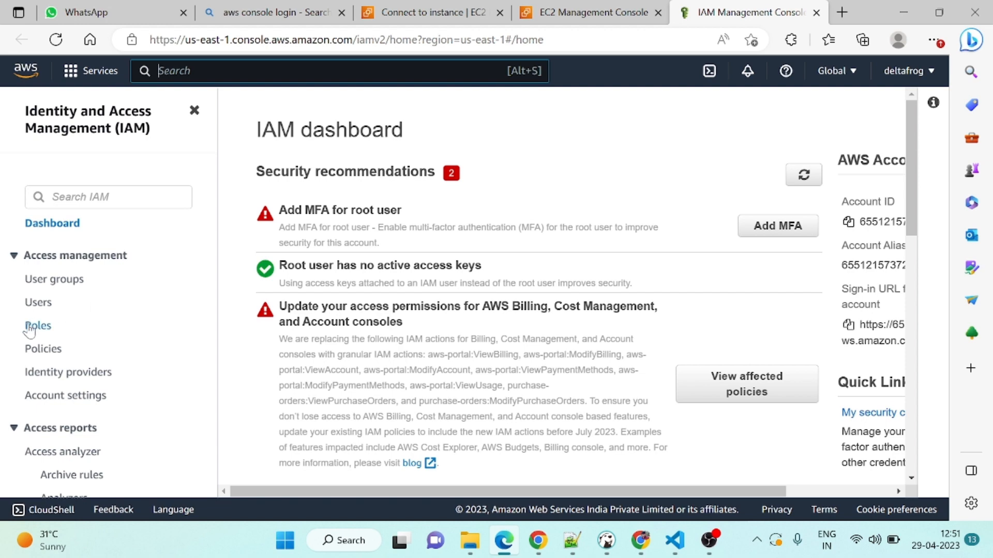
Step: Start a new IAM role for the AWS service use case EC2 and continue to permissions
click(37, 326)
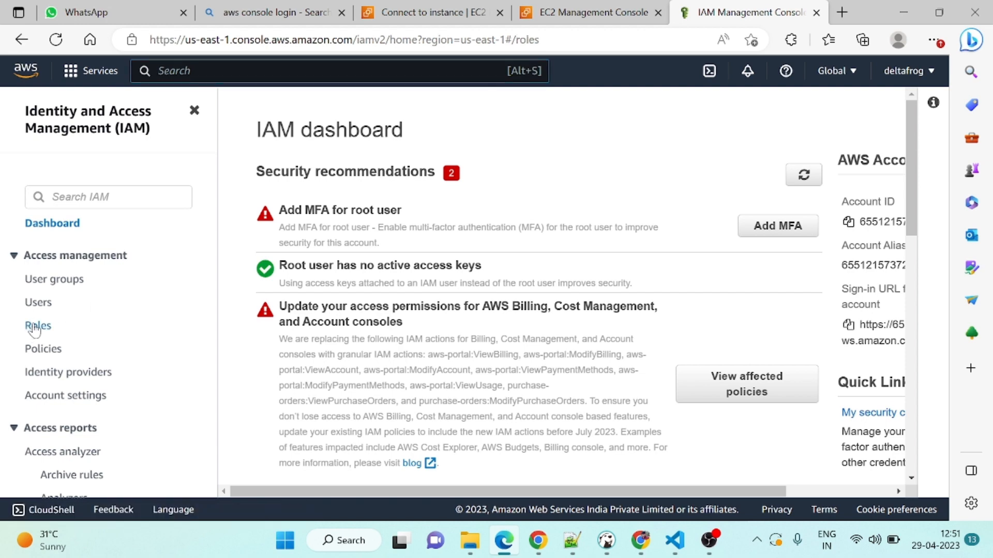
click(37, 326)
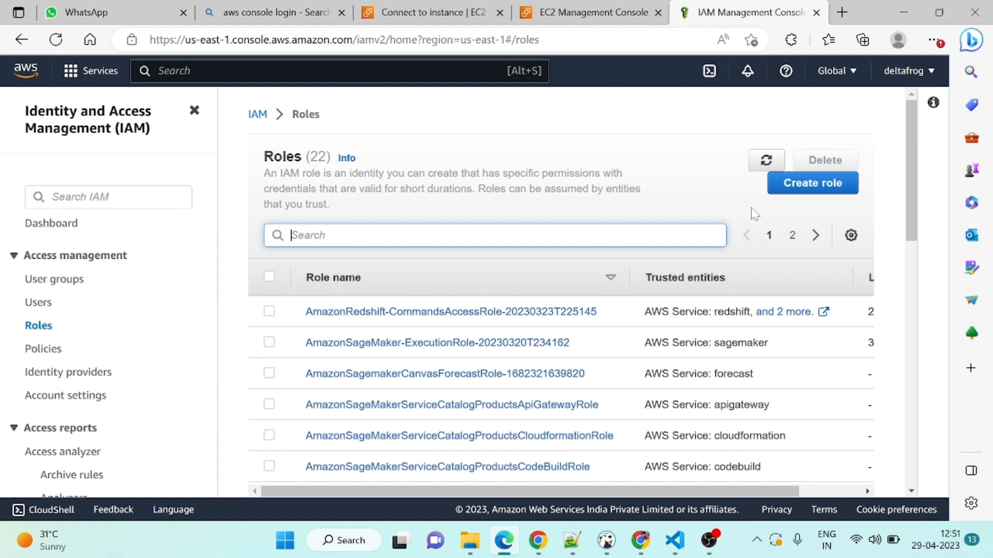
click(811, 183)
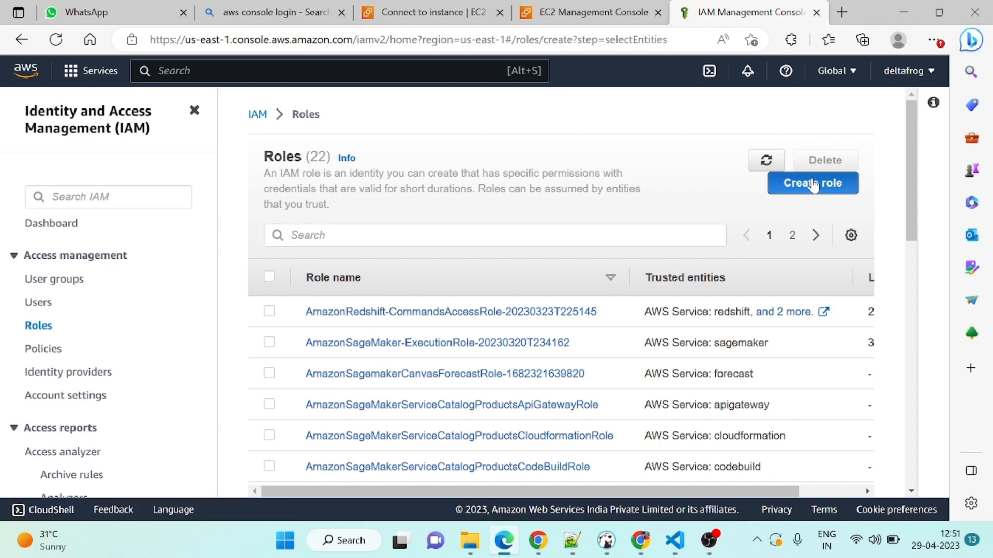
click(813, 183)
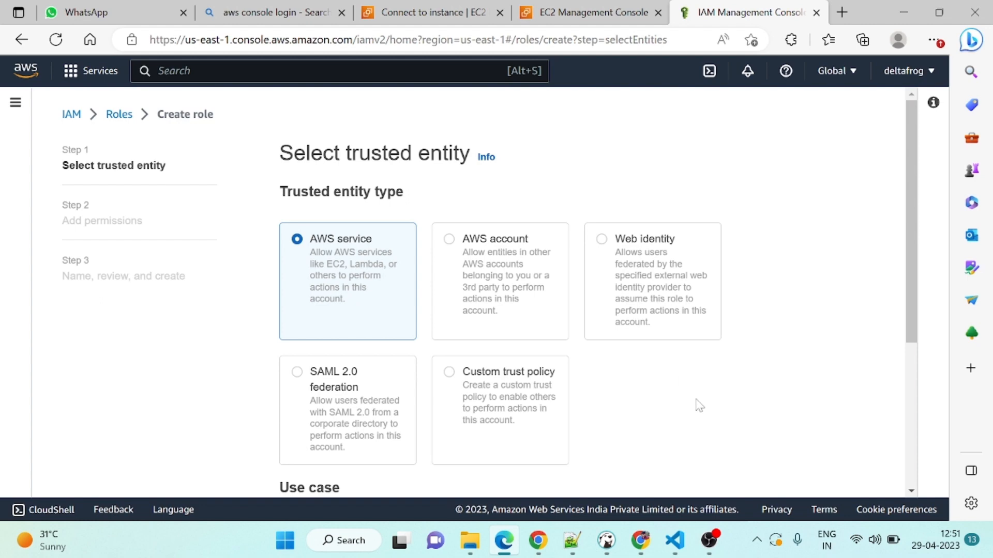
scroll(down, 3)
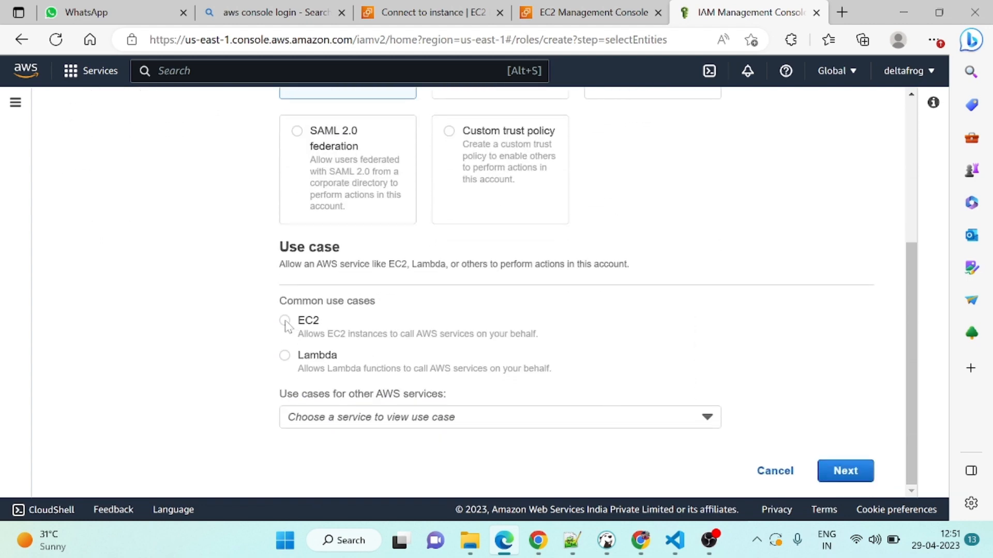
click(284, 320)
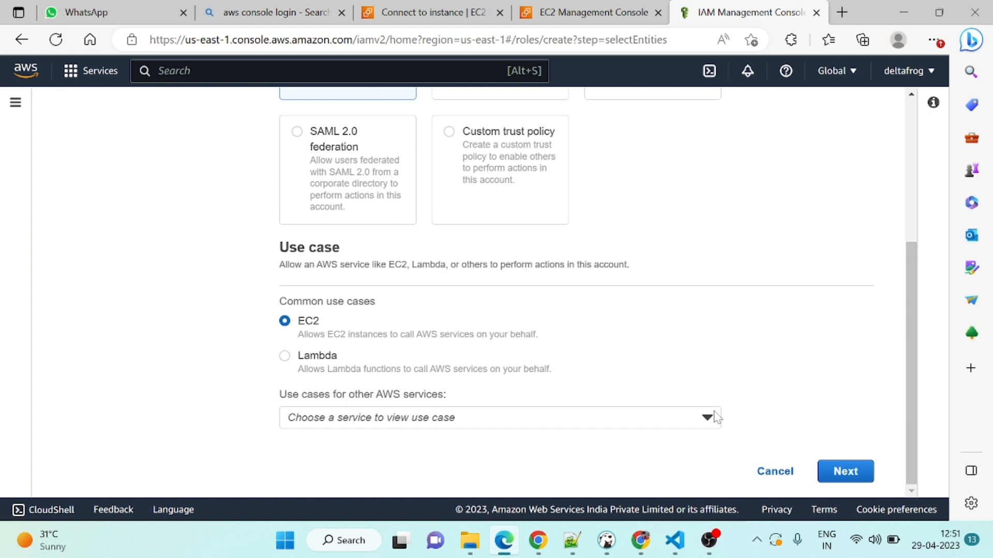
click(498, 416)
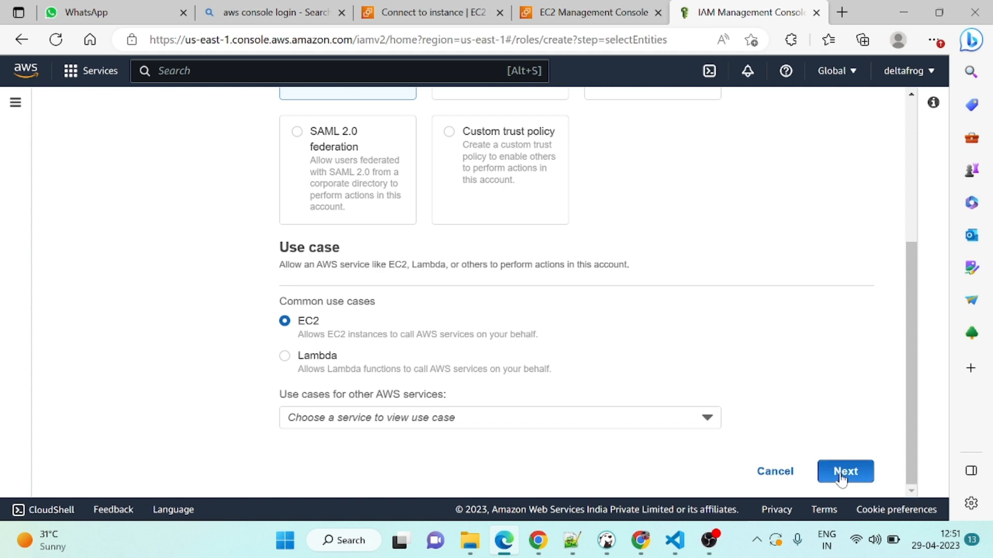
click(845, 472)
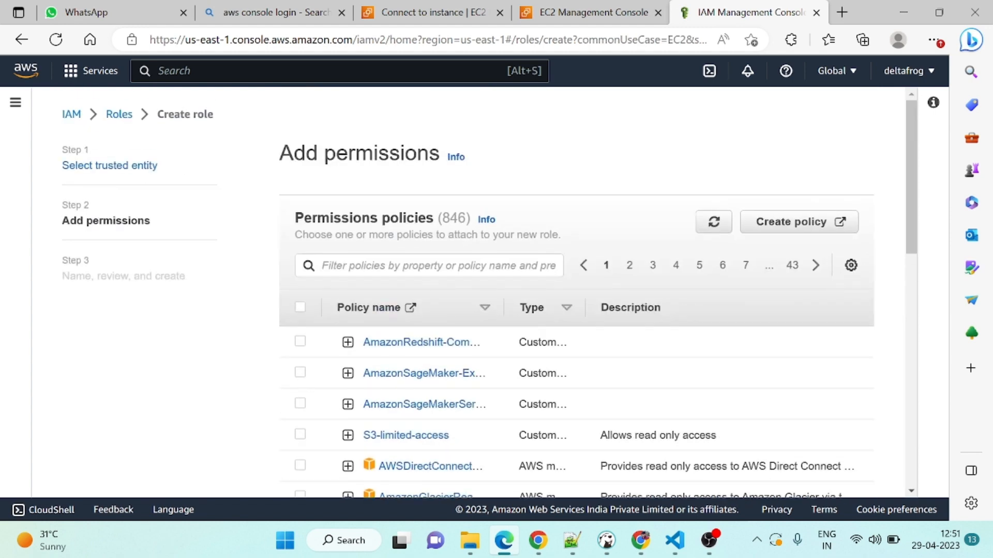
Step: Filter policies by S3, attach AmazonS3FullAccess and continue to naming and review
click(430, 264)
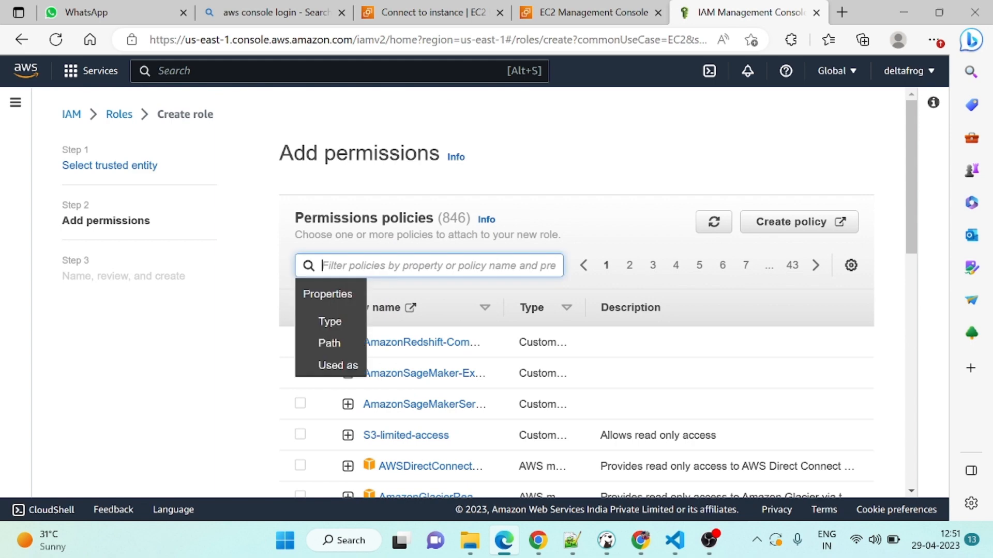
text(S3)
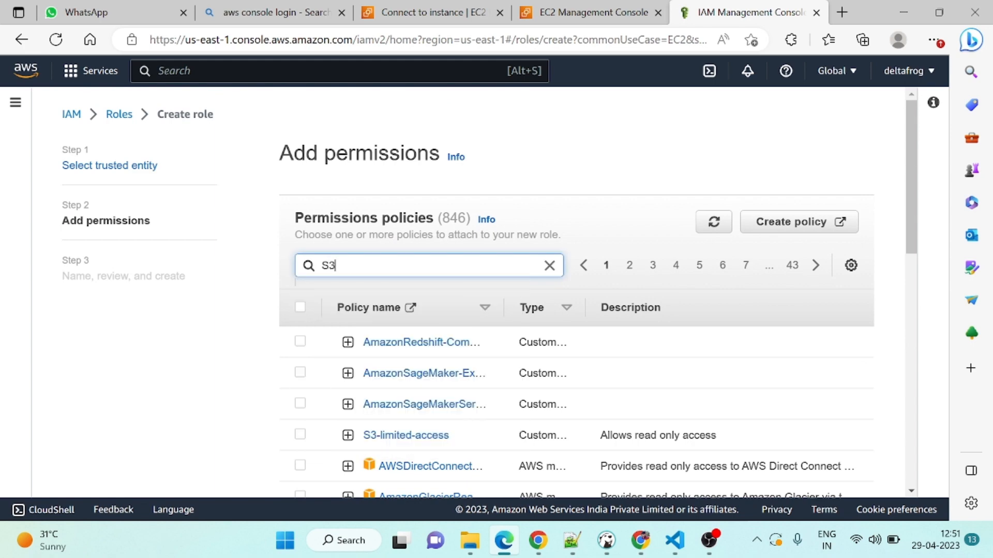
key(Enter)
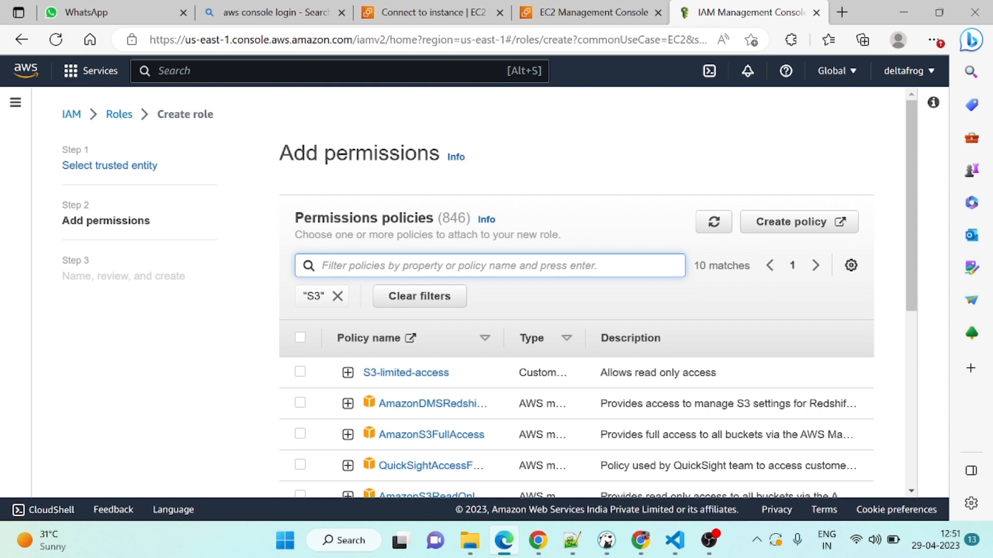
scroll(down, 3)
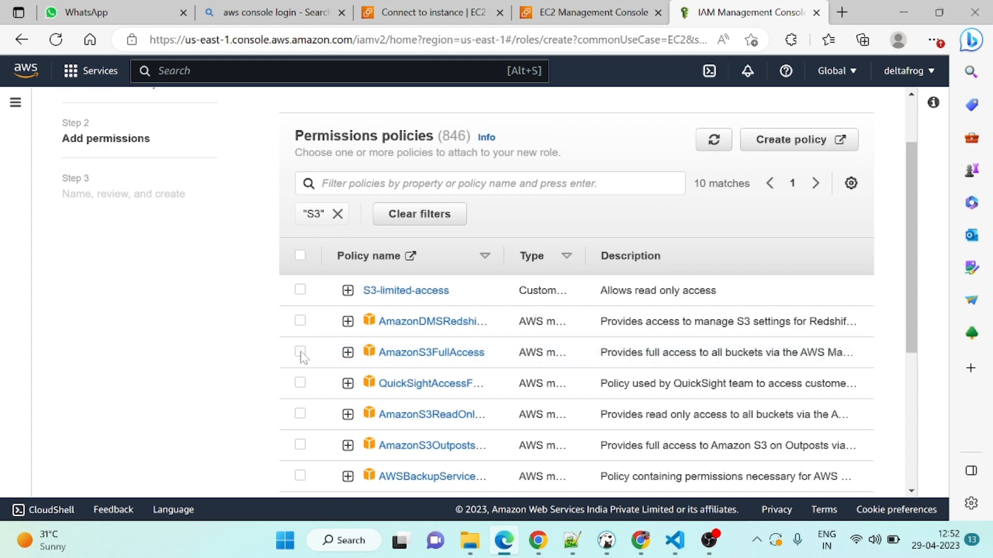
click(300, 352)
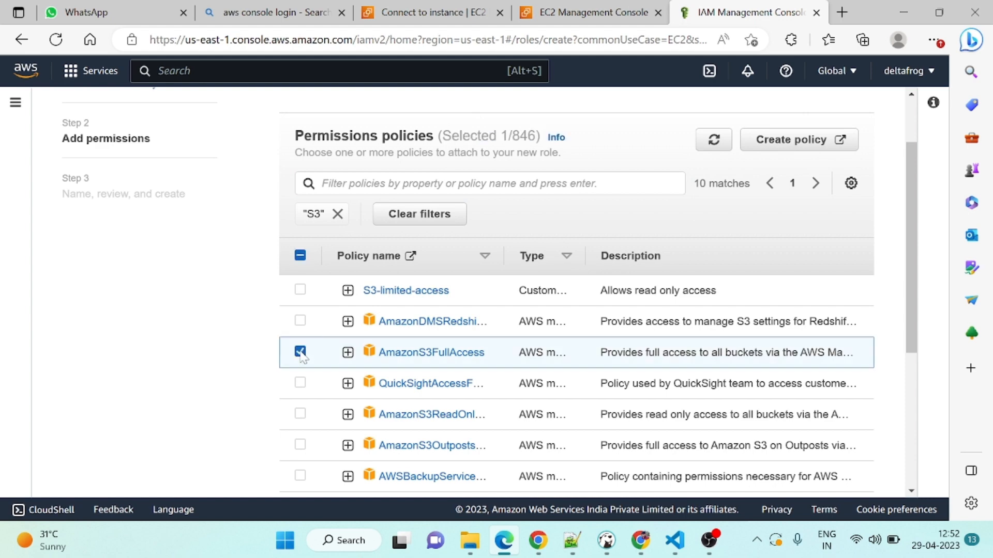
scroll(down, 3)
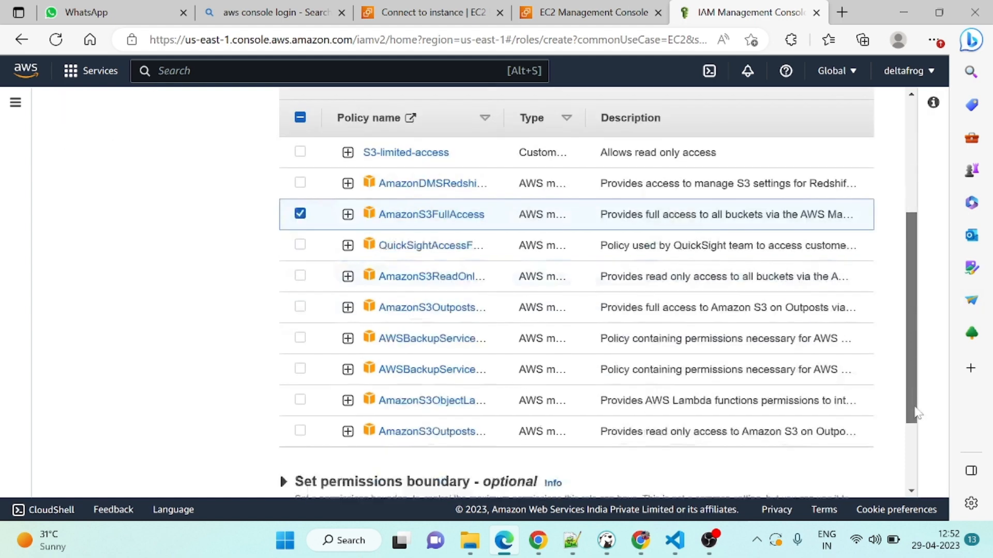
scroll(down, 3)
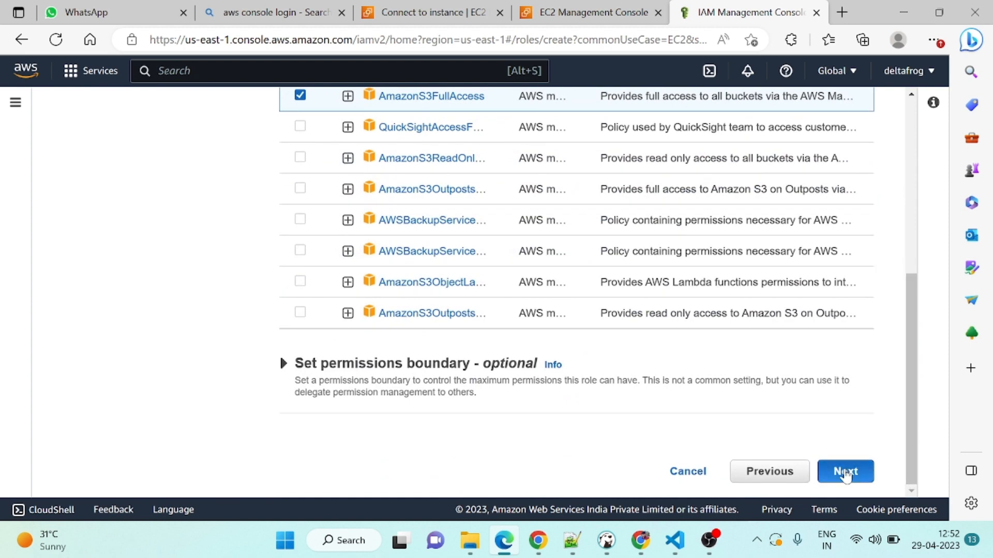
click(845, 472)
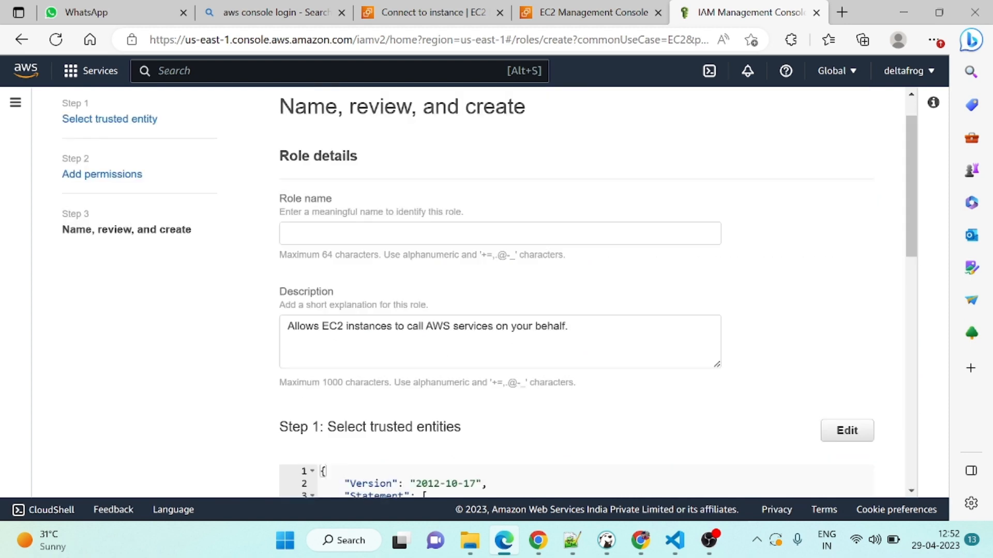
Step: Name the role S3_full_access and create it
click(498, 233)
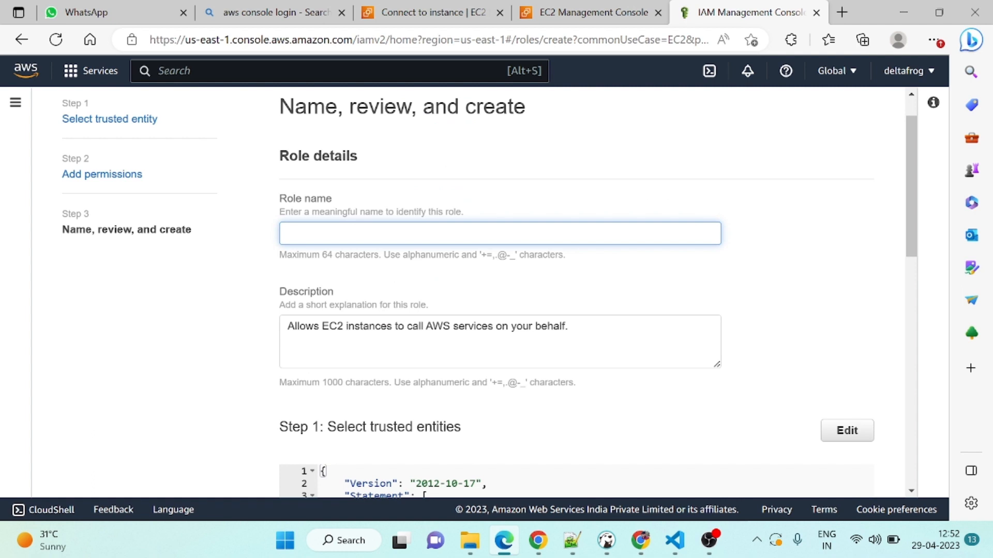
text(S3)
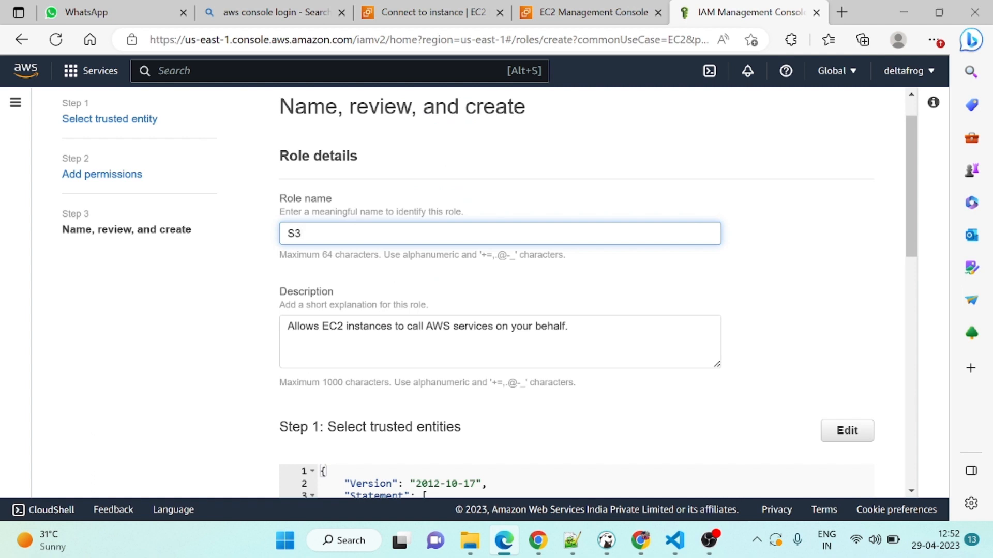
click(500, 233)
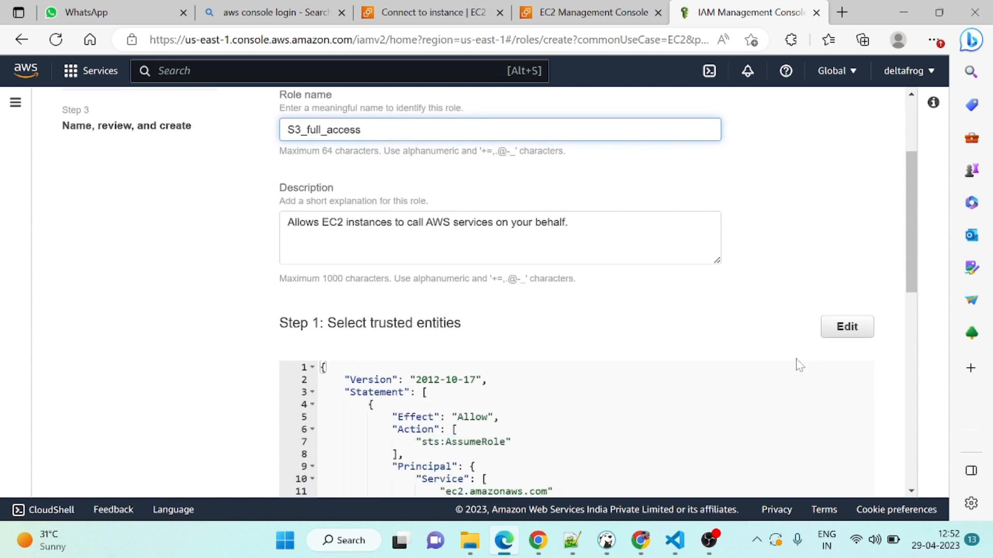
scroll(down, 3)
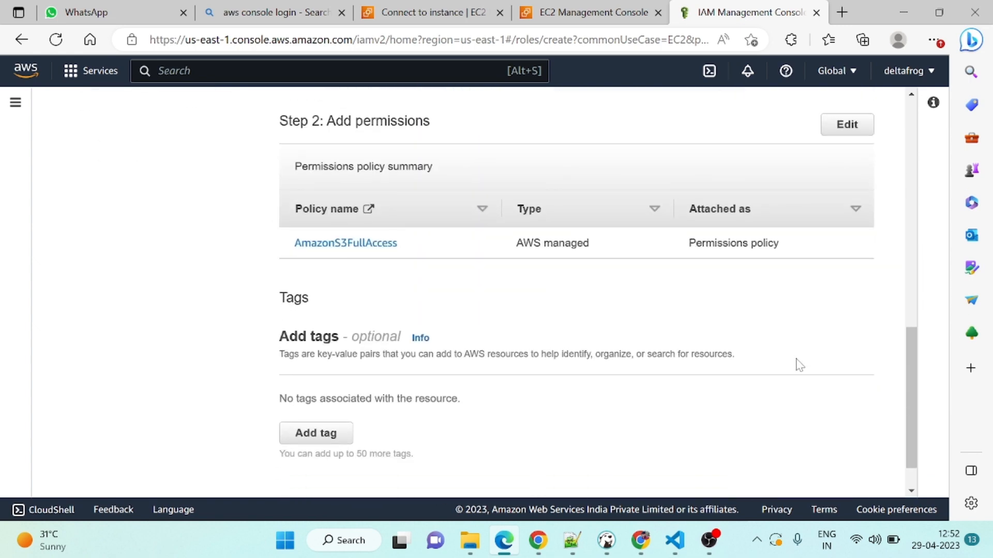
scroll(down, 3)
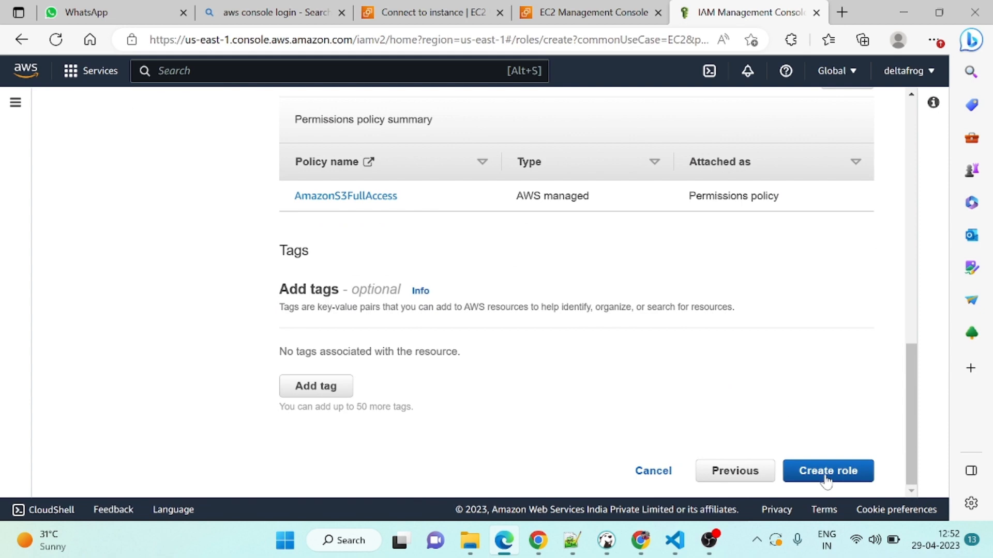
click(827, 470)
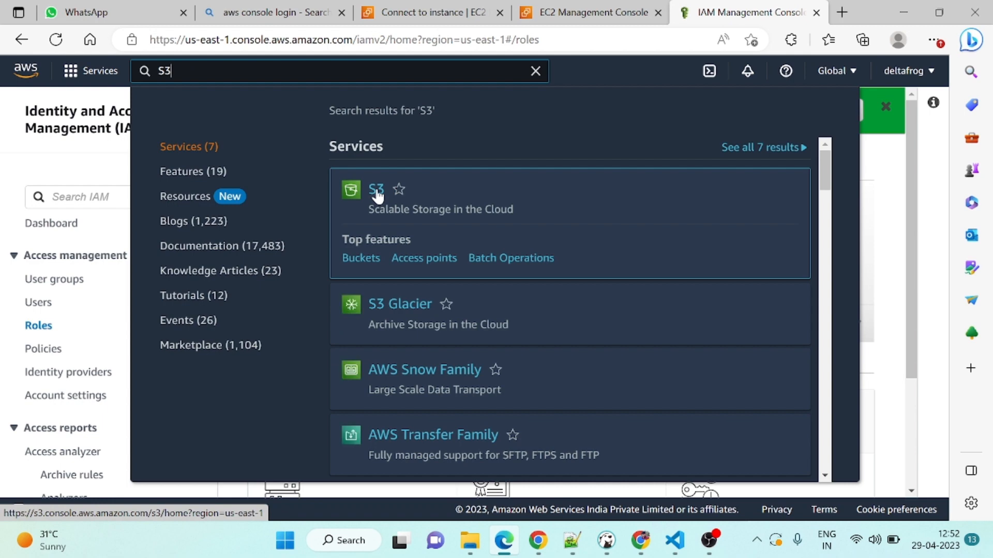
Step: Open the S3 console from the search result, then return to the test-ec2 connection page
click(377, 189)
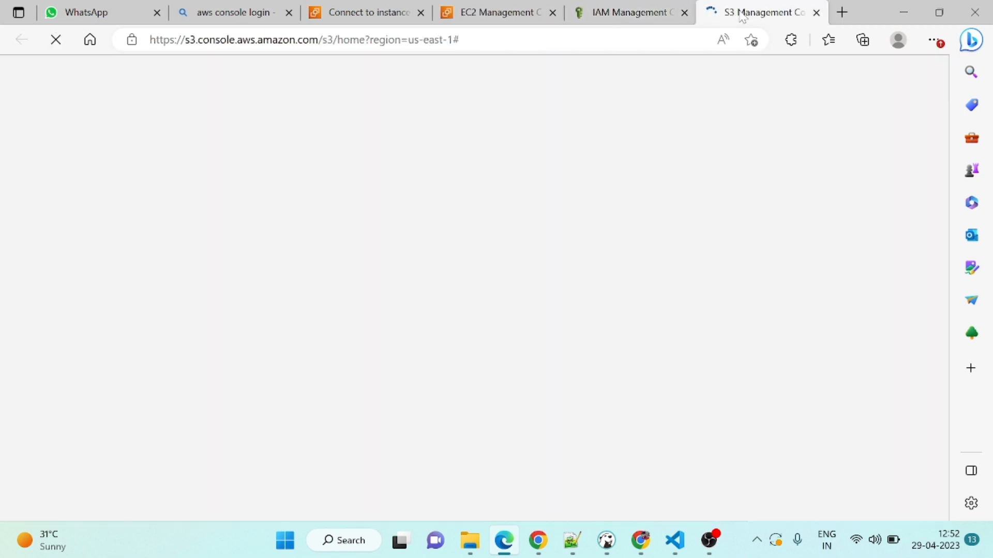
click(497, 12)
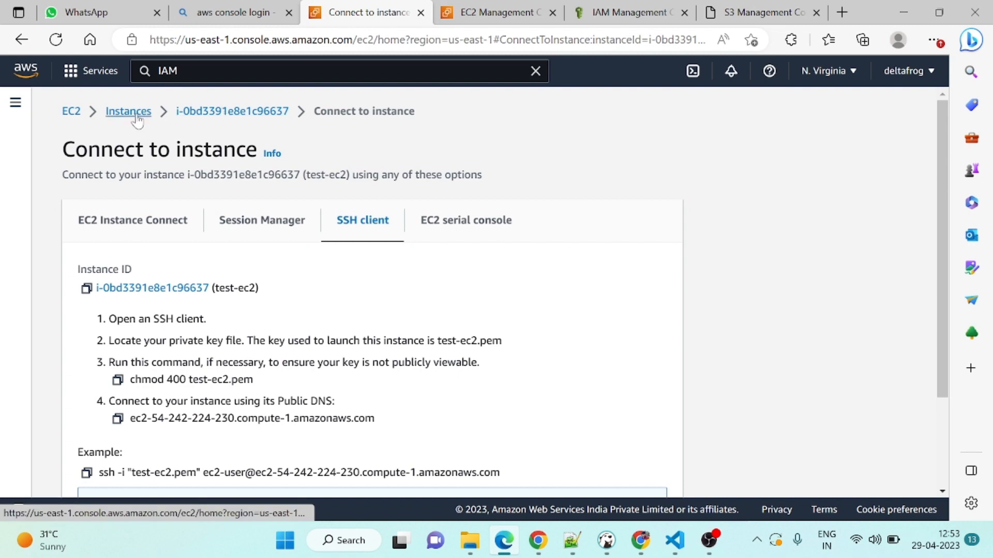
Step: Select test-ec2 and open Modify IAM role via Actions > Security
click(127, 111)
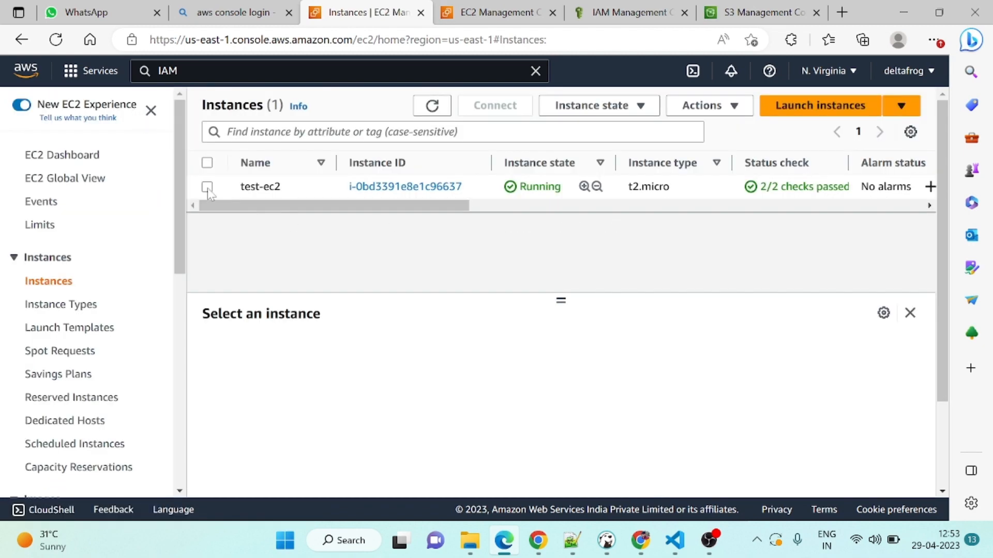
click(206, 186)
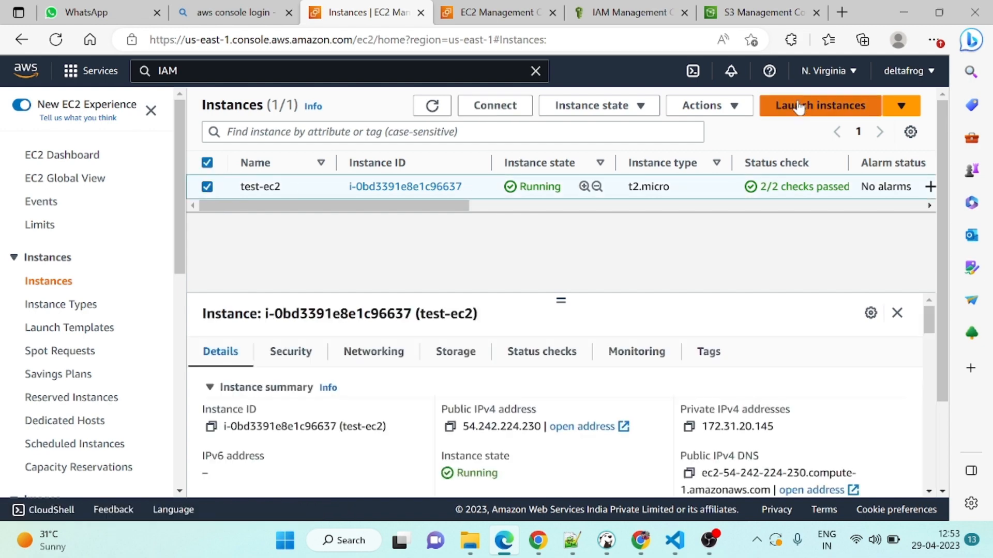
mouse_move(734, 119)
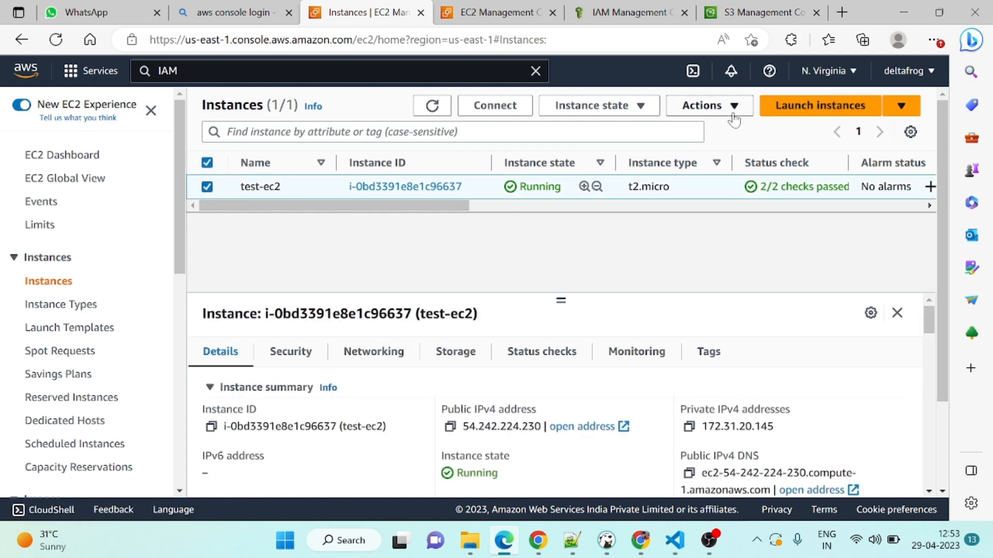
click(701, 105)
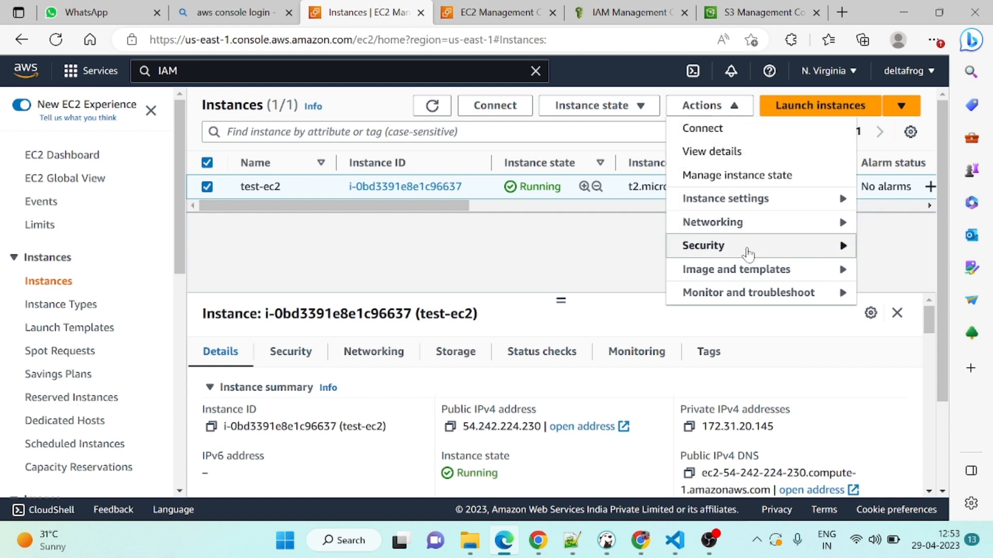
mouse_move(719, 256)
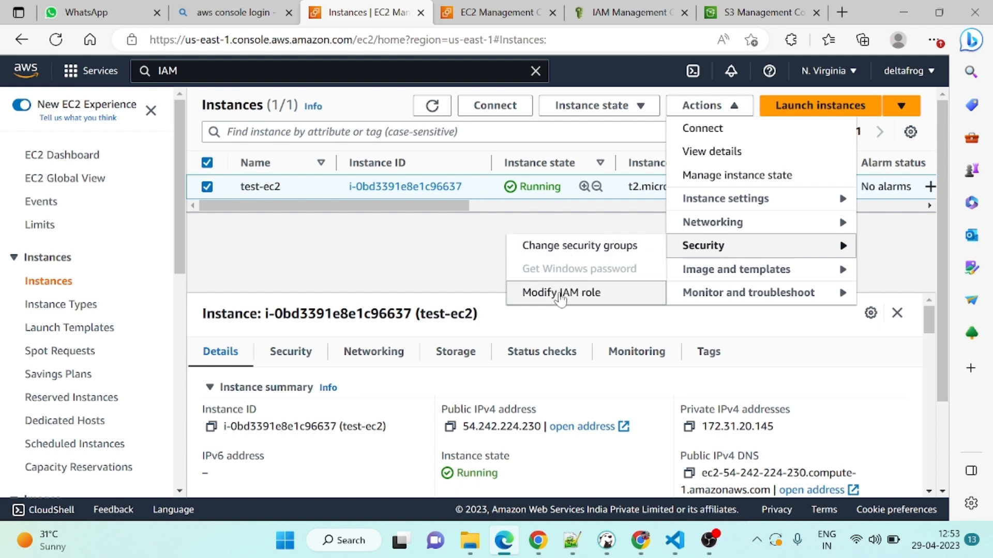
click(559, 293)
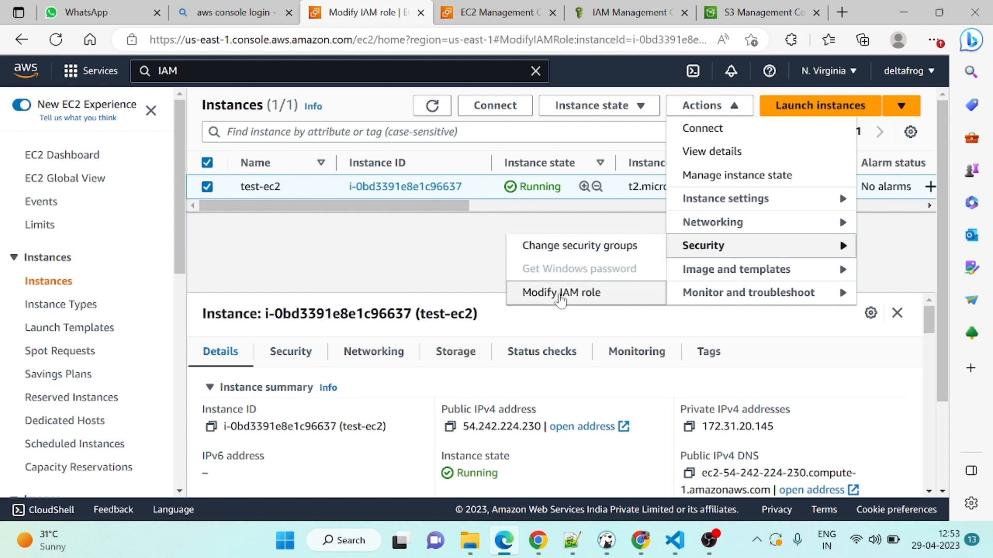
click(560, 293)
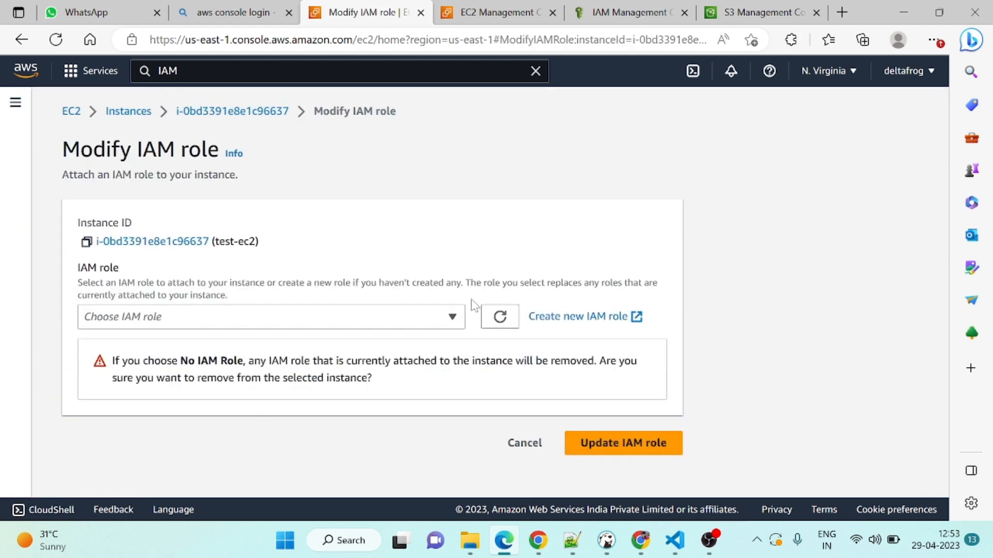
Step: Choose S3_full_access from the role list and update the instance's IAM role
click(271, 316)
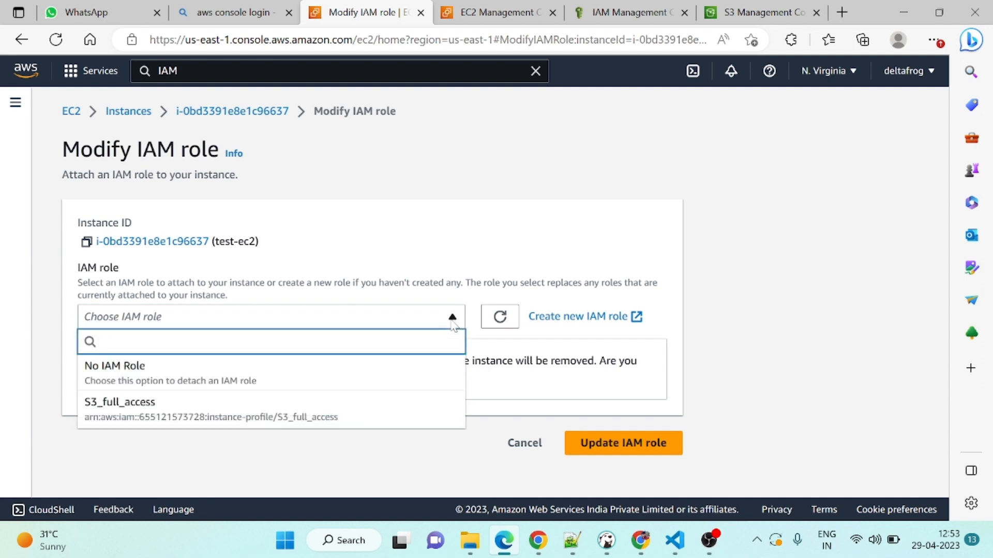
mouse_move(235, 418)
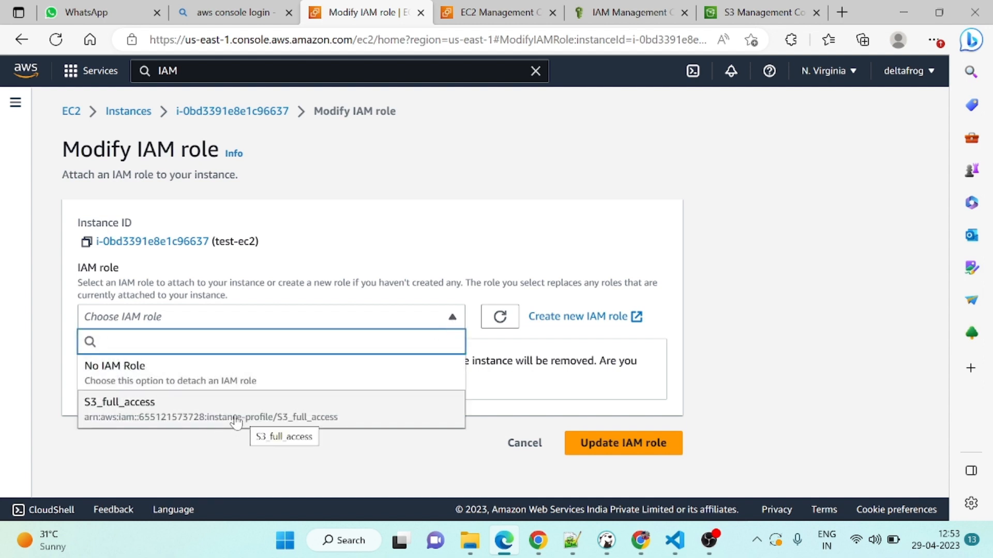
click(119, 408)
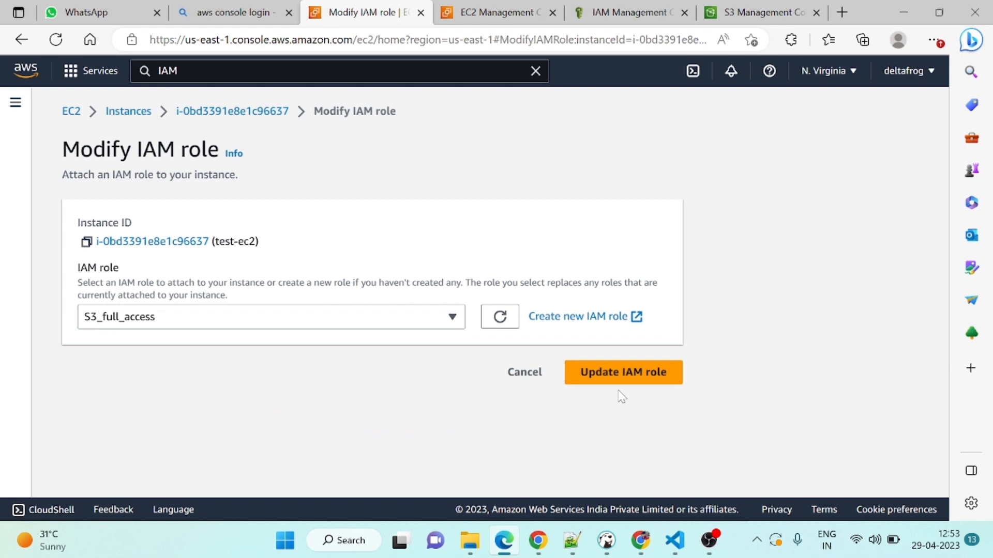
click(622, 371)
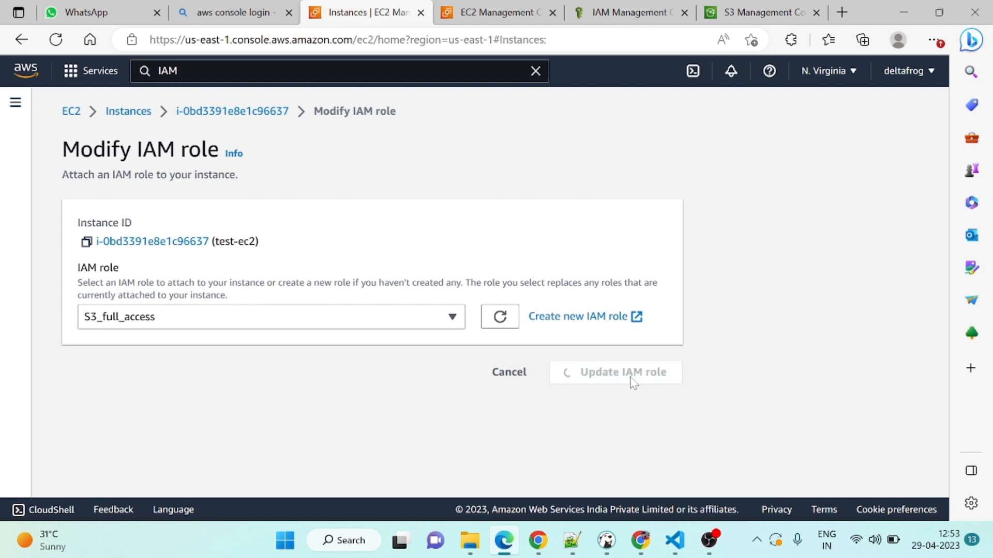
click(622, 371)
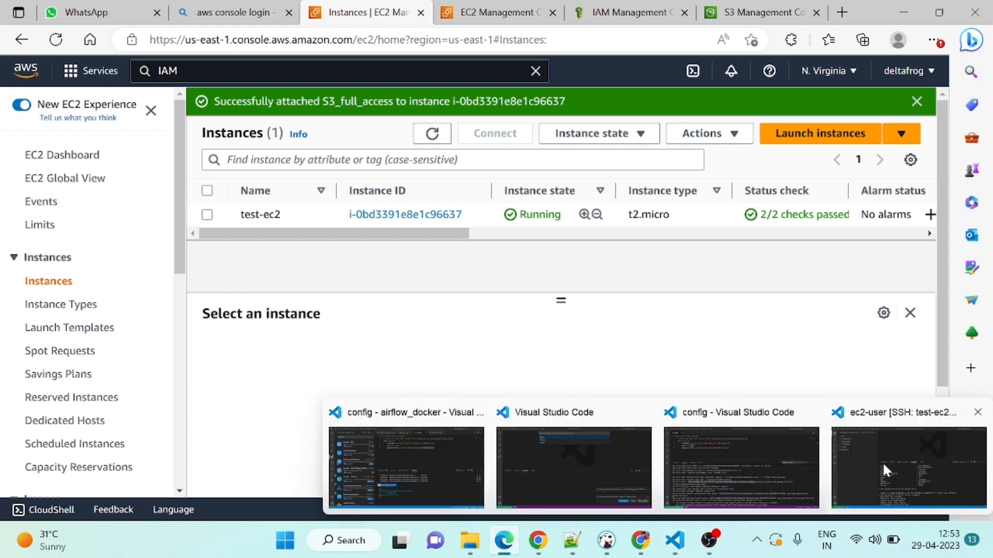
Step: Run 'aws s3 ls' in the test-ec2 remote terminal to list buckets, then clear it
click(910, 467)
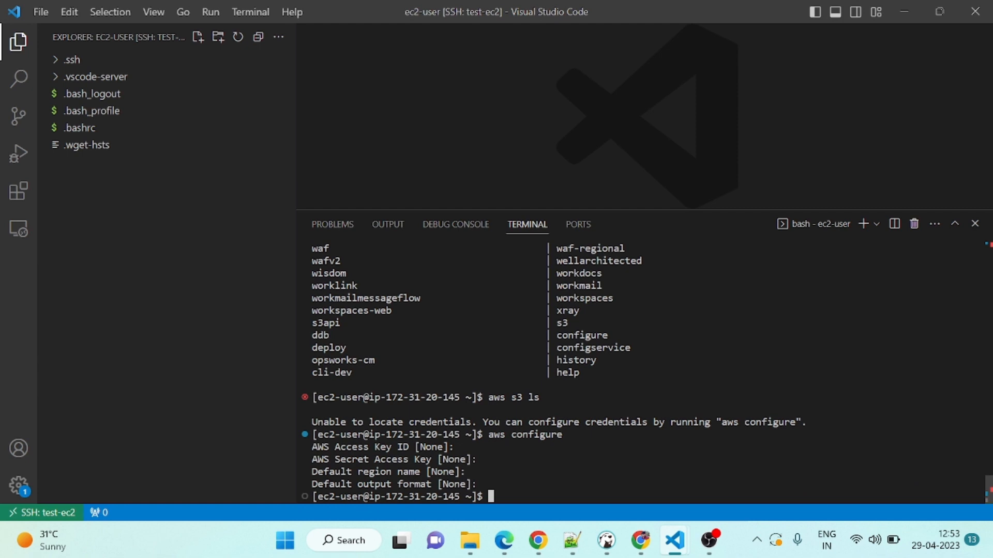
text(aws configure)
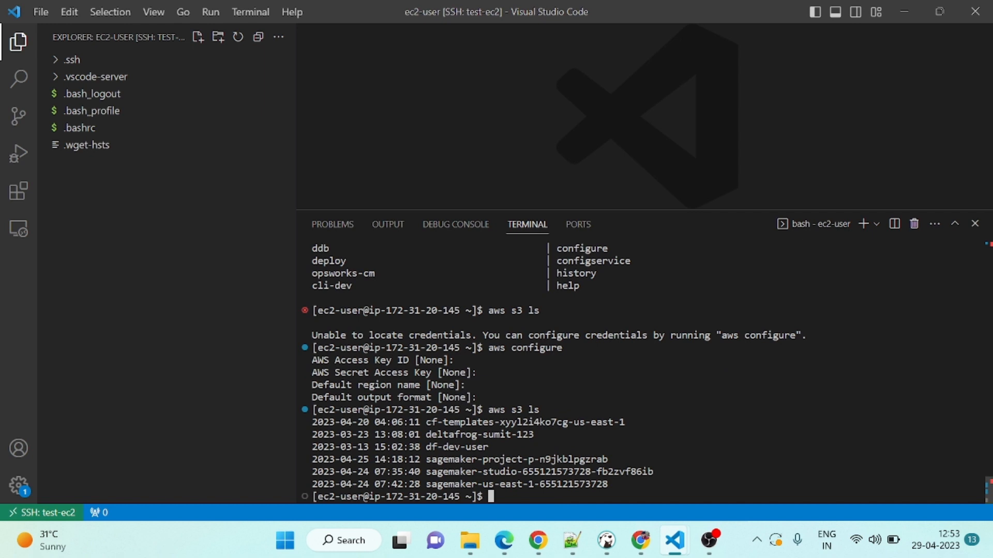
drag(311, 409, 617, 484)
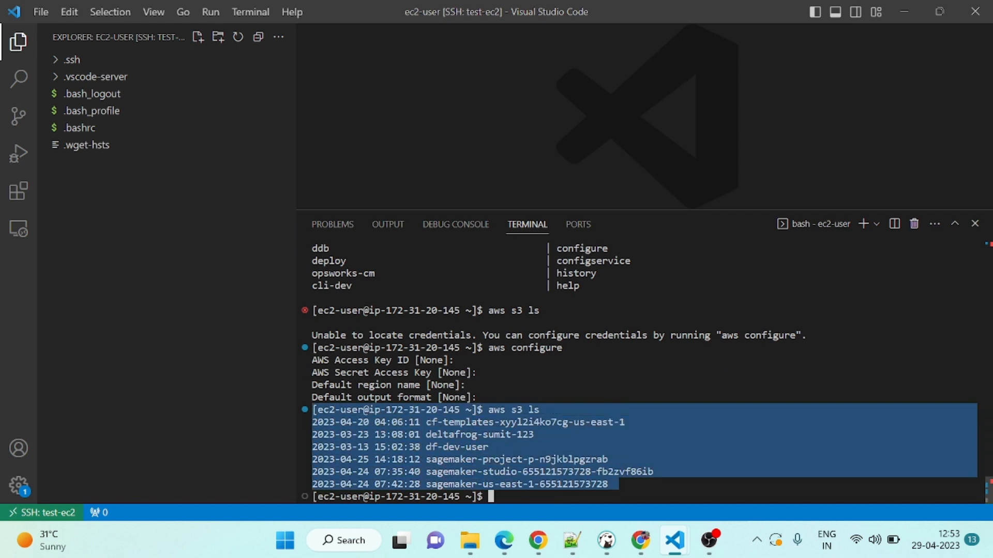
text(clea)
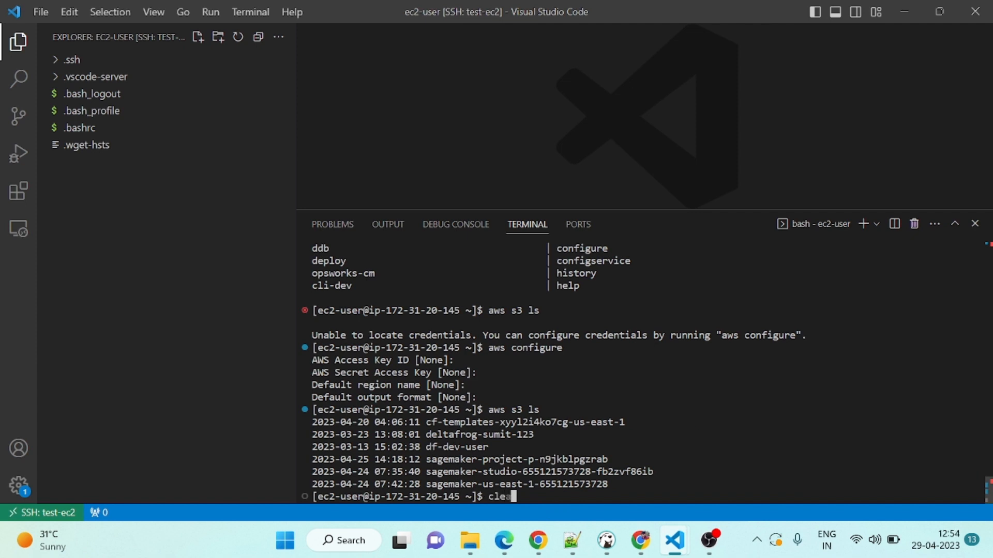
key(Enter)
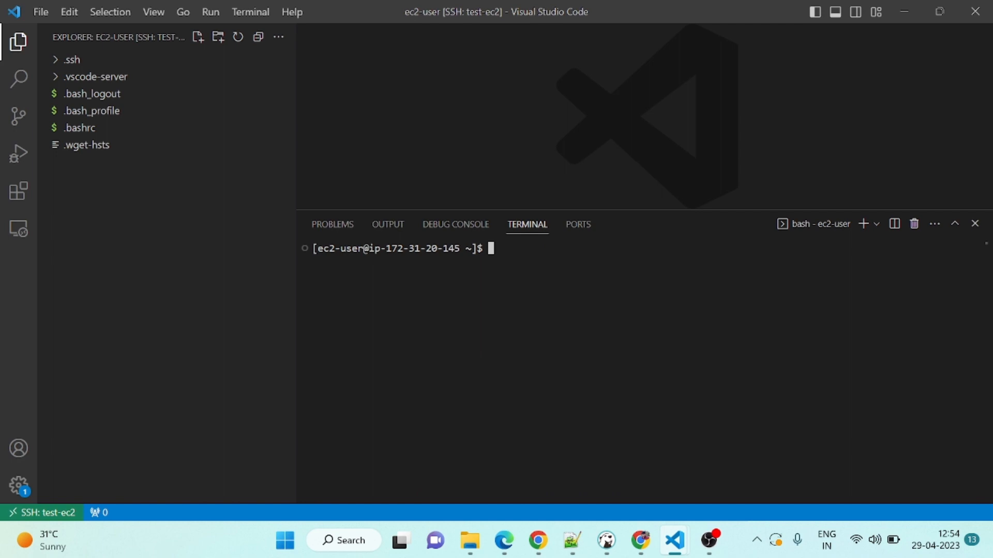
Step: Type the make-bucket command 'aws s3 mb s3://ec3testbucket007' in the terminal
text(asw)
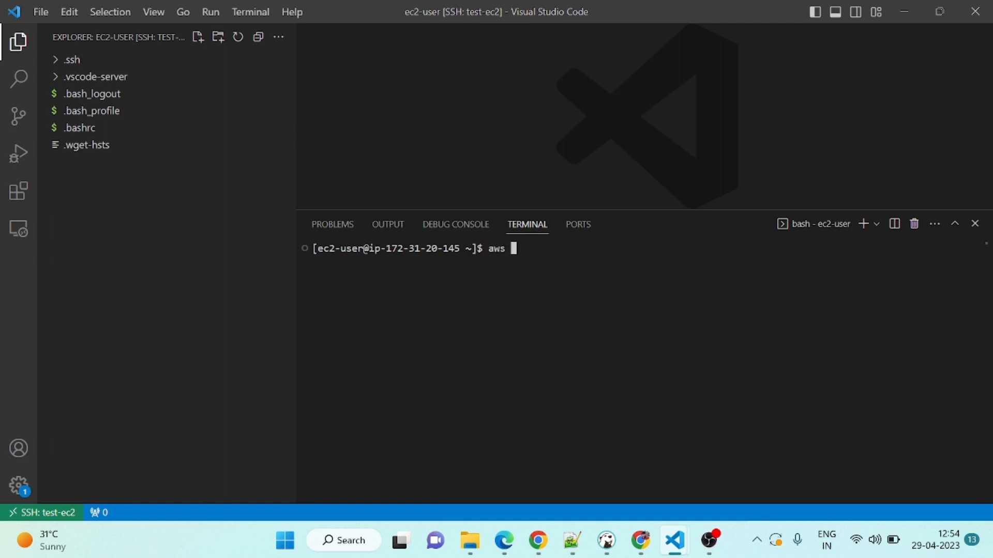
text(s3)
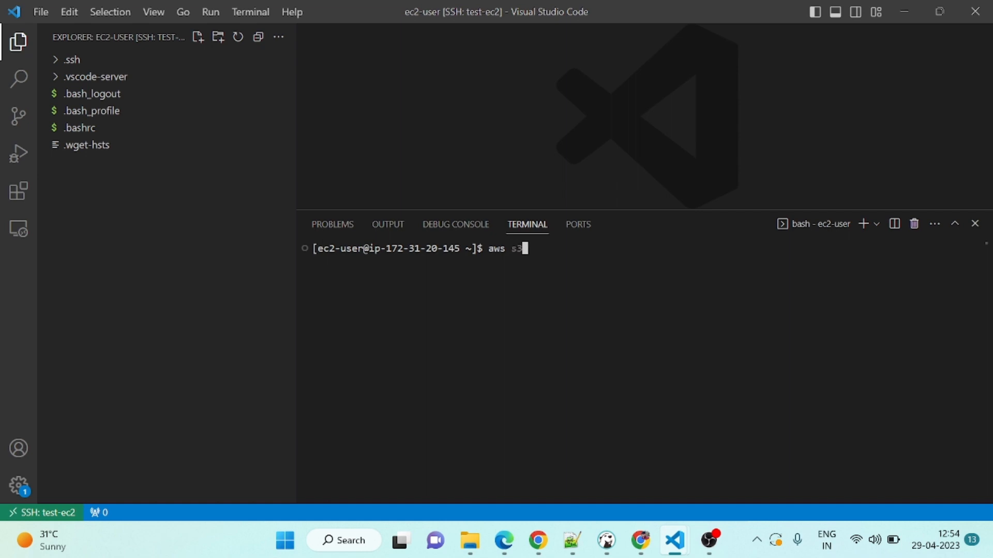
text(mb)
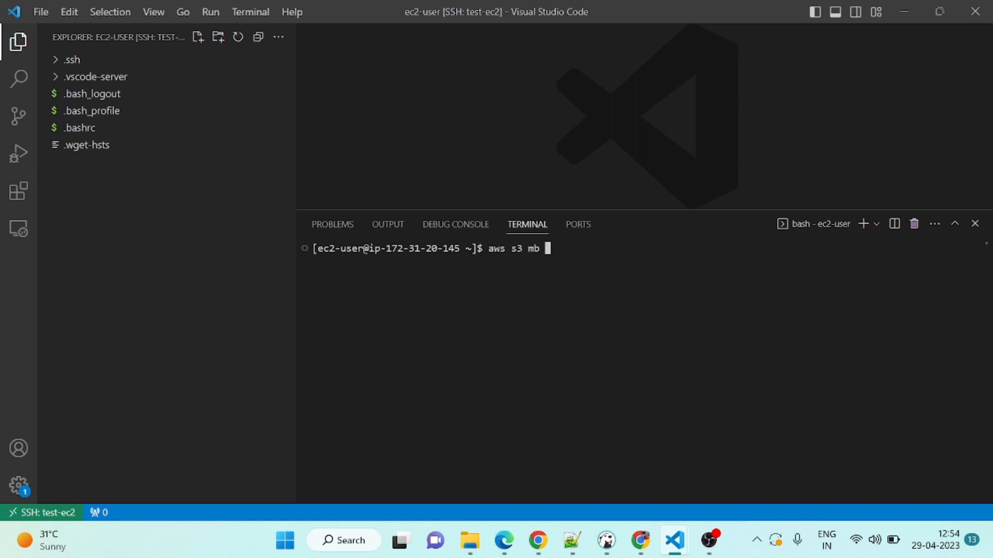
text(s3)
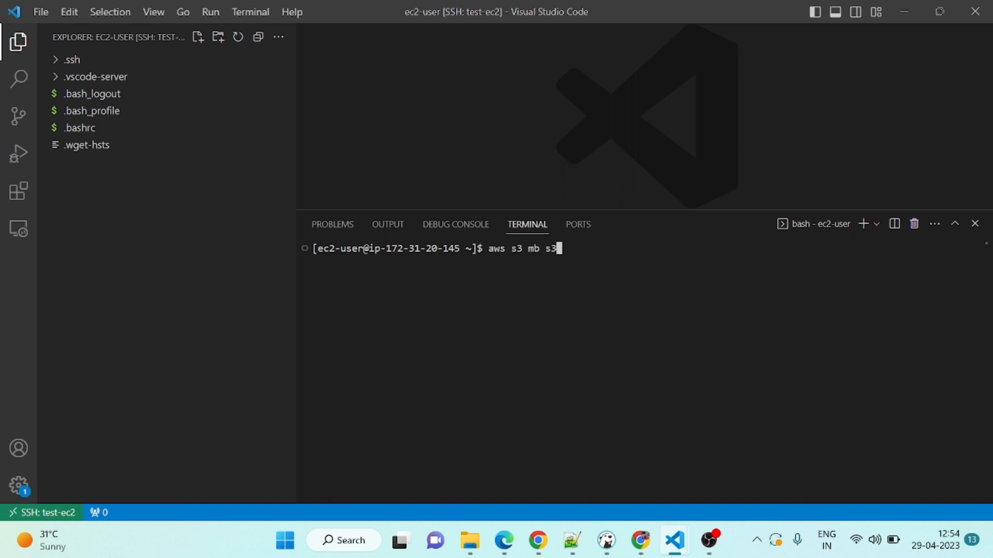
text(://)
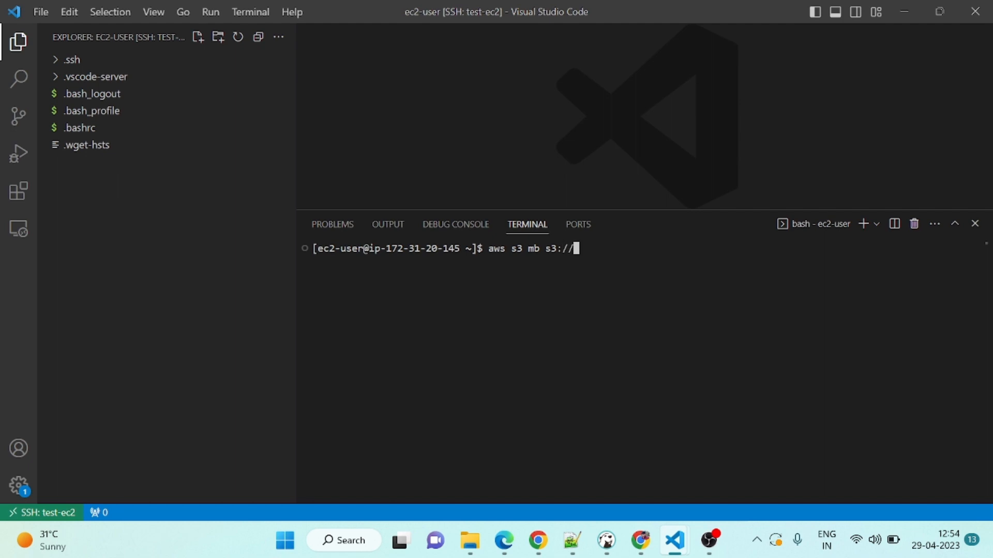
text(e)
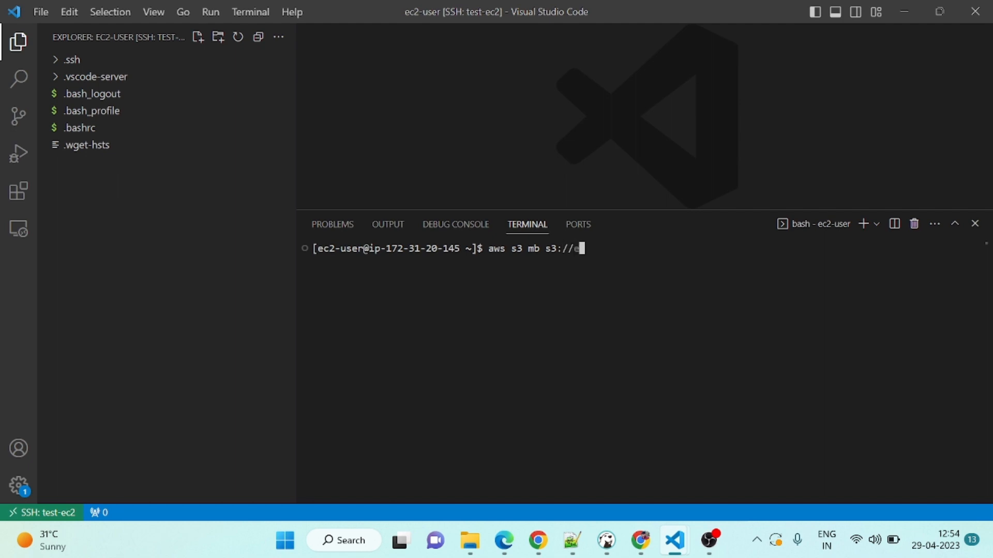
text(c)
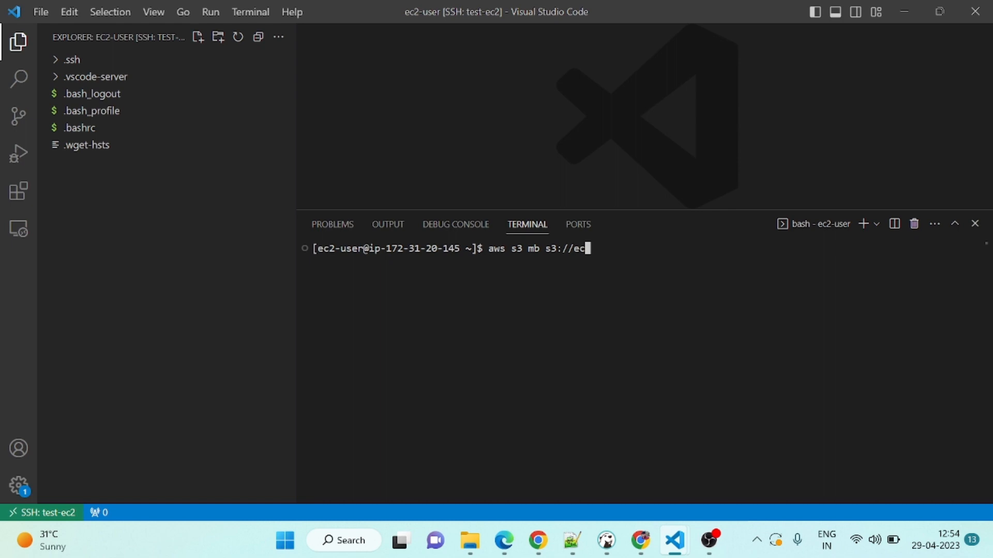
text(3)
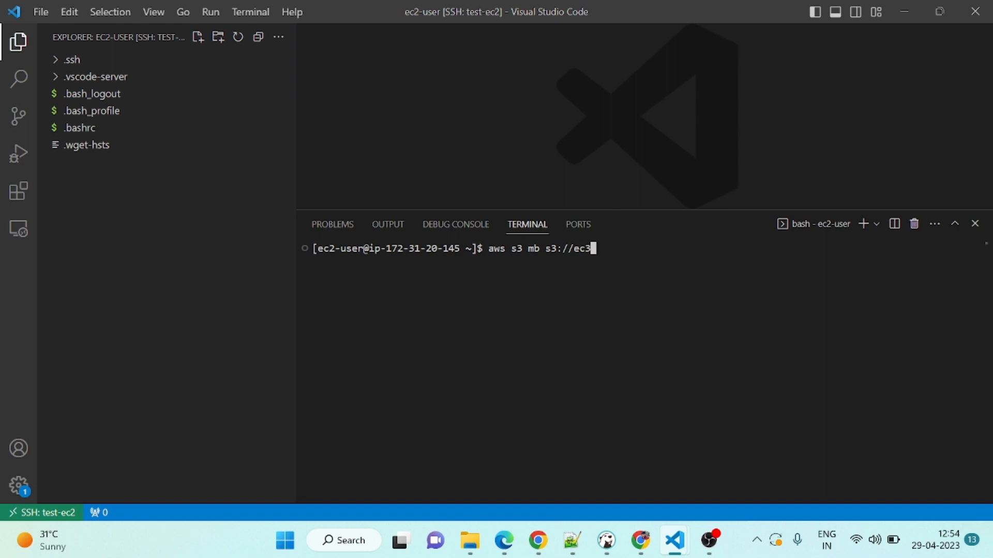
text(testbuc)
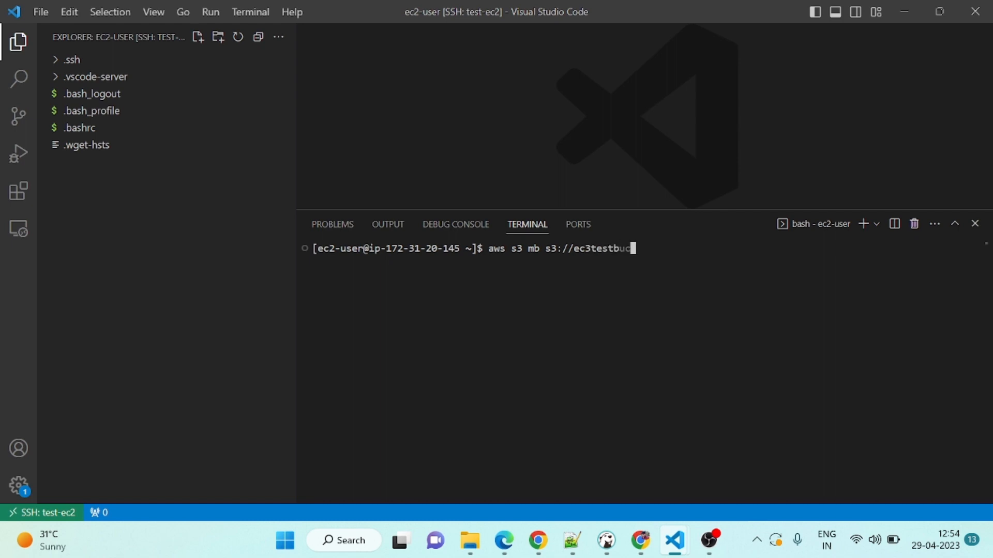
text(ket00)
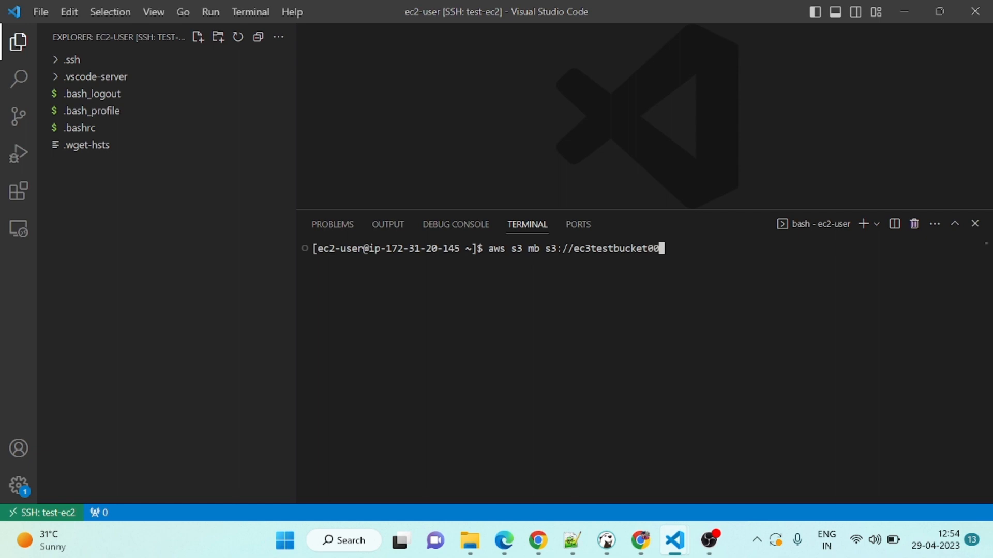
text(7)
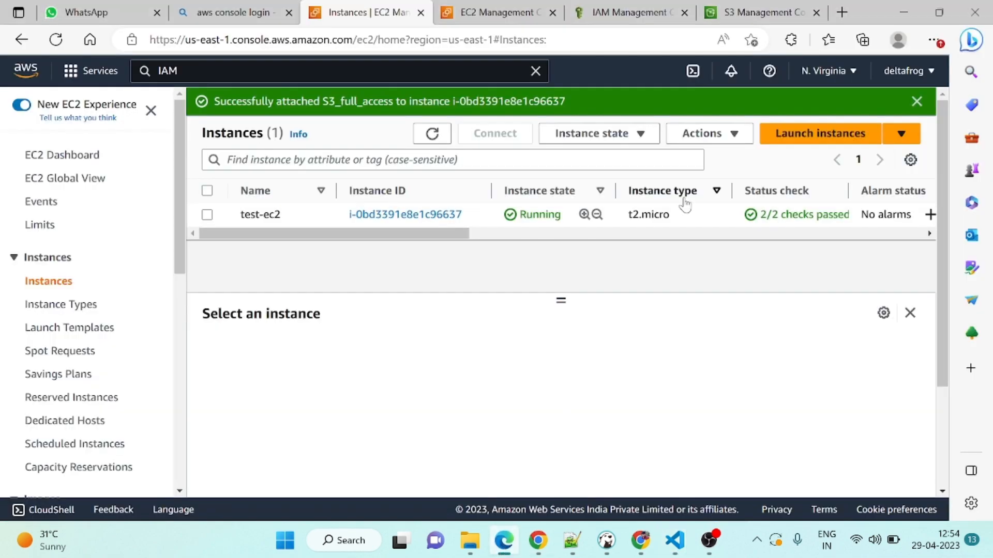
Step: Refresh the S3 bucket list and highlight the new ec3testbucket007 bucket
click(760, 12)
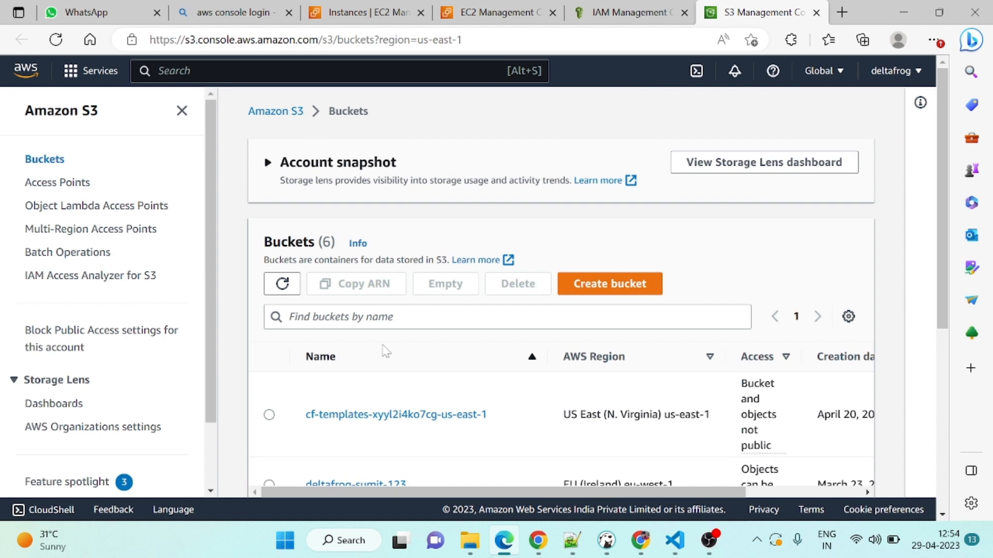
click(281, 283)
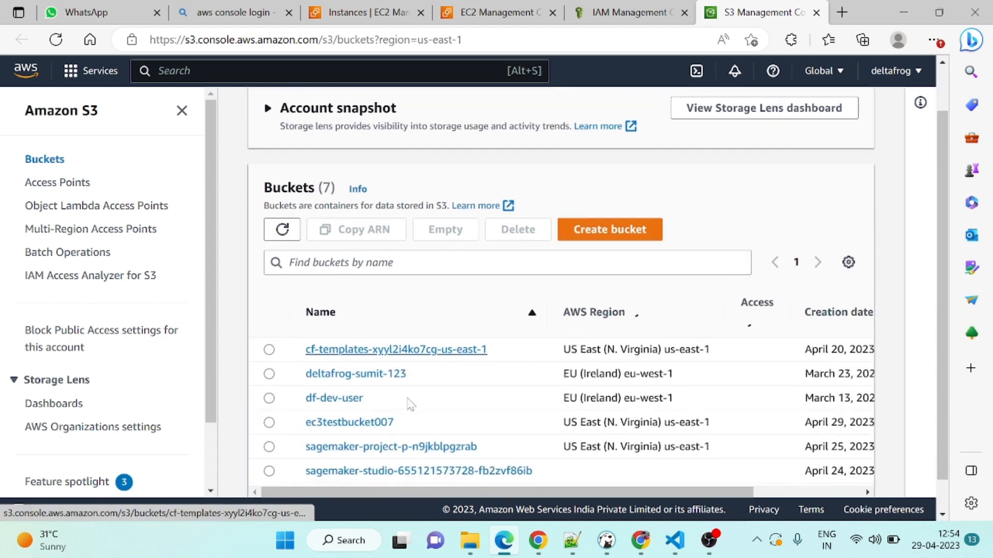
scroll(down, 3)
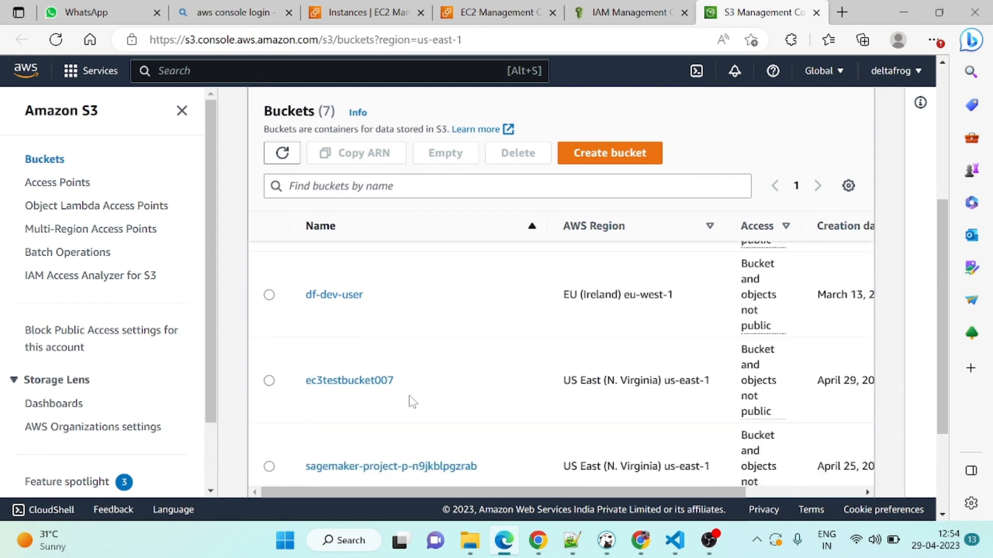
double_click(349, 379)
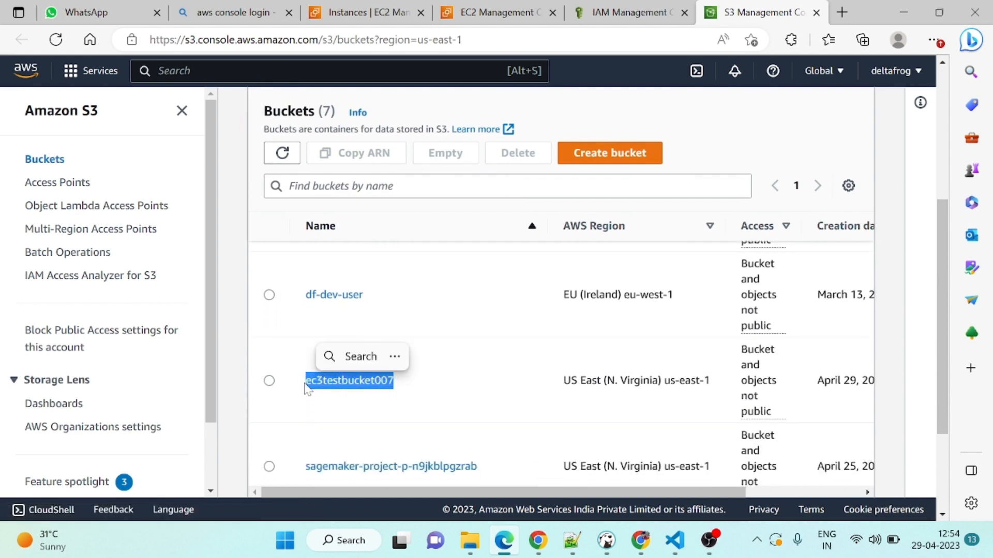